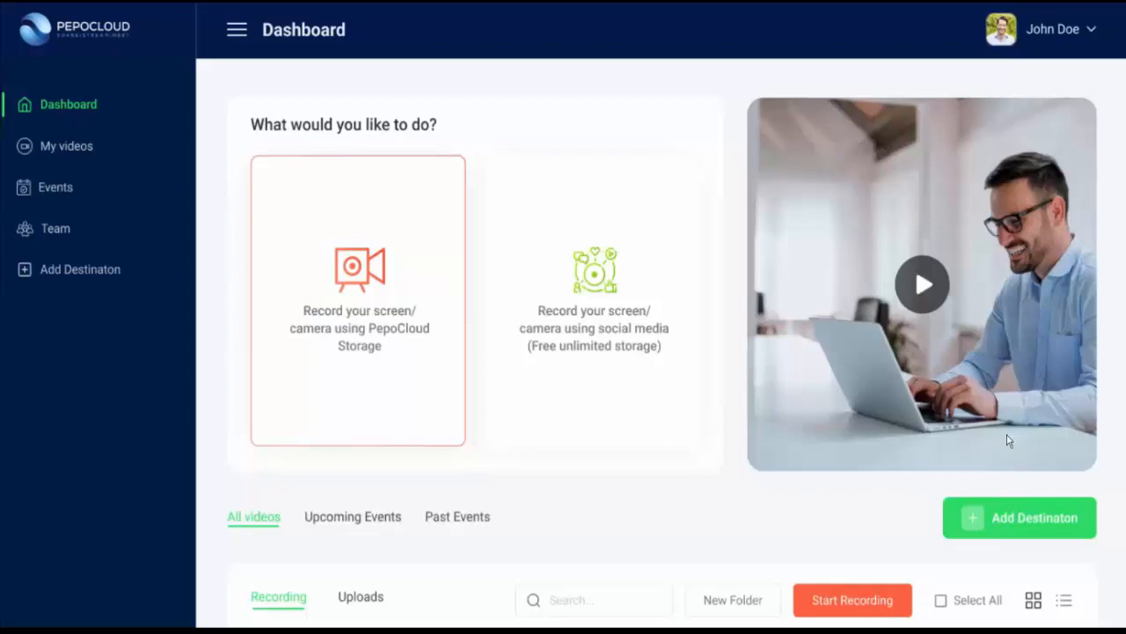
{"action": "mouse_move", "coordinate": [974, 473]}
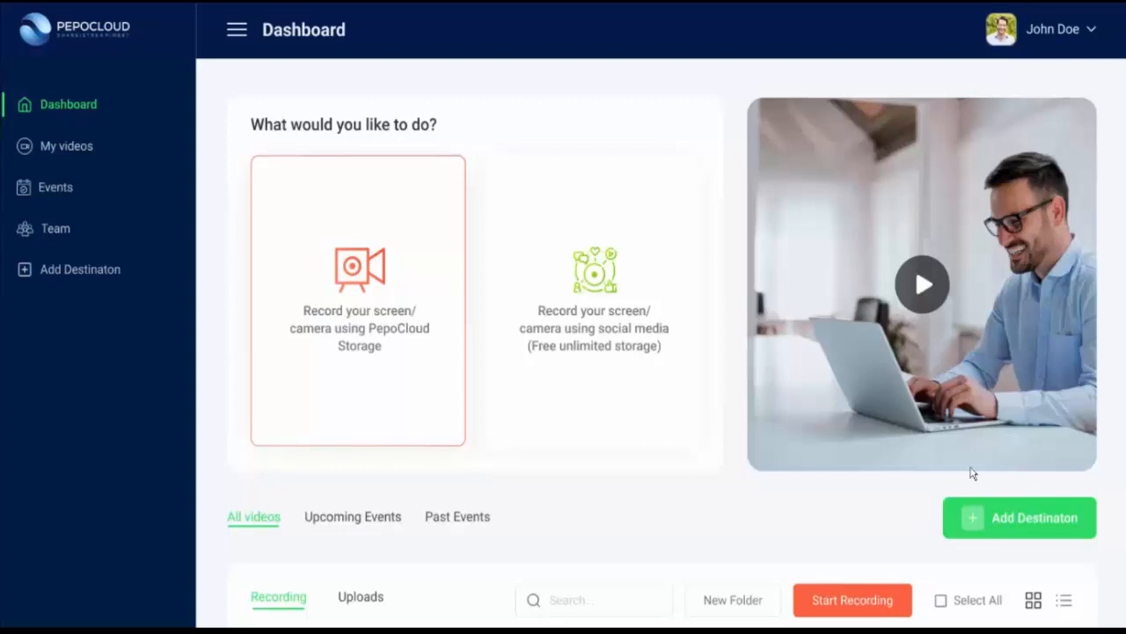
Start a new recording from the PepoCloud dashboard and browse its audio/video settings page
{"action": "scroll", "scroll_direction": "down", "scroll_amount": 3}
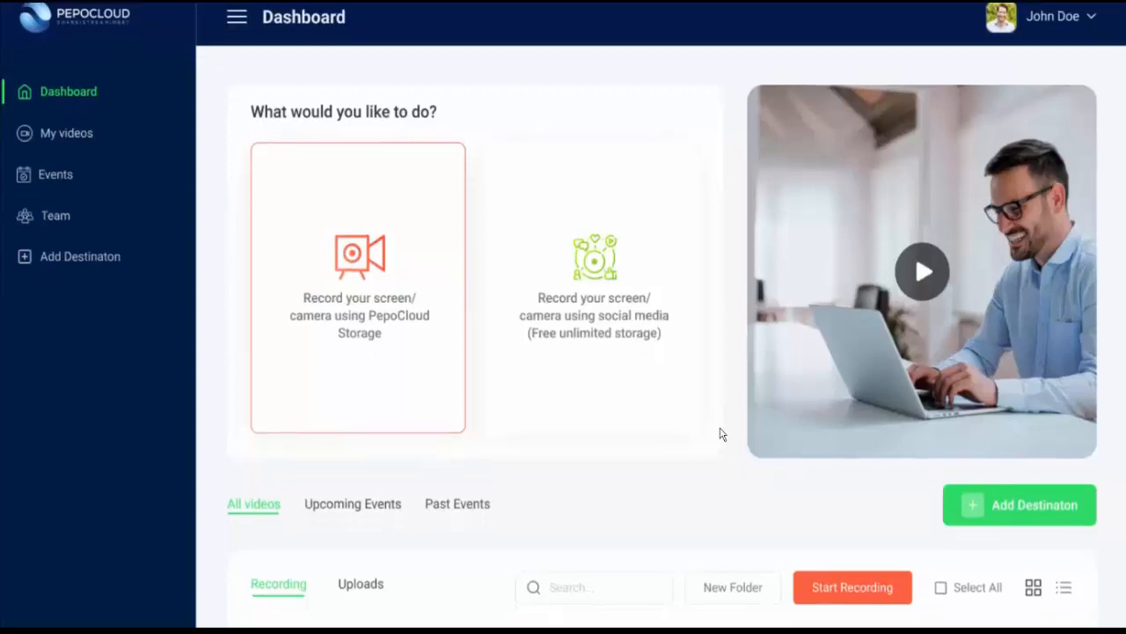
{"action": "scroll", "scroll_direction": "down", "scroll_amount": 3}
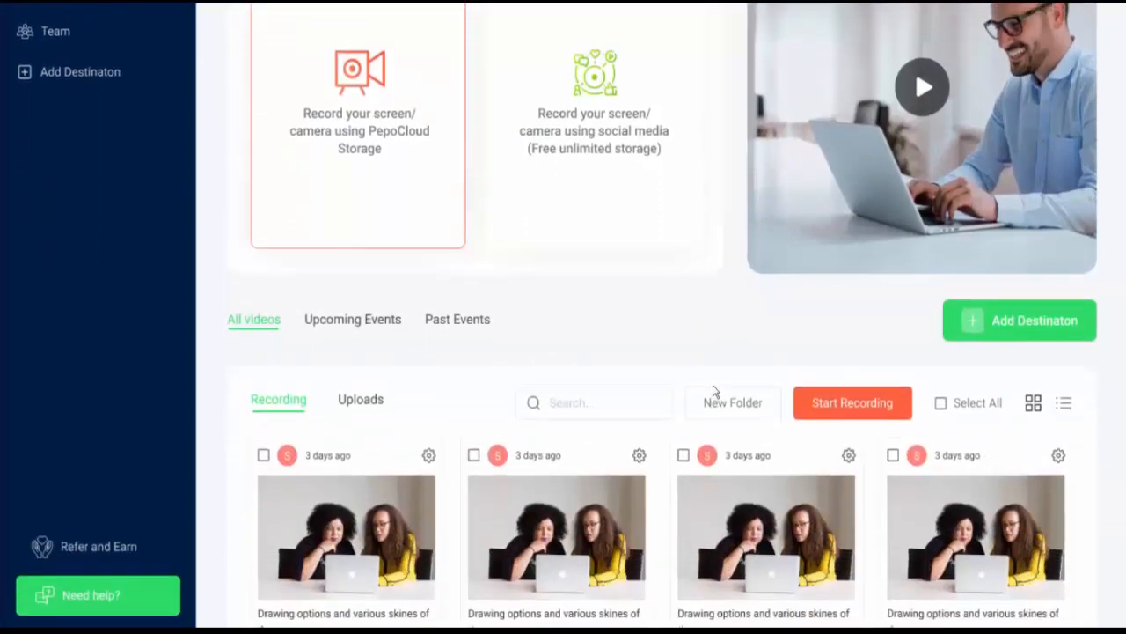
{"action": "left_click", "coordinate": [851, 402]}
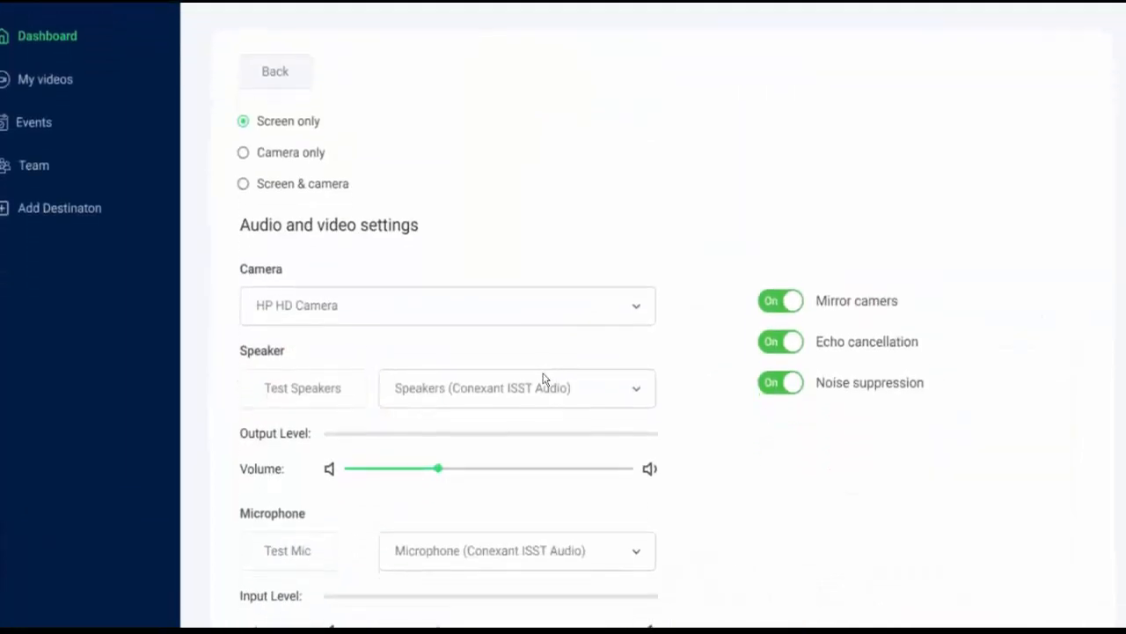
{"action": "scroll", "scroll_direction": "down", "scroll_amount": 3}
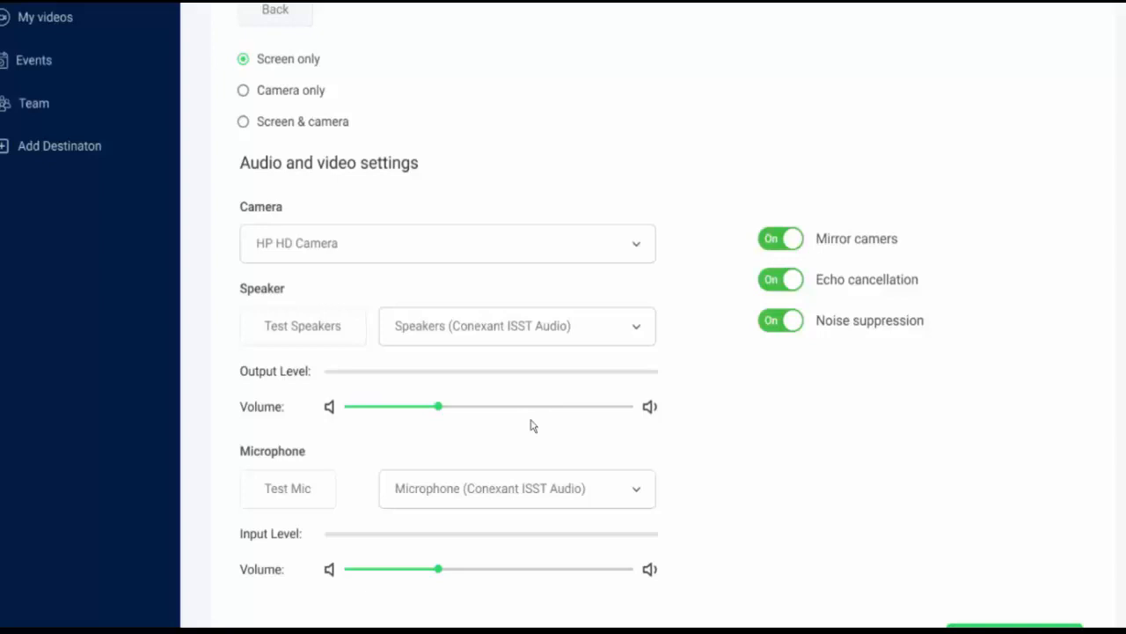
{"action": "scroll", "scroll_direction": "down", "scroll_amount": 3}
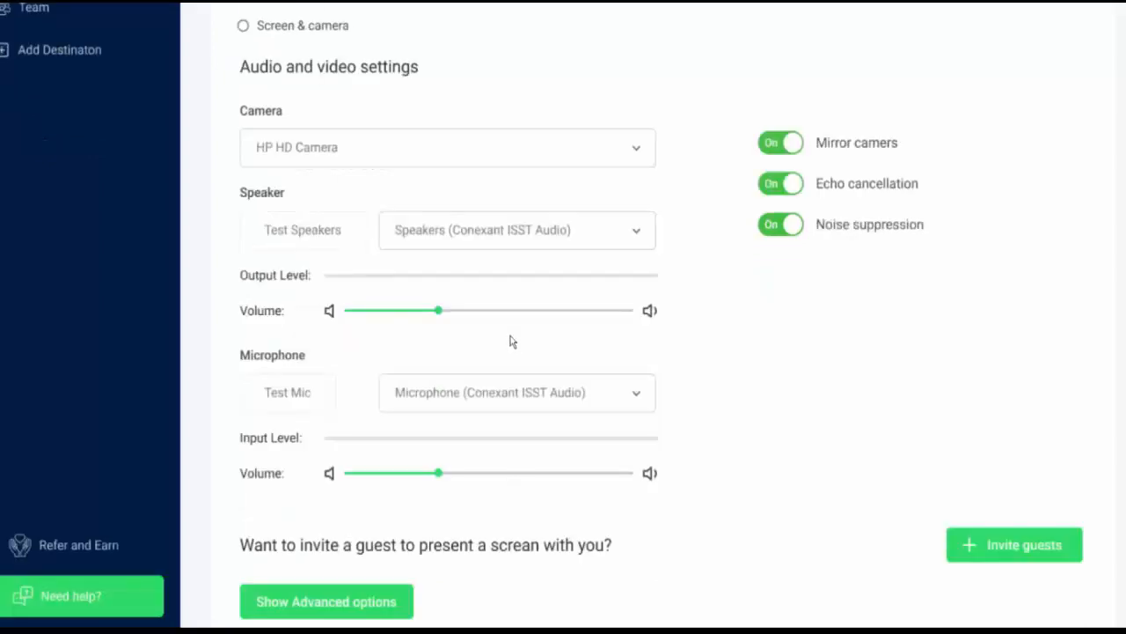
{"action": "scroll", "scroll_direction": "down", "scroll_amount": 3}
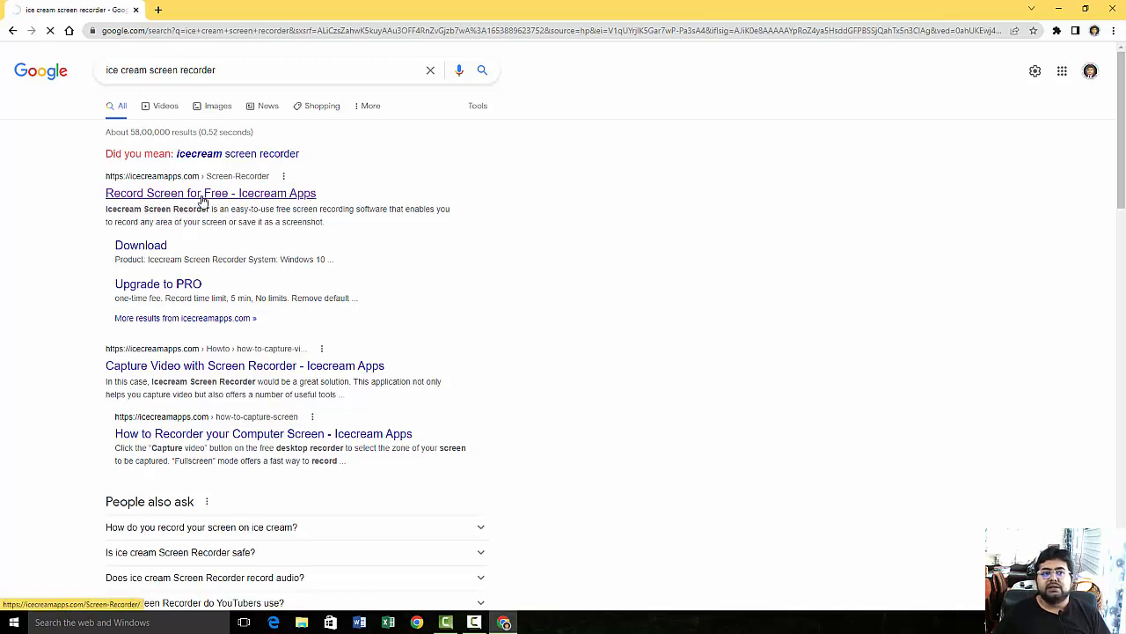
Open the 'Record Screen for Free - Icecream Apps' search result
{"action": "left_click", "coordinate": [211, 193]}
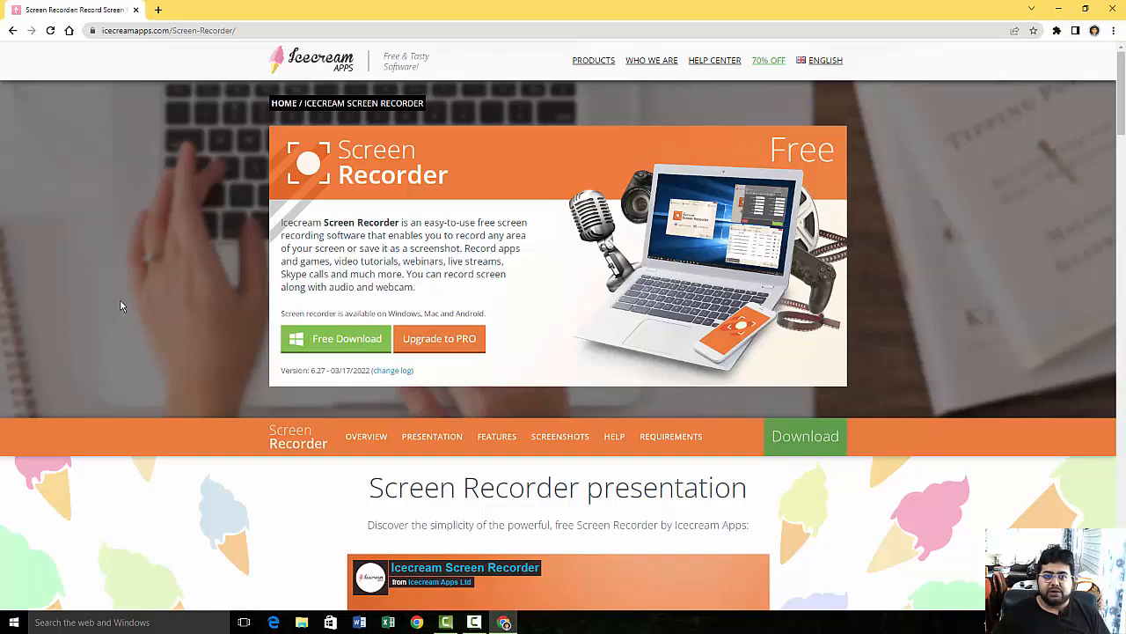
{"action": "left_click", "coordinate": [593, 60]}
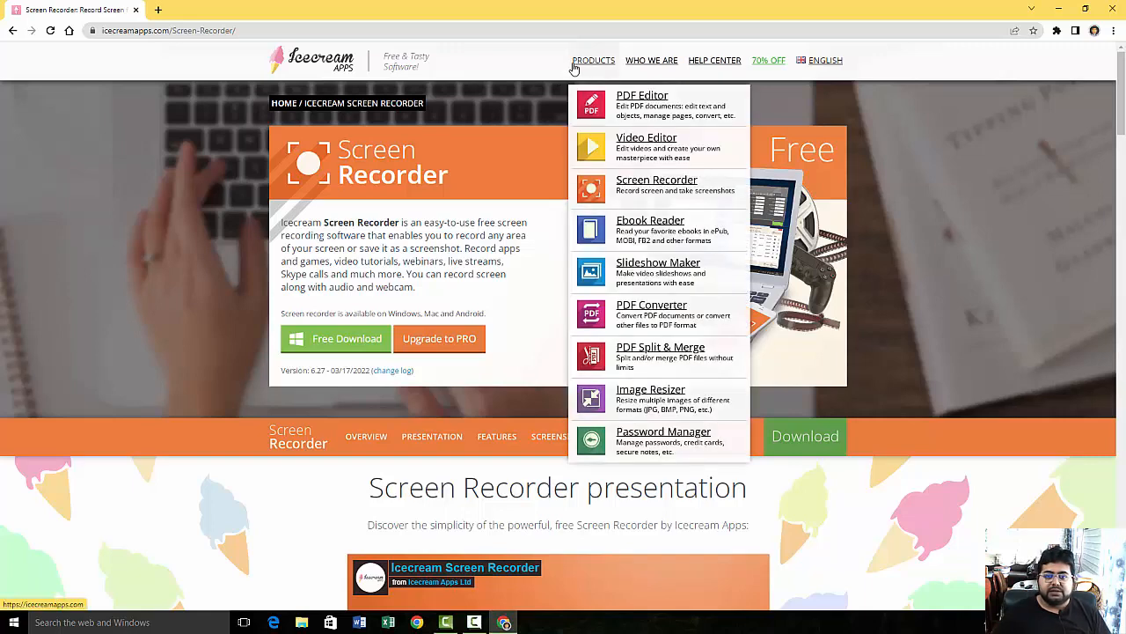
{"action": "mouse_move", "coordinate": [612, 238]}
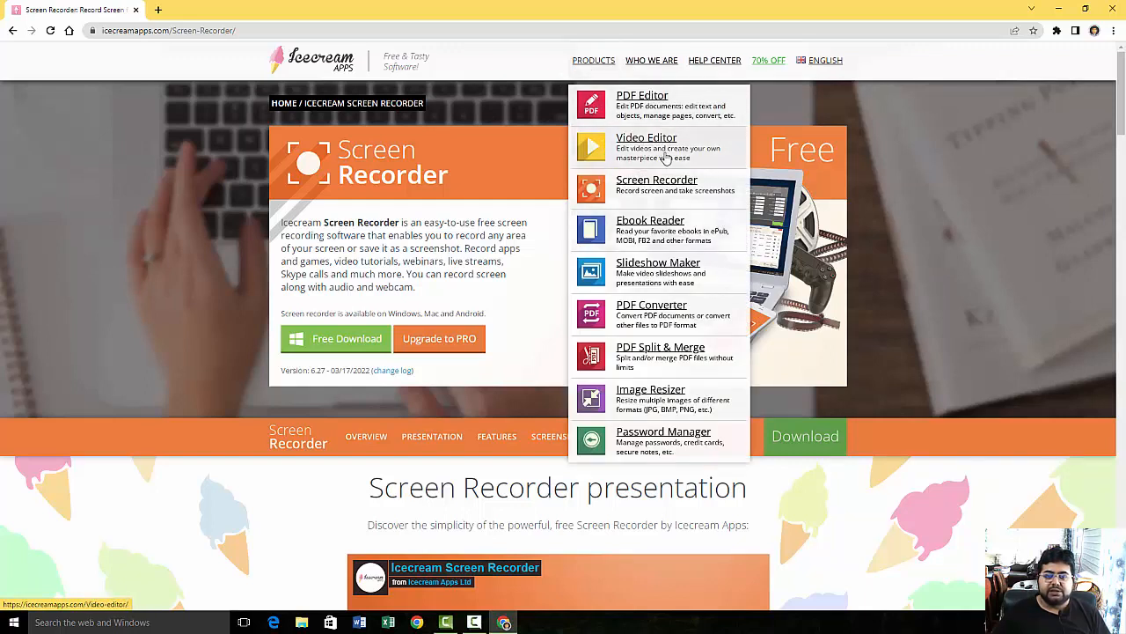
{"action": "mouse_move", "coordinate": [673, 230]}
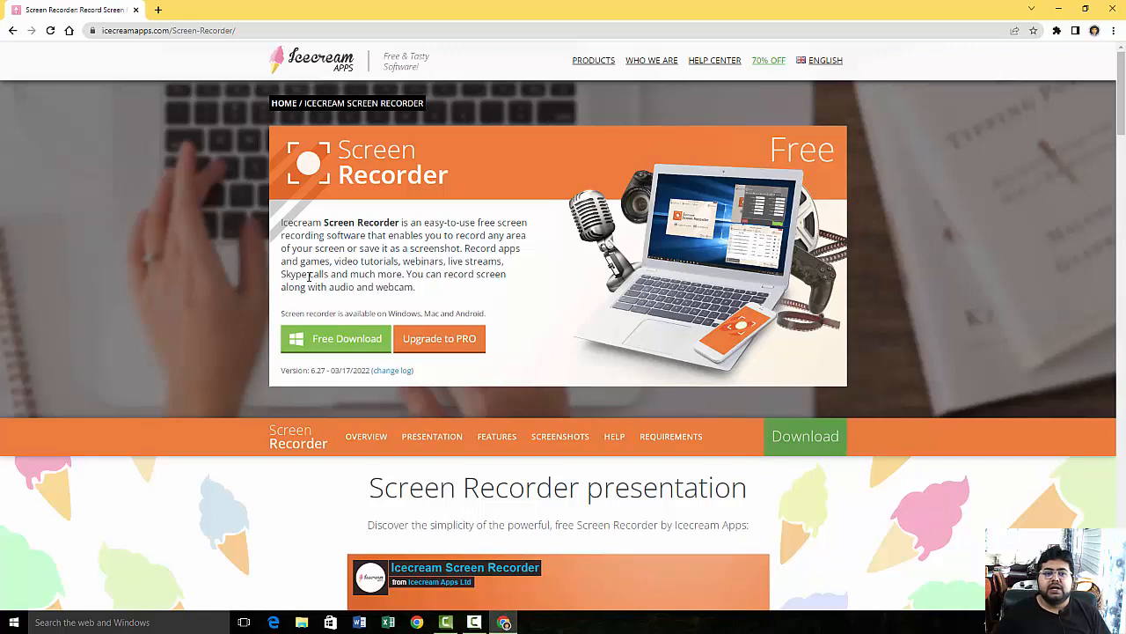
{"action": "mouse_move", "coordinate": [337, 339]}
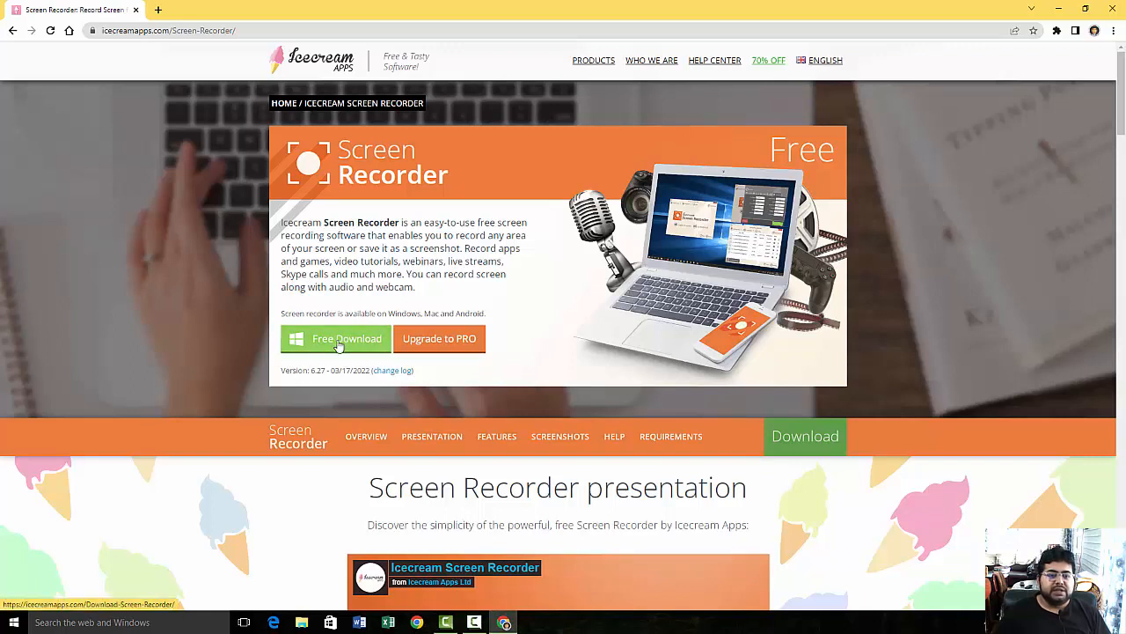
{"action": "mouse_move", "coordinate": [337, 341]}
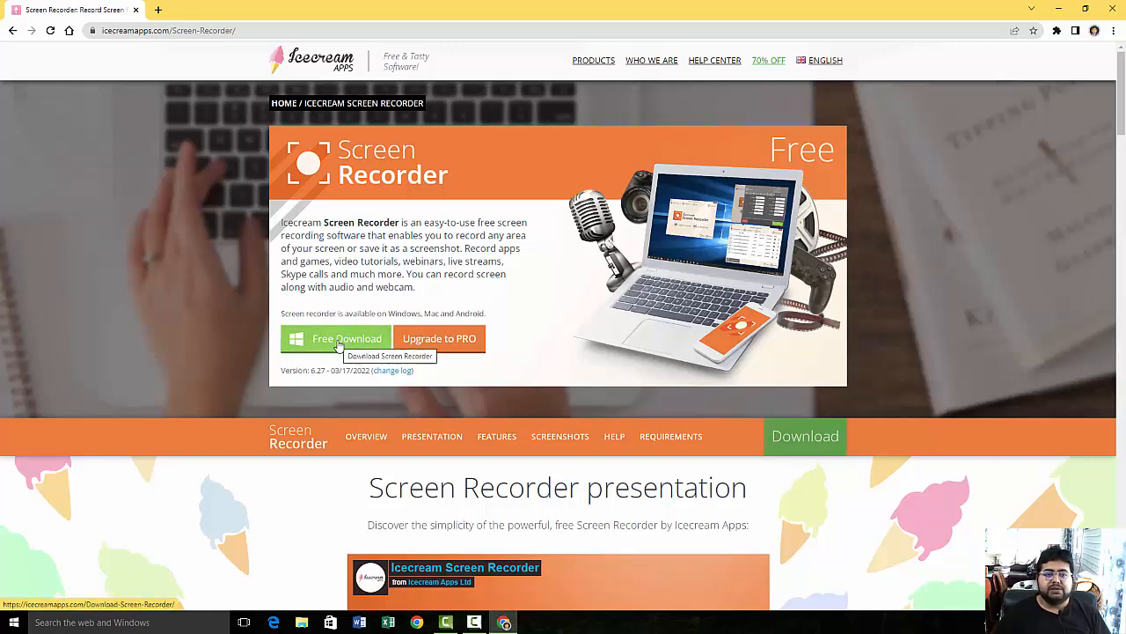
{"action": "mouse_move", "coordinate": [448, 347]}
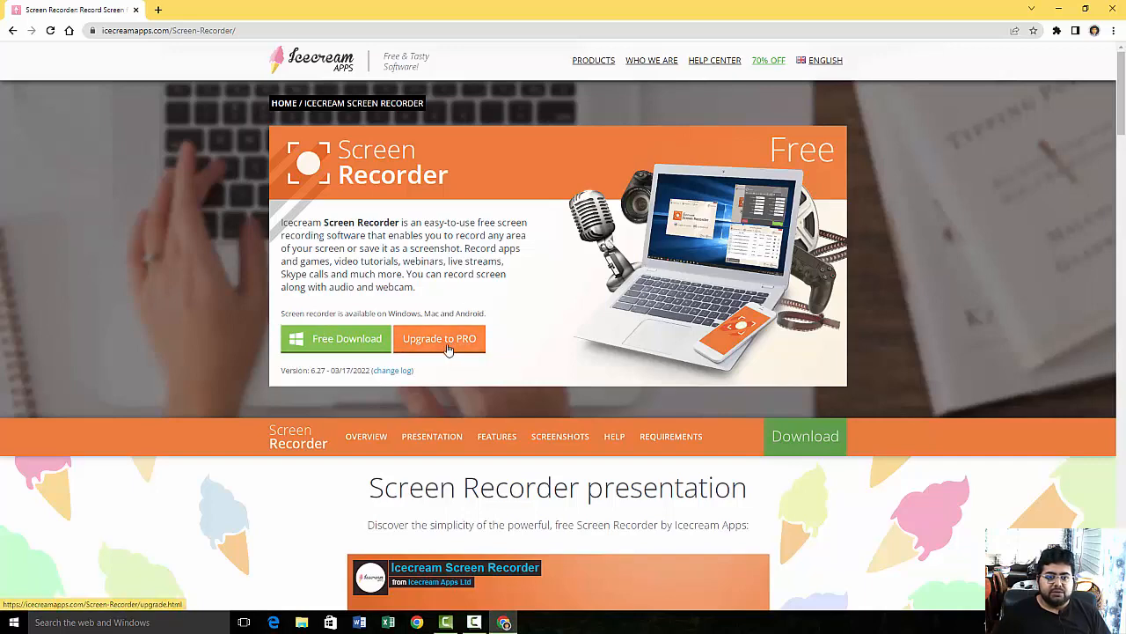
Open the Upgrade to PRO page comparing FREE and $29.95 PRO features
{"action": "left_click", "coordinate": [439, 339]}
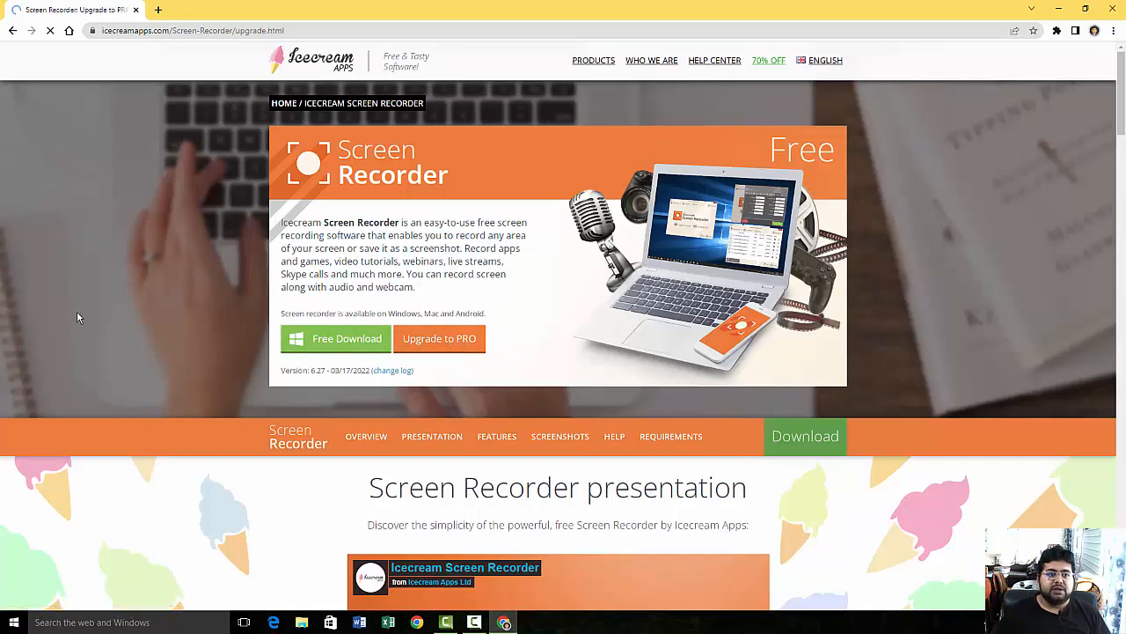
{"action": "left_click", "coordinate": [439, 338]}
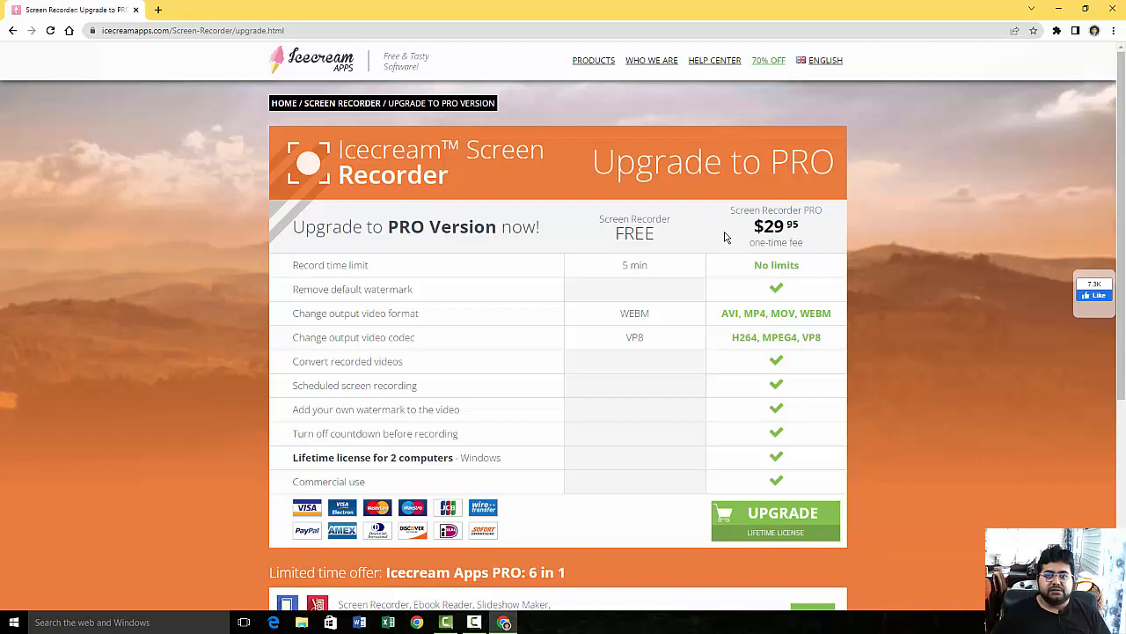
{"action": "mouse_move", "coordinate": [723, 244]}
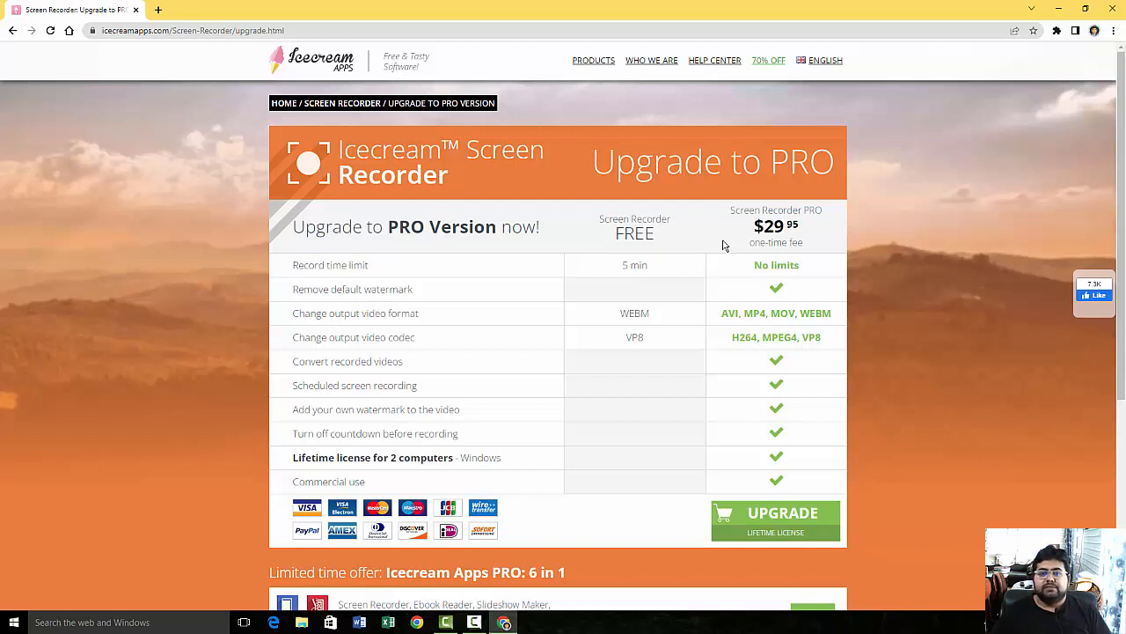
{"action": "mouse_move", "coordinate": [121, 200]}
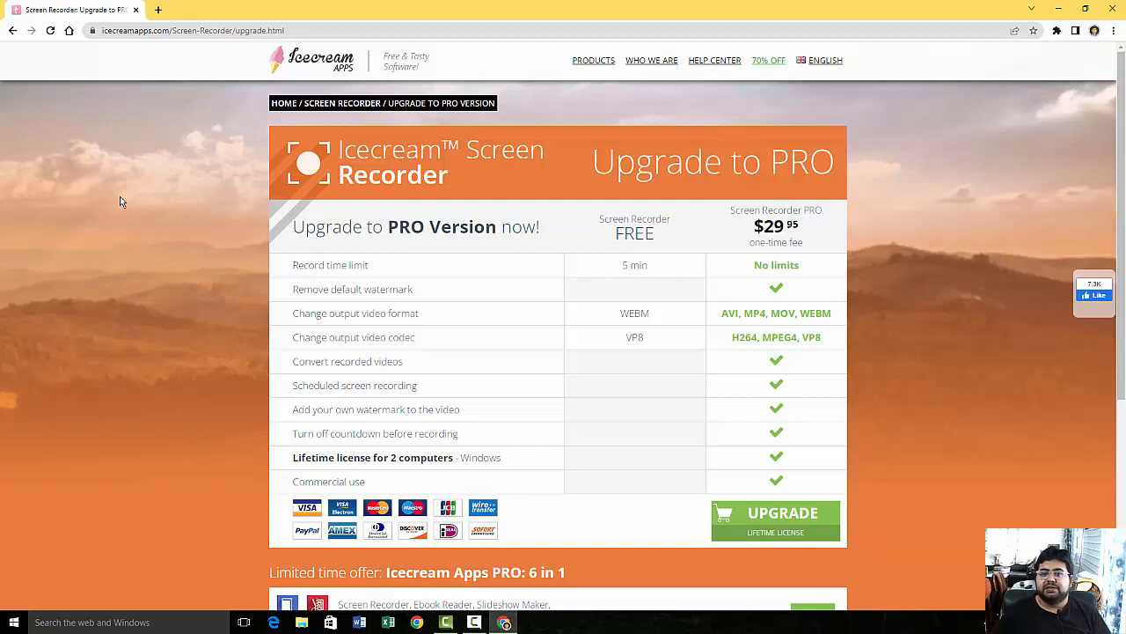
{"action": "mouse_move", "coordinate": [514, 316]}
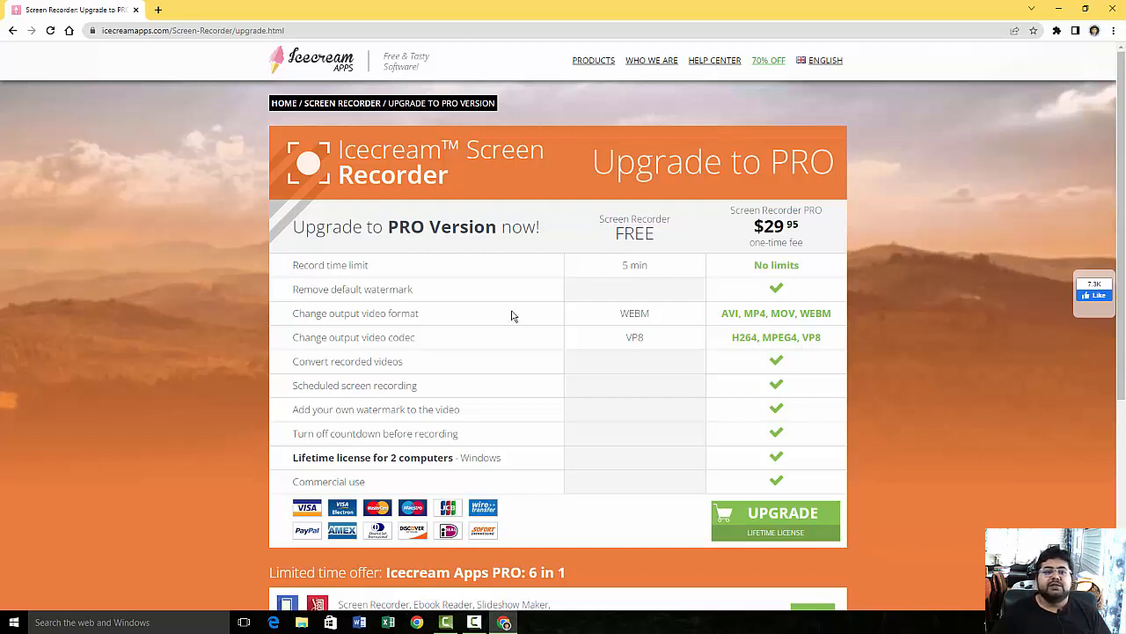
{"action": "mouse_move", "coordinate": [616, 287]}
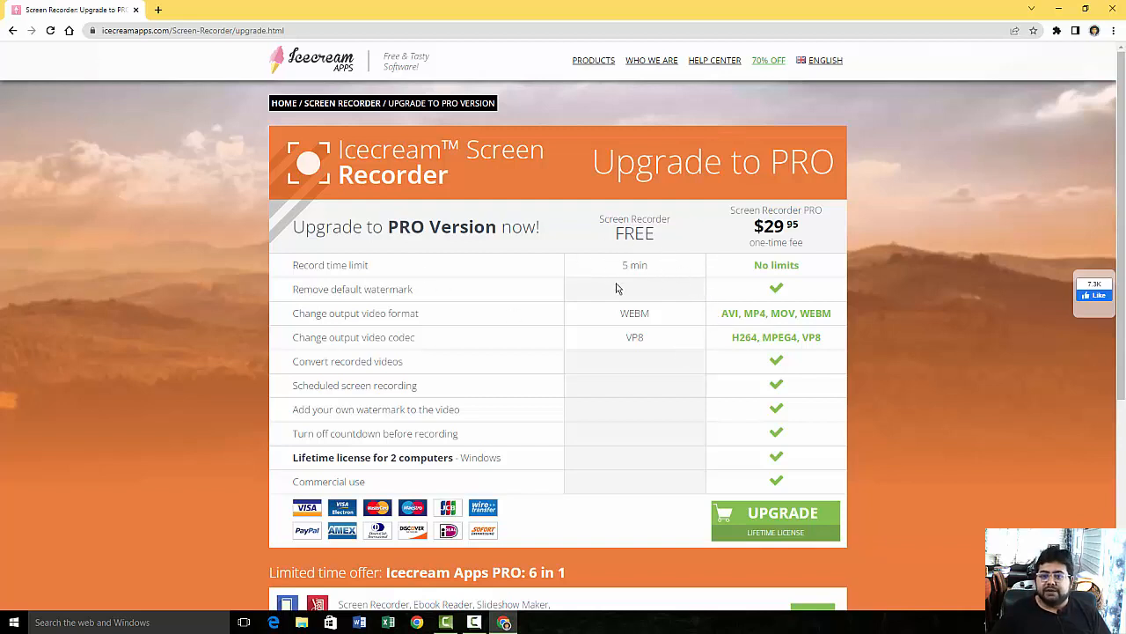
{"action": "mouse_move", "coordinate": [621, 305]}
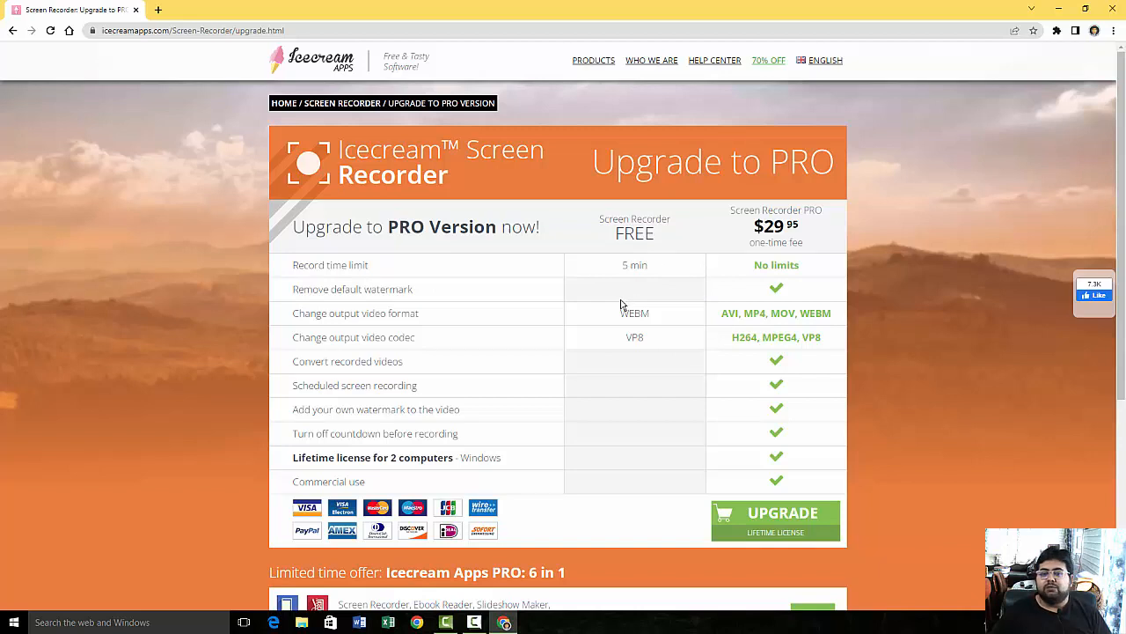
{"action": "mouse_move", "coordinate": [647, 338]}
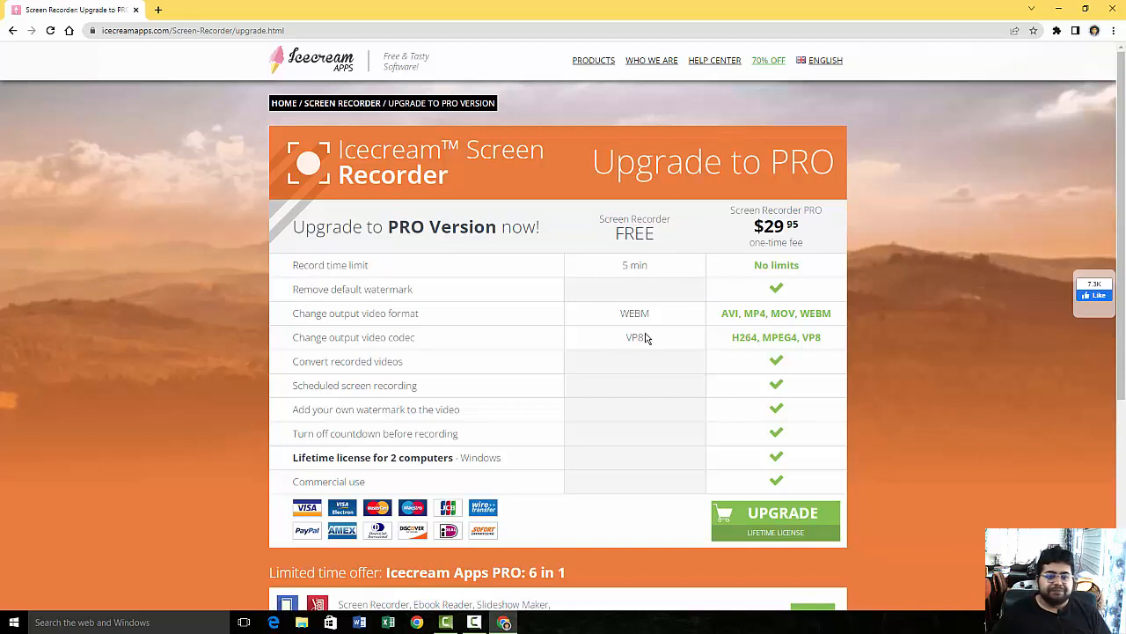
{"action": "mouse_move", "coordinate": [647, 355]}
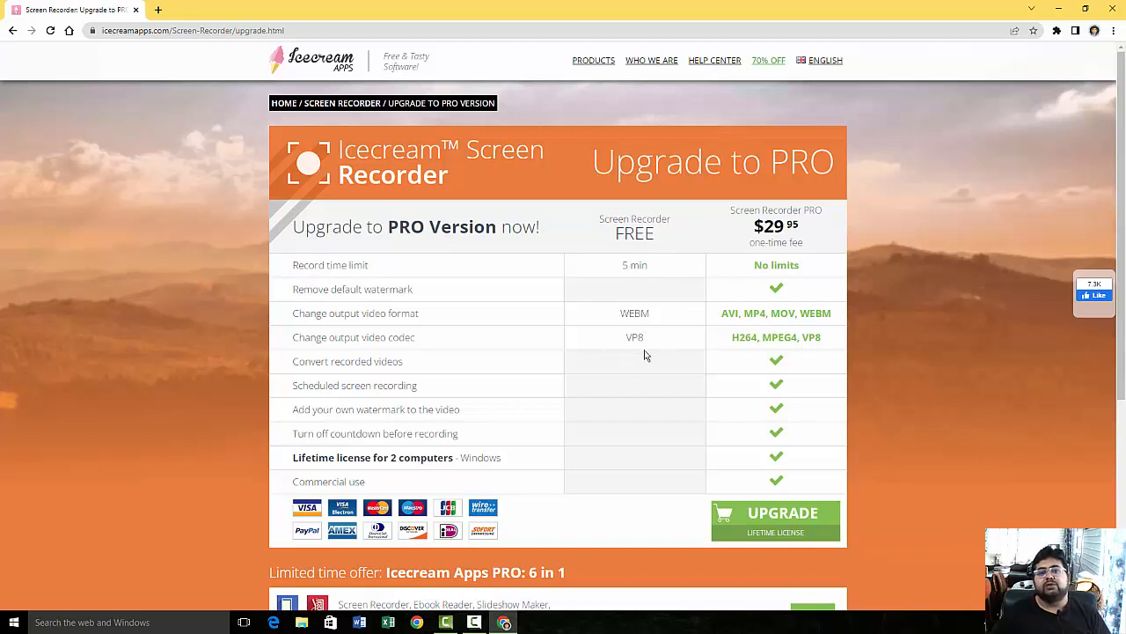
{"action": "mouse_move", "coordinate": [666, 341]}
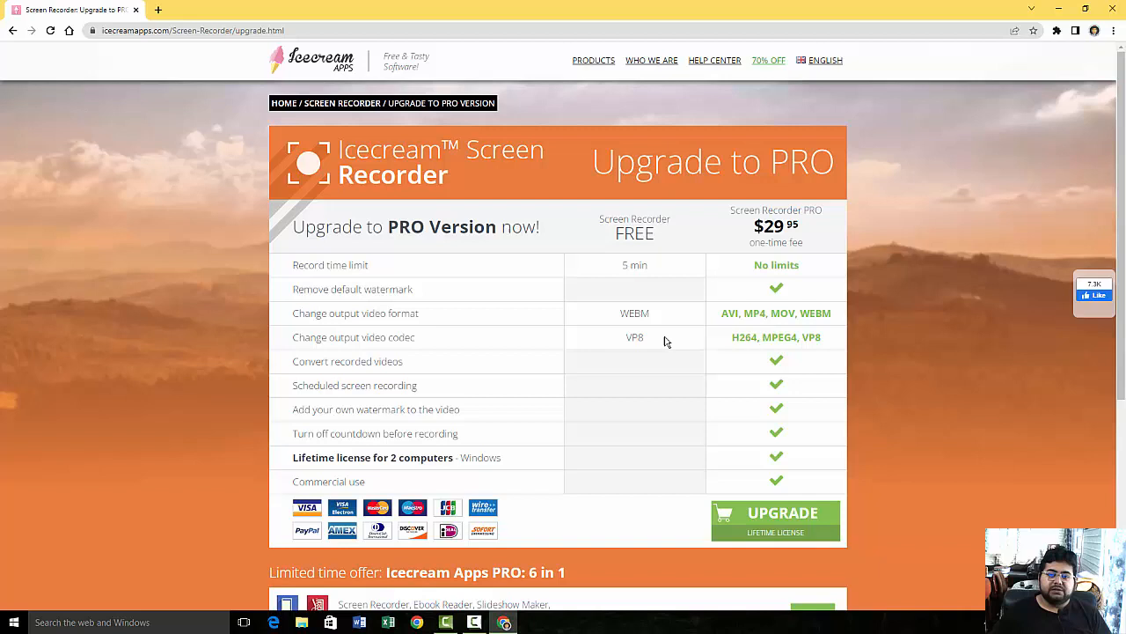
{"action": "mouse_move", "coordinate": [550, 368]}
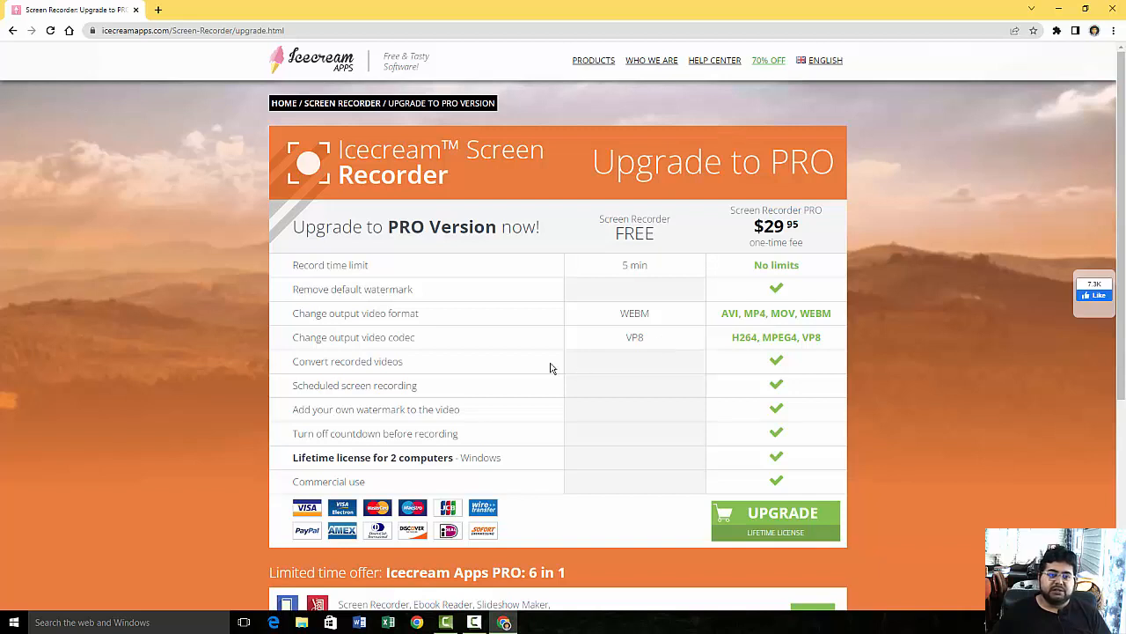
{"action": "mouse_move", "coordinate": [596, 371]}
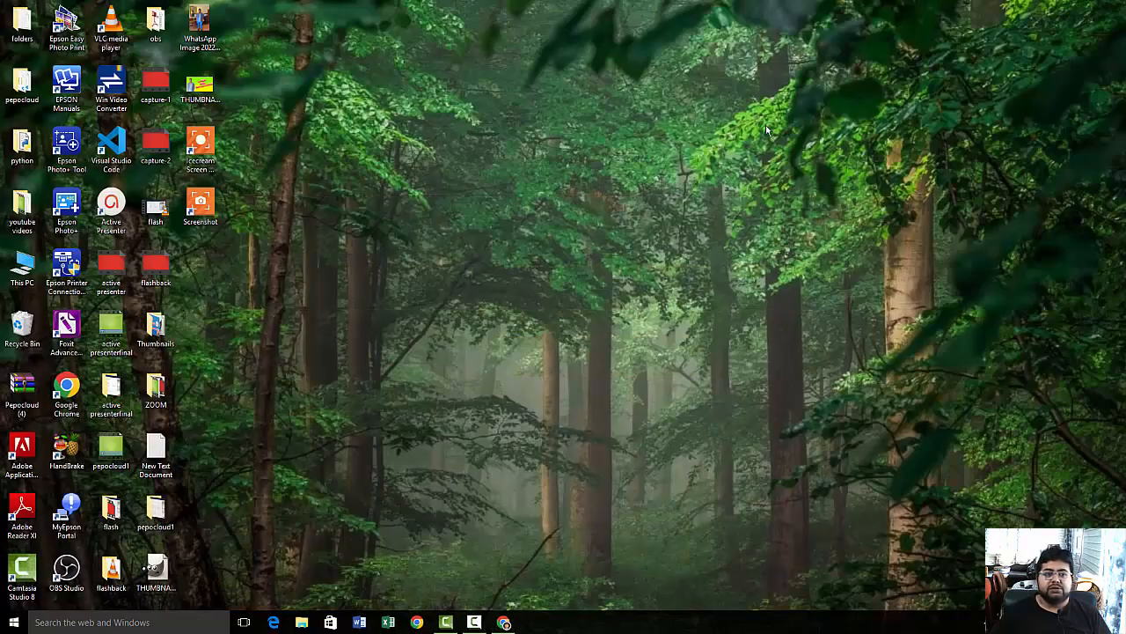
{"action": "mouse_move", "coordinate": [295, 192]}
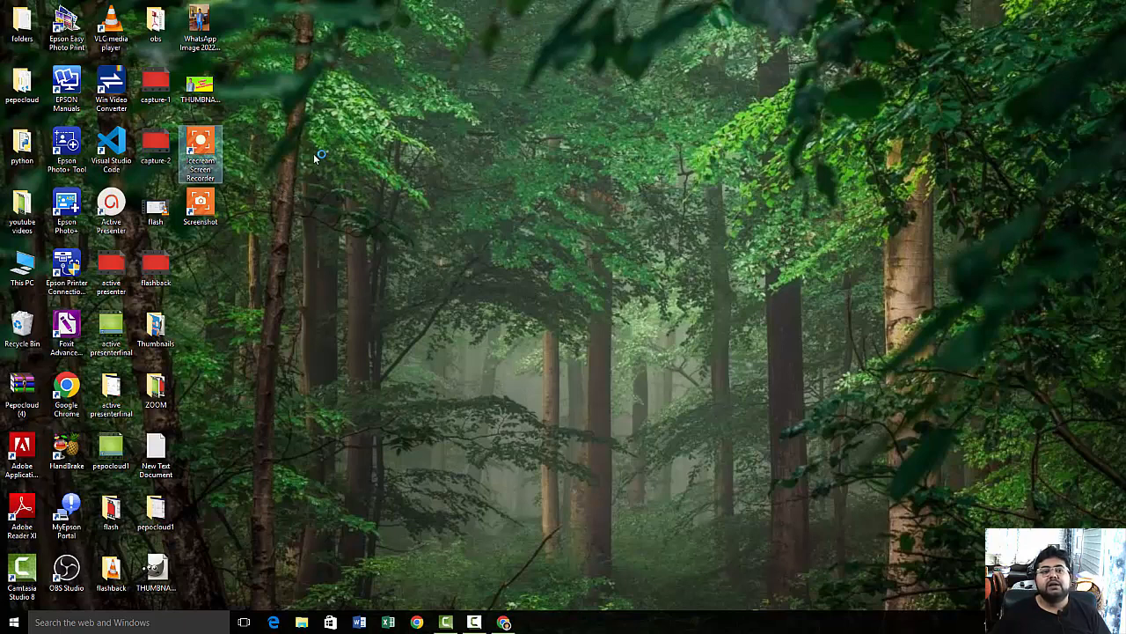
Launch Icecream Screen Recorder from the desktop and view its screenshot and audio bitrate options
{"action": "double_click", "coordinate": [199, 151]}
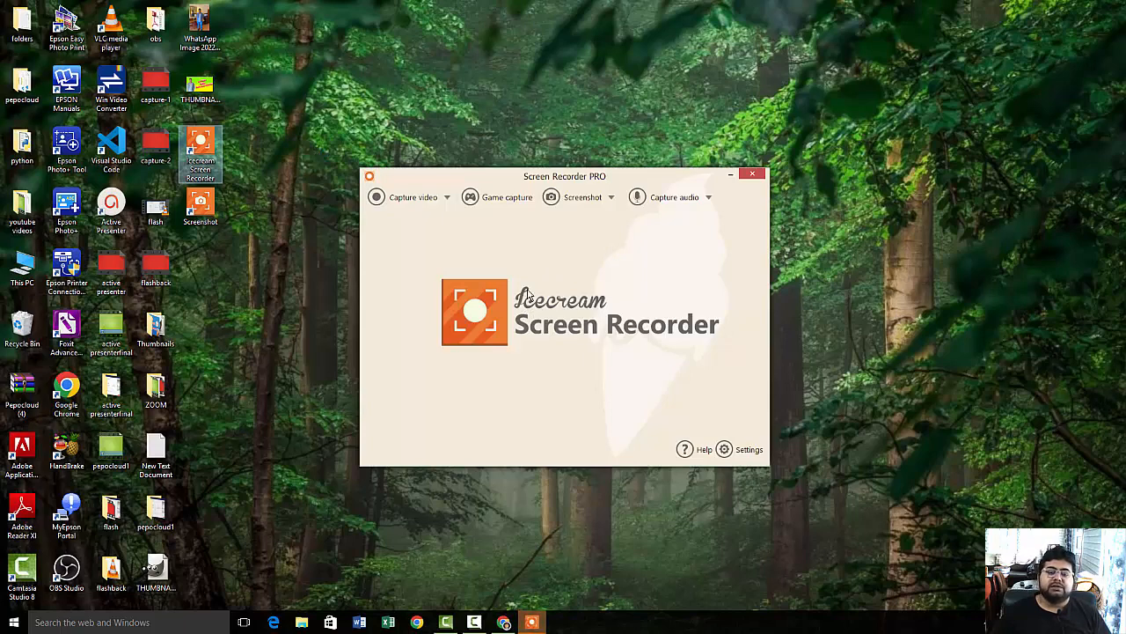
{"action": "mouse_move", "coordinate": [416, 261]}
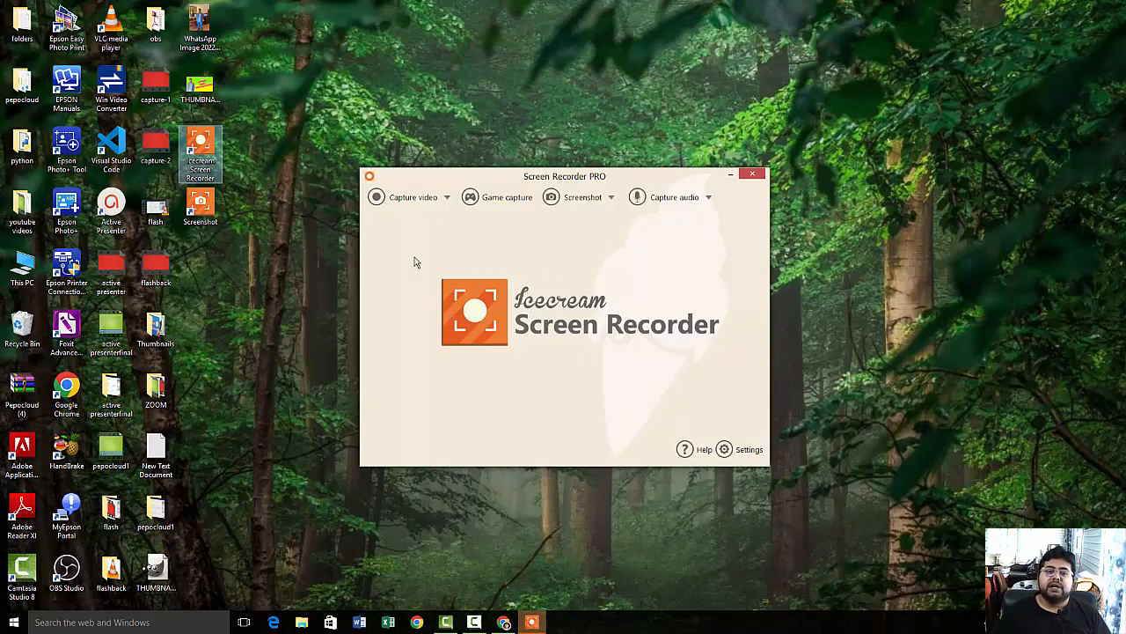
{"action": "left_click", "coordinate": [414, 197]}
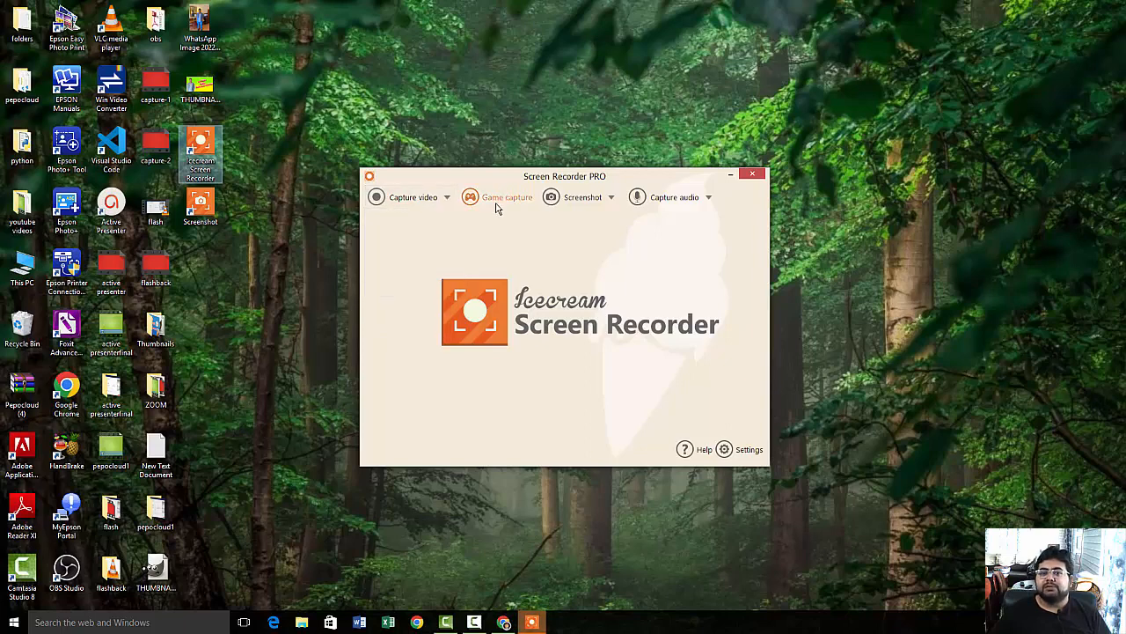
{"action": "left_click", "coordinate": [581, 196]}
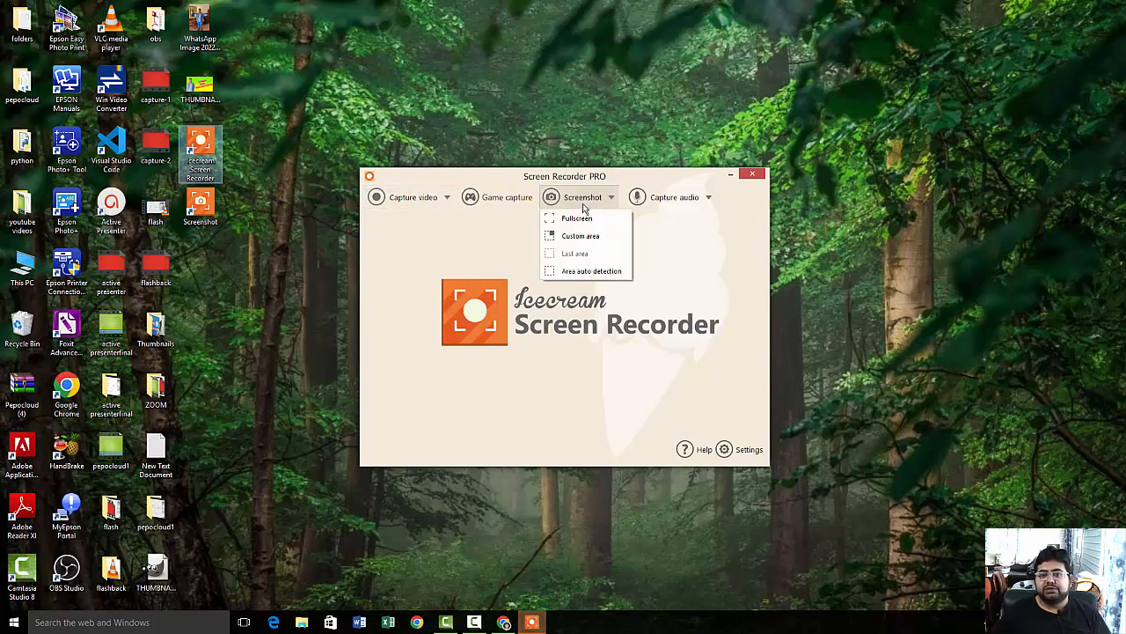
{"action": "left_click", "coordinate": [673, 196]}
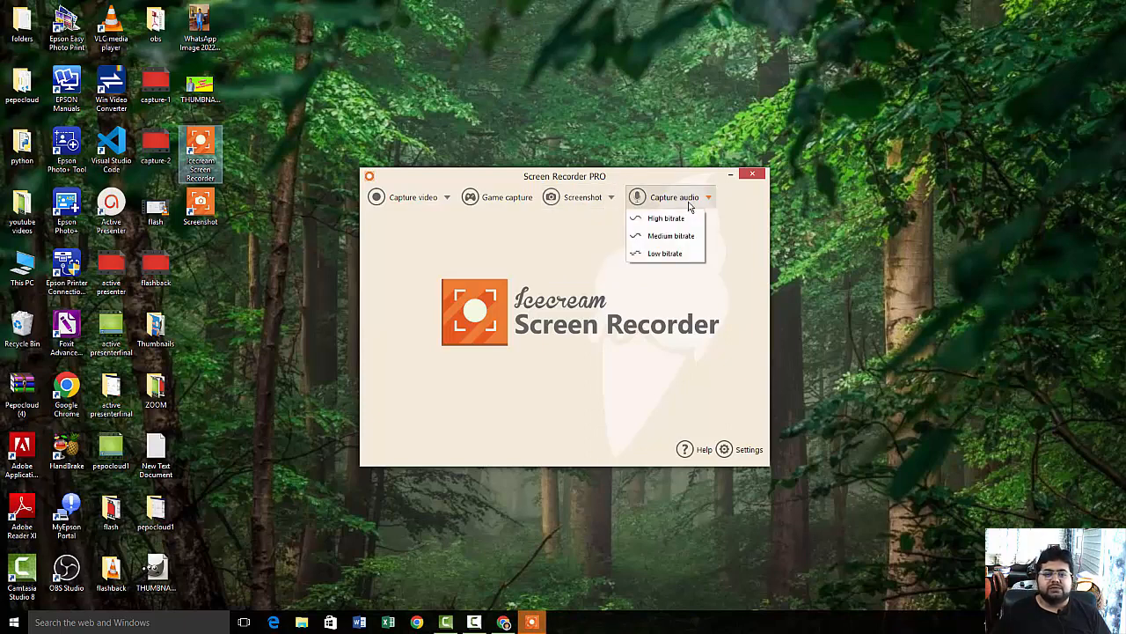
{"action": "mouse_move", "coordinate": [665, 217]}
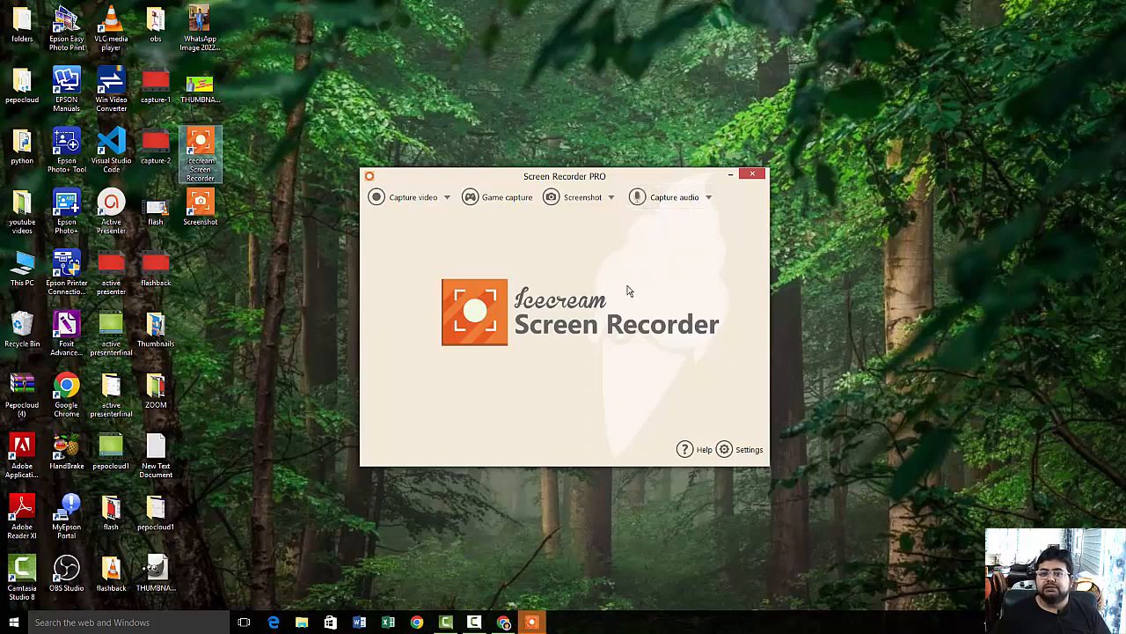
{"action": "mouse_move", "coordinate": [588, 276]}
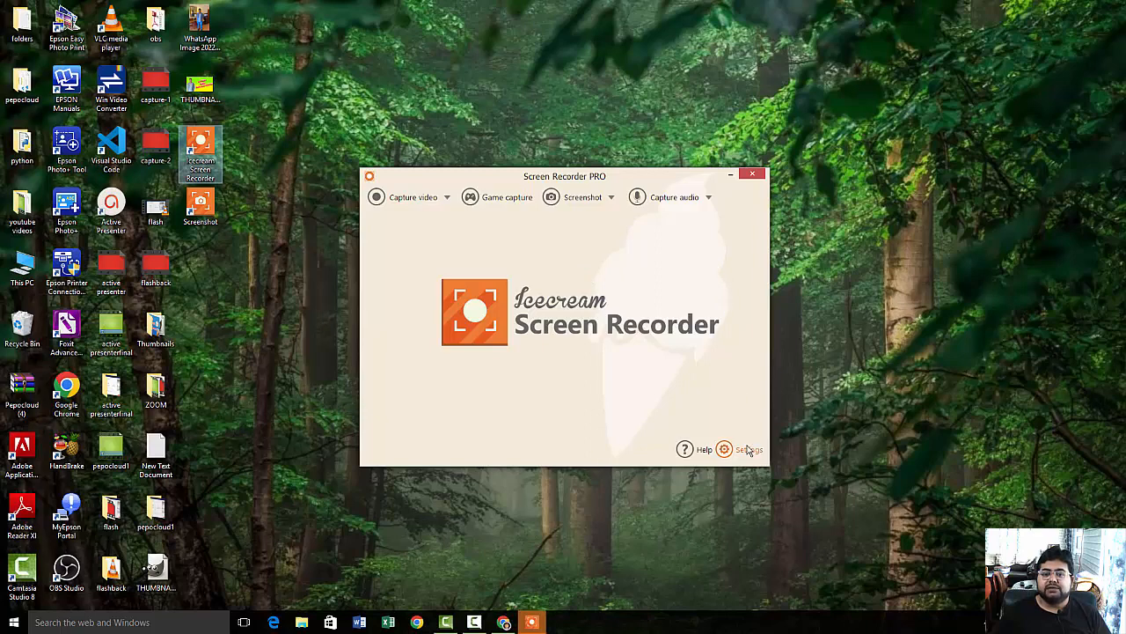
In Settings, keep English language and HD camera webcam, then view Save to folders
{"action": "left_click", "coordinate": [747, 449]}
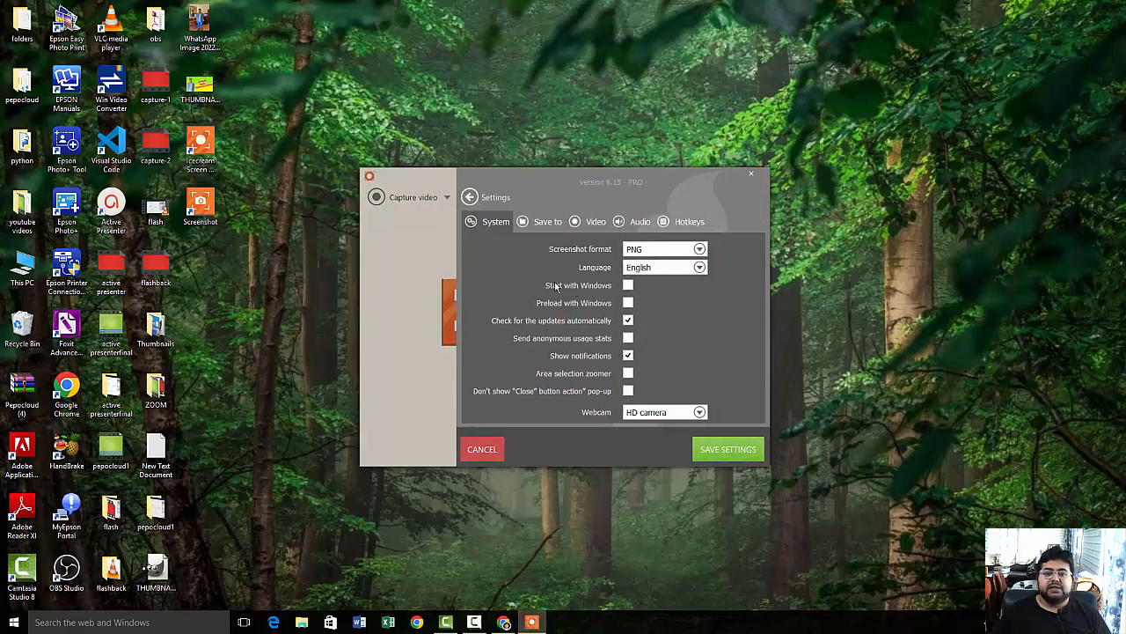
{"action": "mouse_move", "coordinate": [557, 332]}
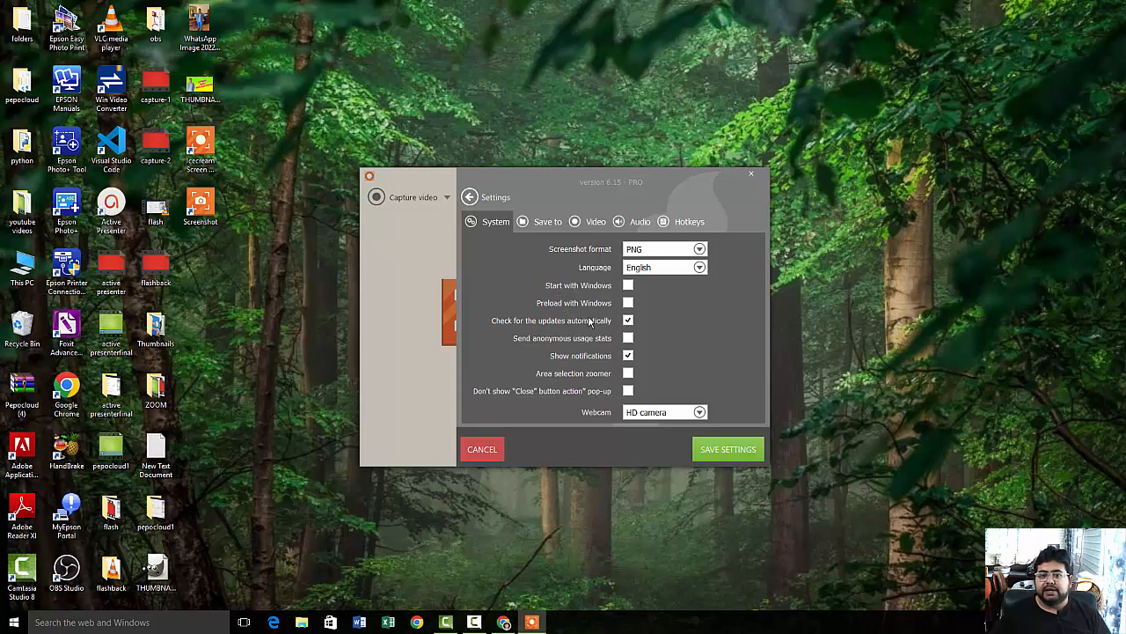
{"action": "mouse_move", "coordinate": [540, 249]}
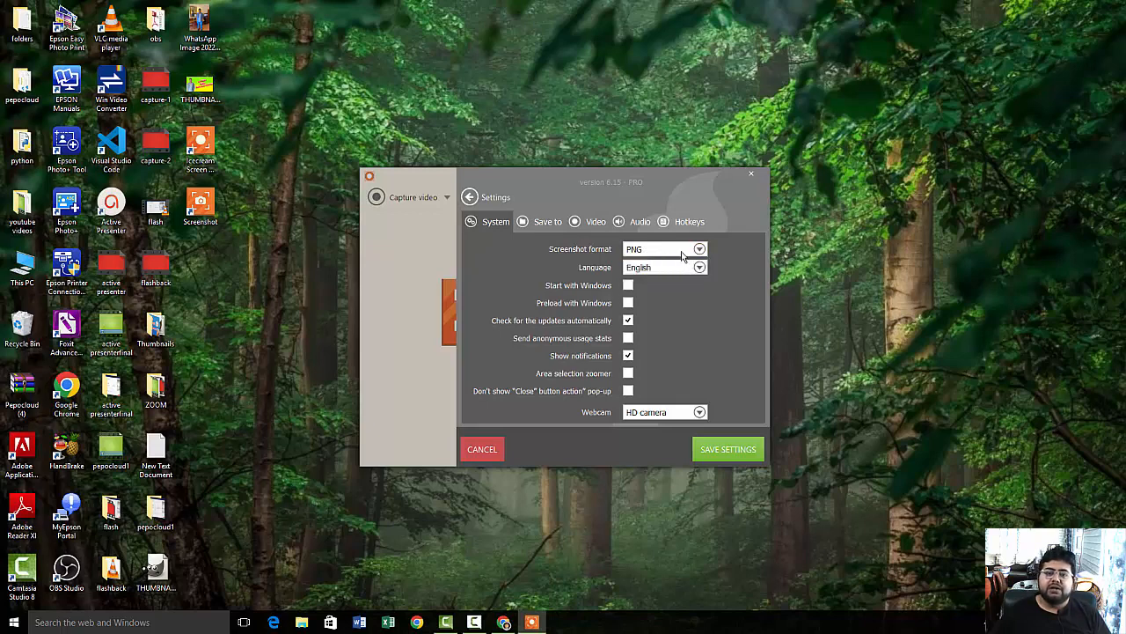
{"action": "left_click", "coordinate": [698, 267]}
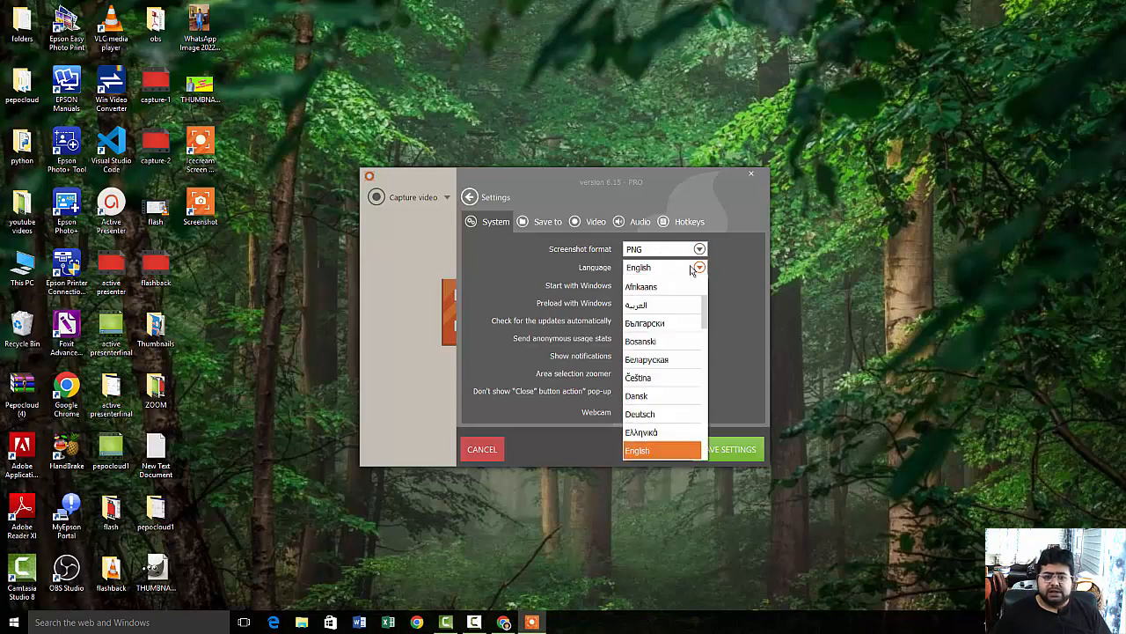
{"action": "left_click", "coordinate": [637, 449]}
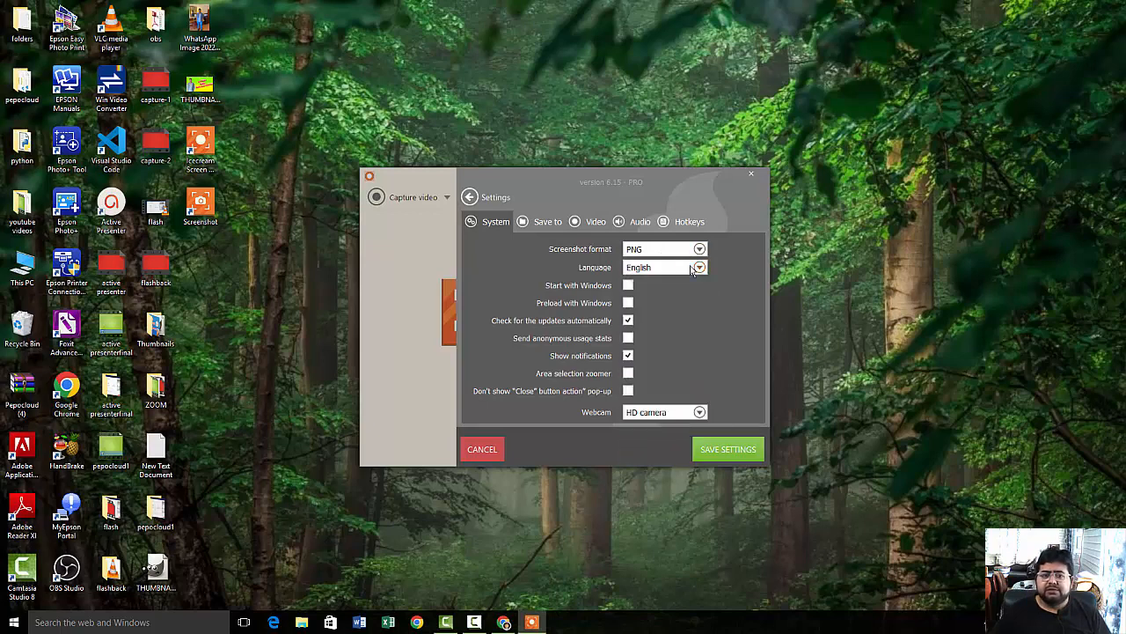
{"action": "mouse_move", "coordinate": [525, 295]}
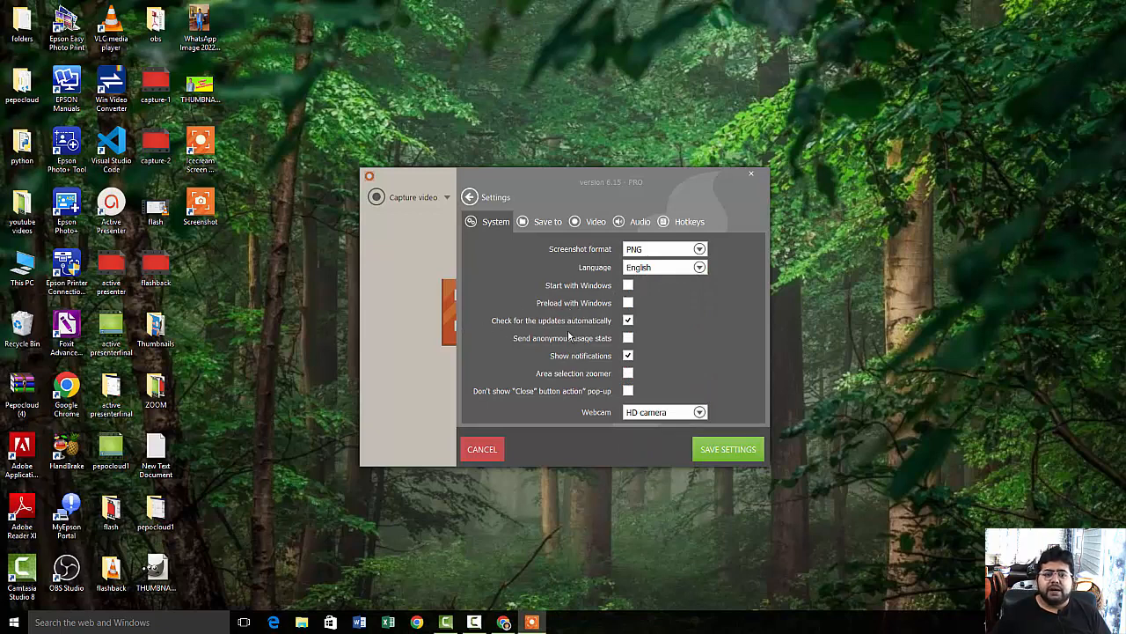
{"action": "mouse_move", "coordinate": [565, 352]}
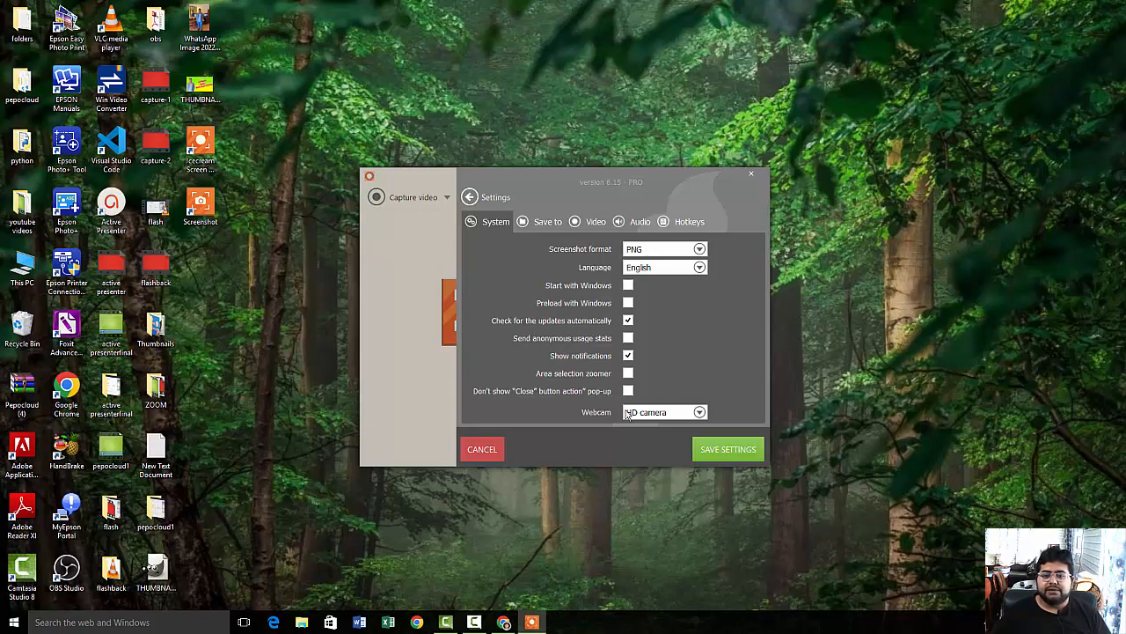
{"action": "left_click", "coordinate": [698, 412]}
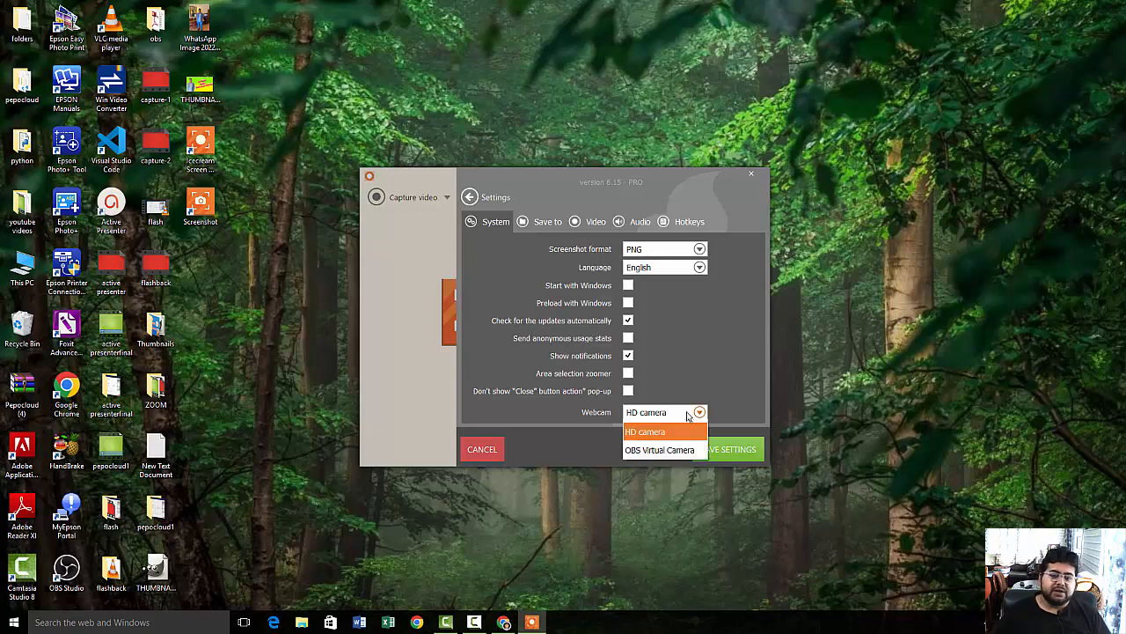
{"action": "left_click", "coordinate": [646, 431]}
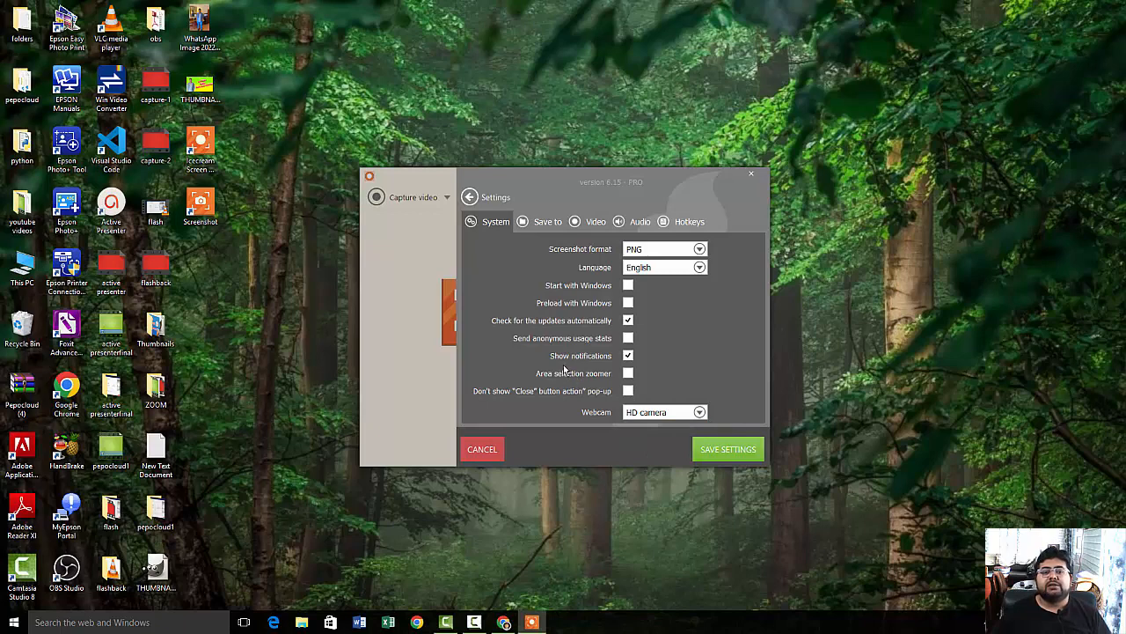
{"action": "mouse_move", "coordinate": [556, 367]}
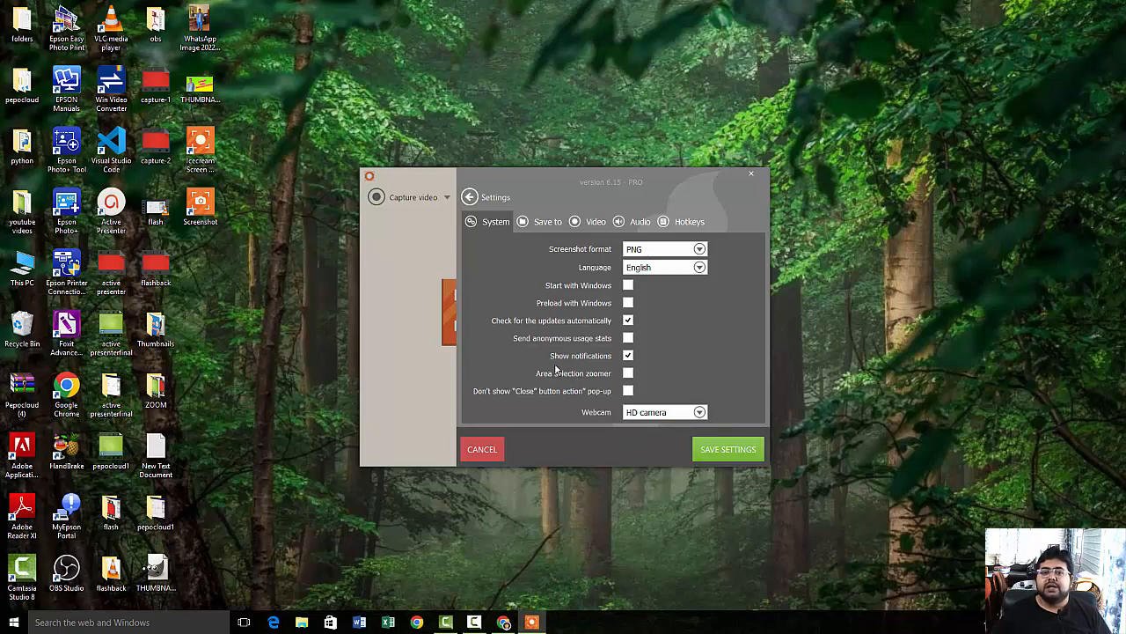
{"action": "left_click", "coordinate": [548, 222]}
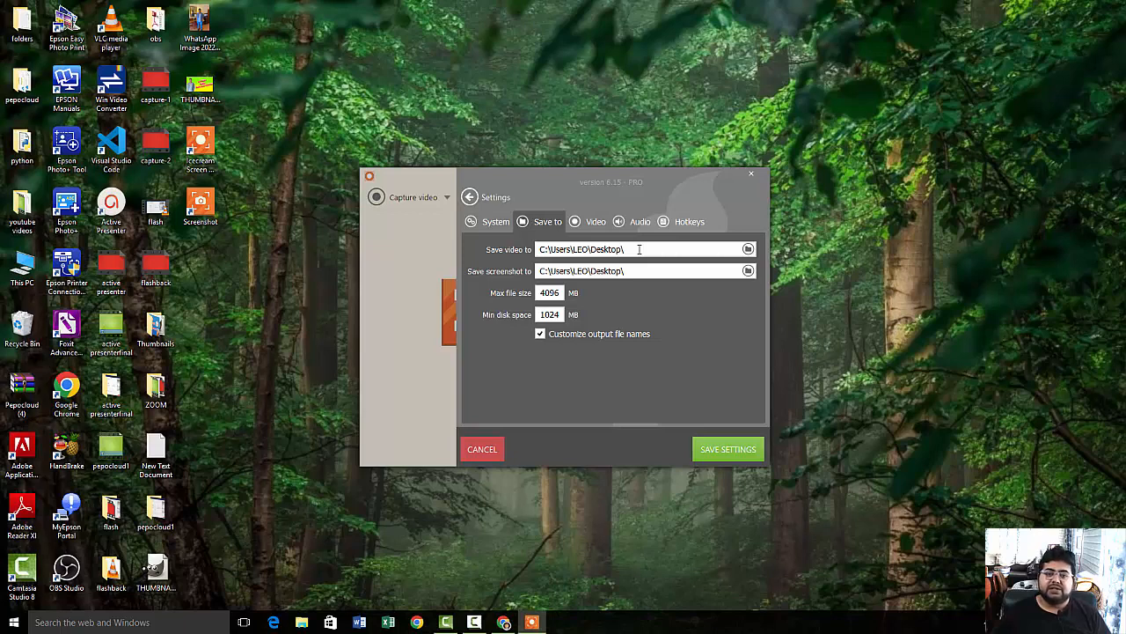
Check the video save folder path and view the WebM (VP8), High quality video settings
{"action": "left_click", "coordinate": [748, 249]}
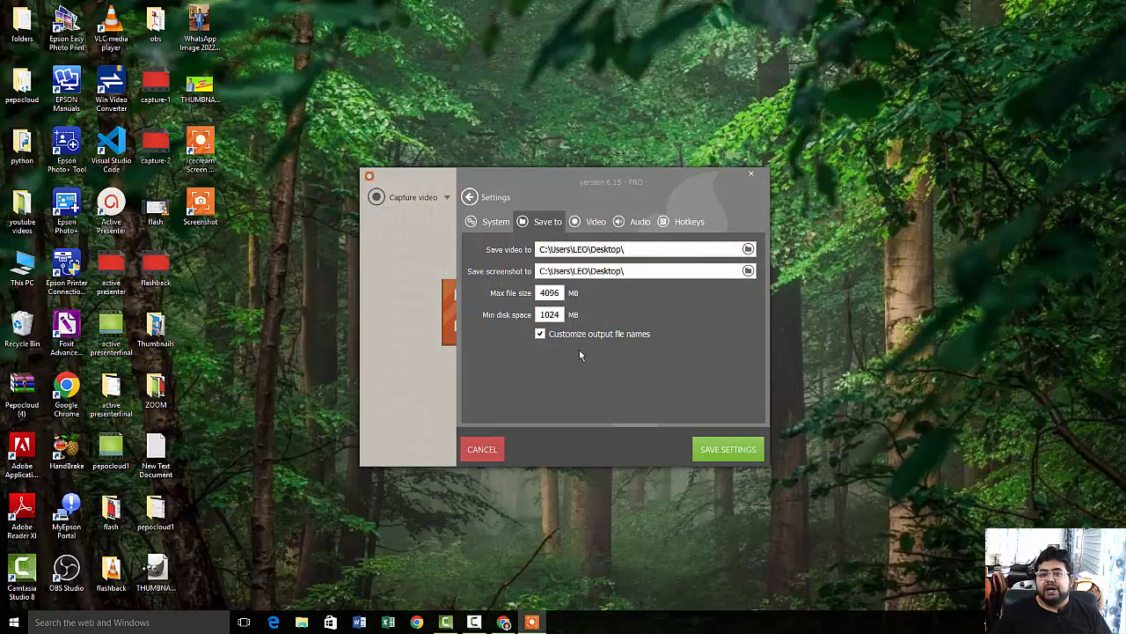
{"action": "left_click", "coordinate": [596, 221]}
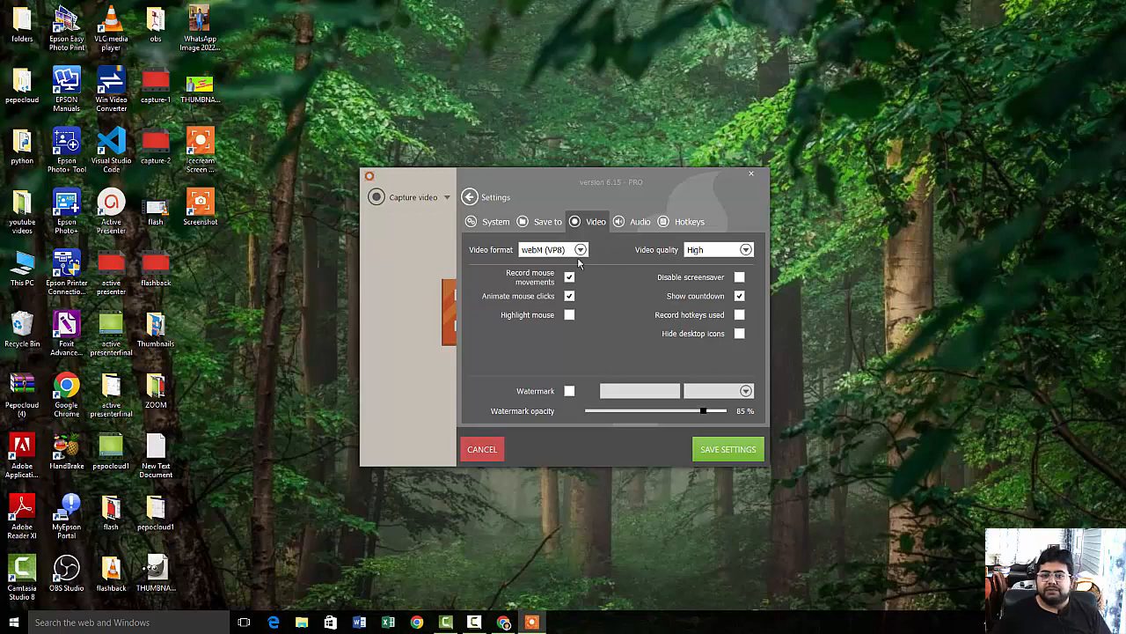
{"action": "left_click", "coordinate": [579, 250]}
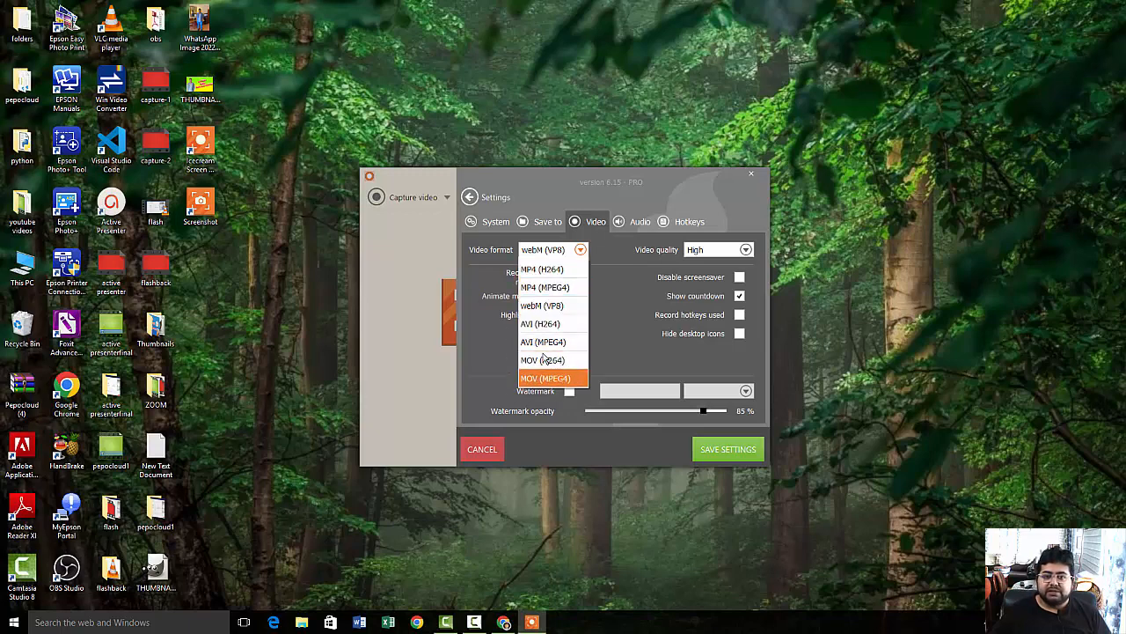
{"action": "mouse_move", "coordinate": [545, 286]}
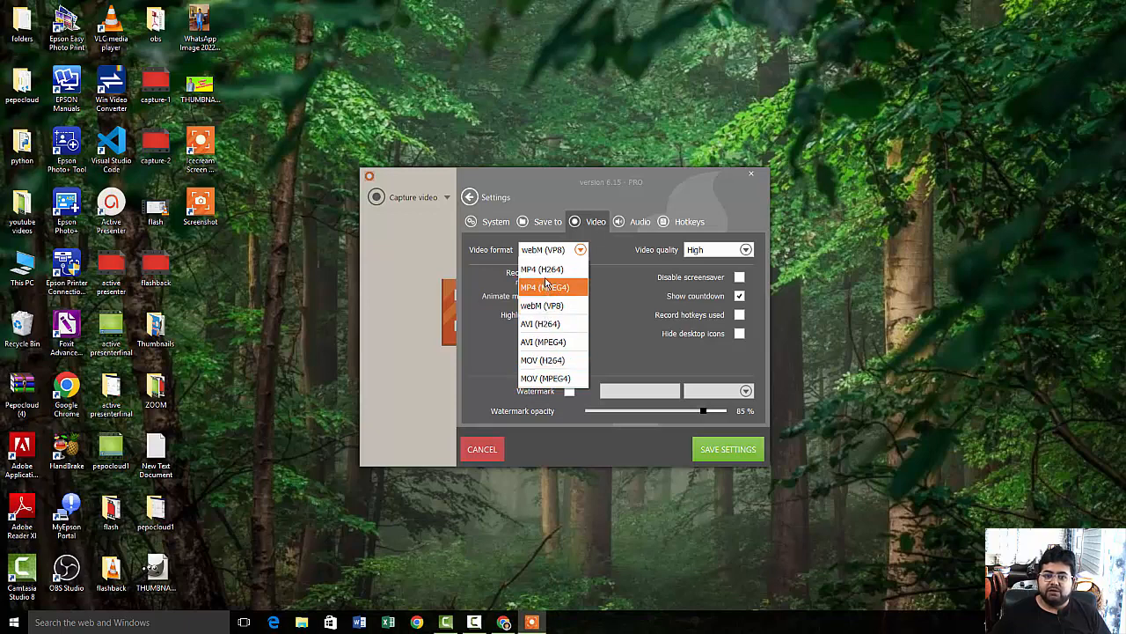
{"action": "left_click", "coordinate": [541, 269]}
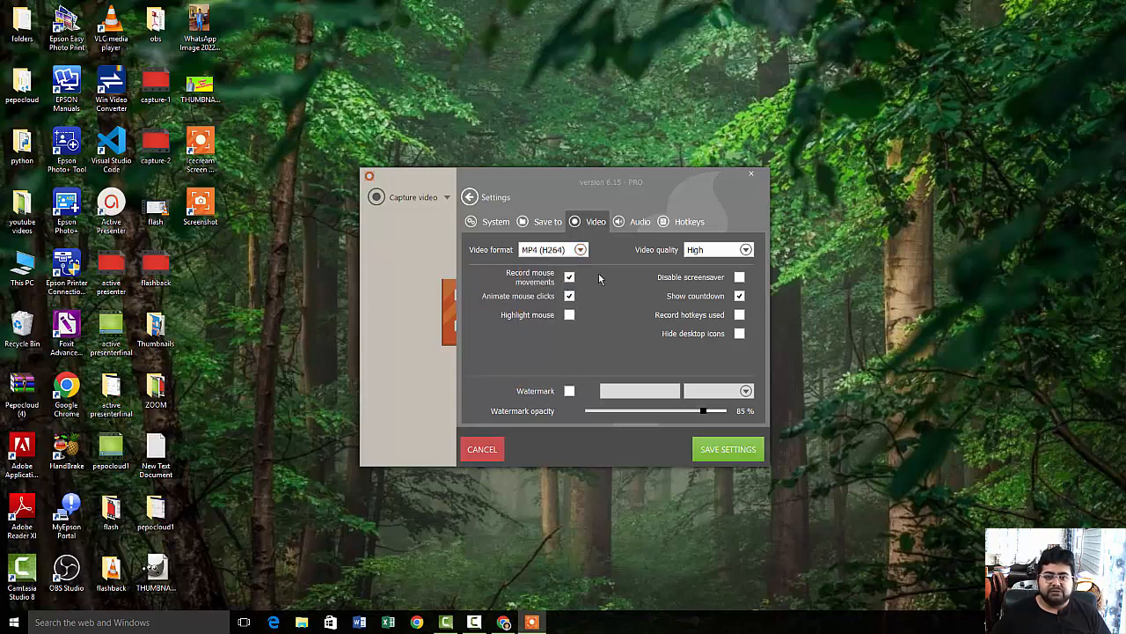
{"action": "left_click", "coordinate": [745, 250]}
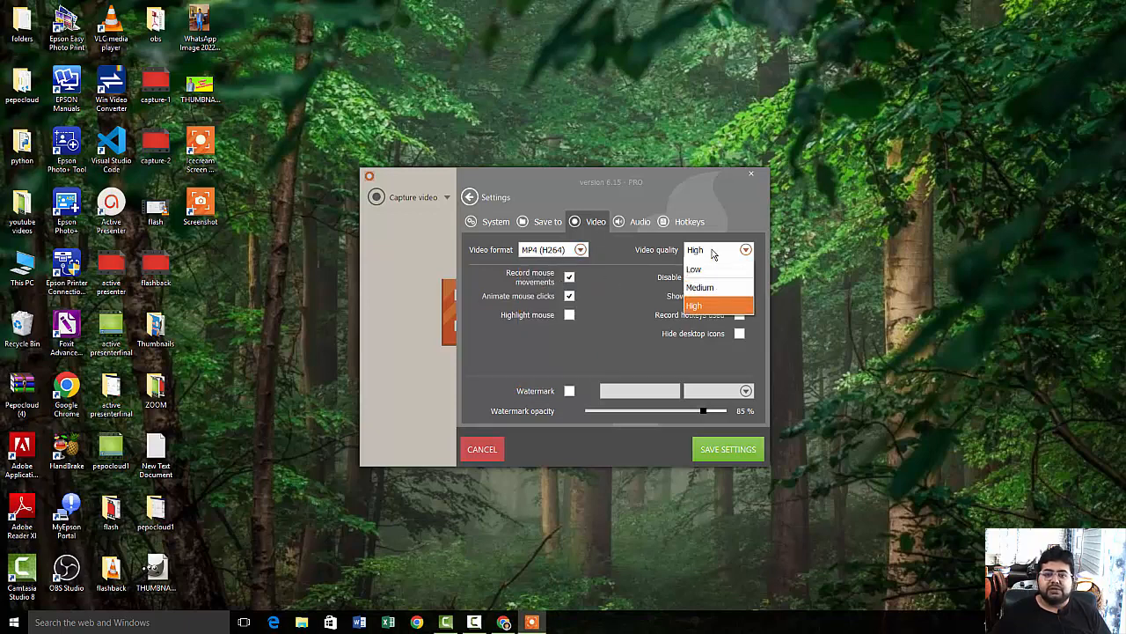
{"action": "left_click", "coordinate": [695, 305]}
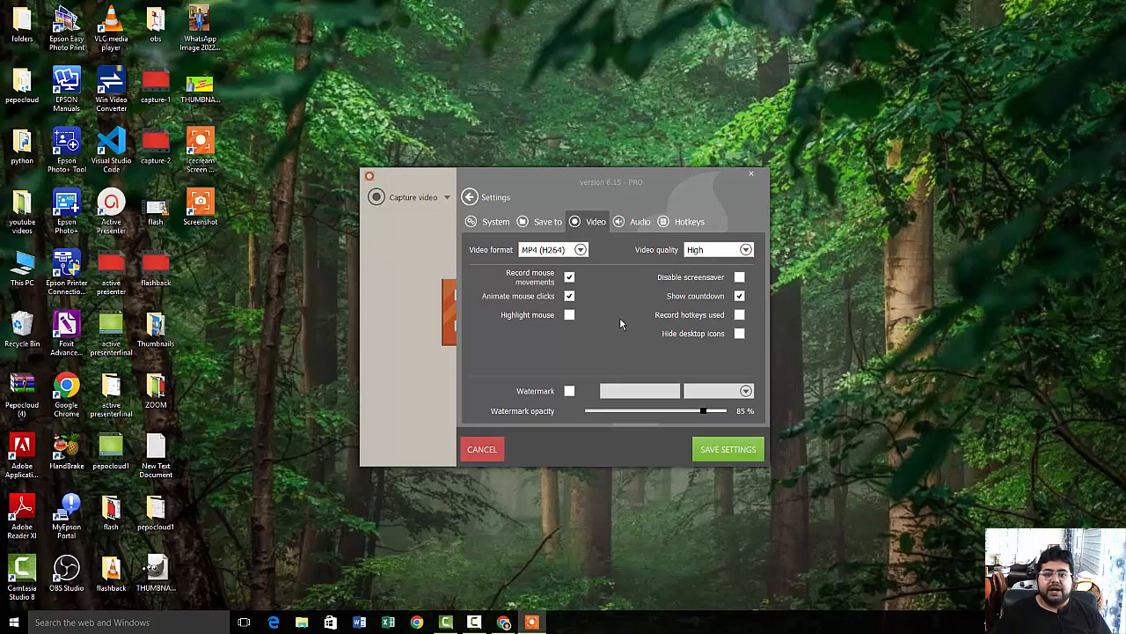
{"action": "mouse_move", "coordinate": [632, 360]}
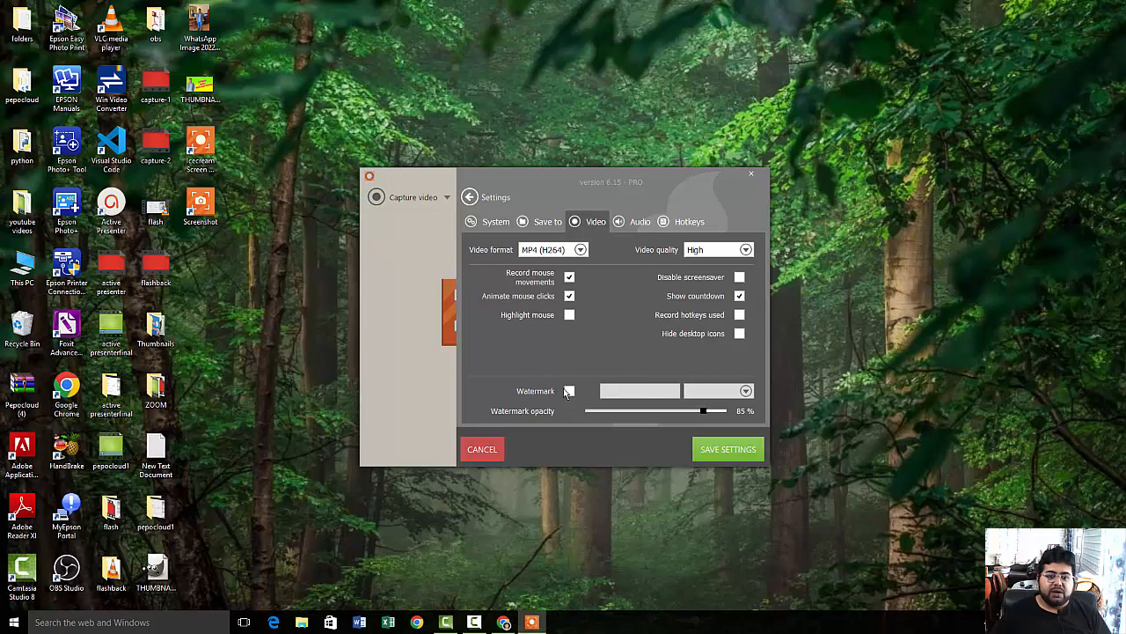
Enable the recording watermark and place it at the top left
{"action": "left_click", "coordinate": [569, 391]}
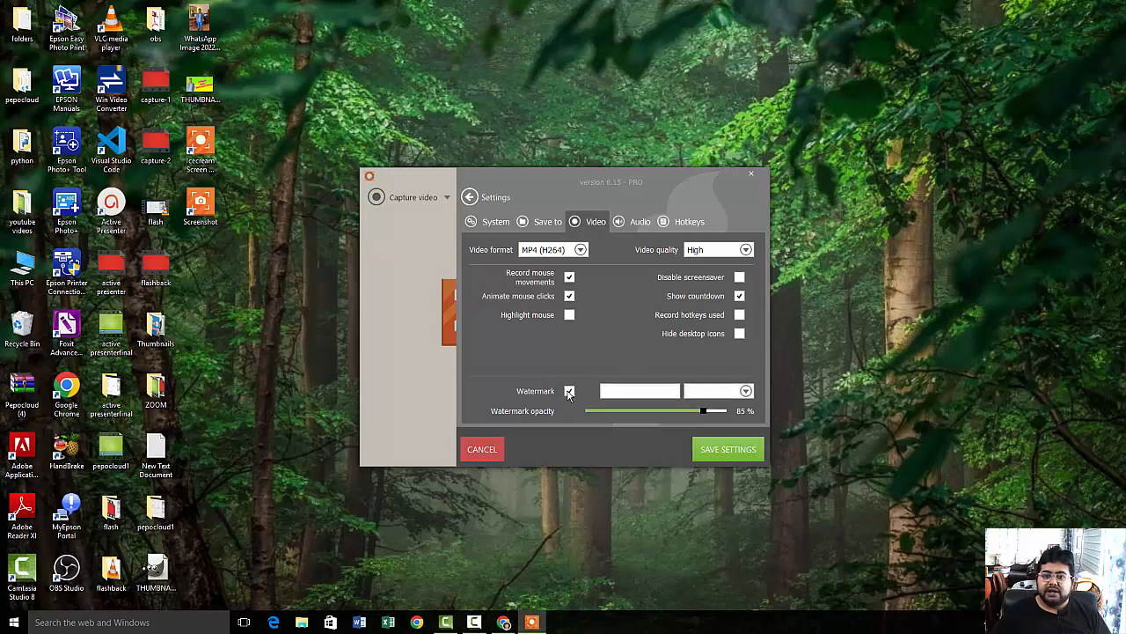
{"action": "left_click", "coordinate": [745, 390]}
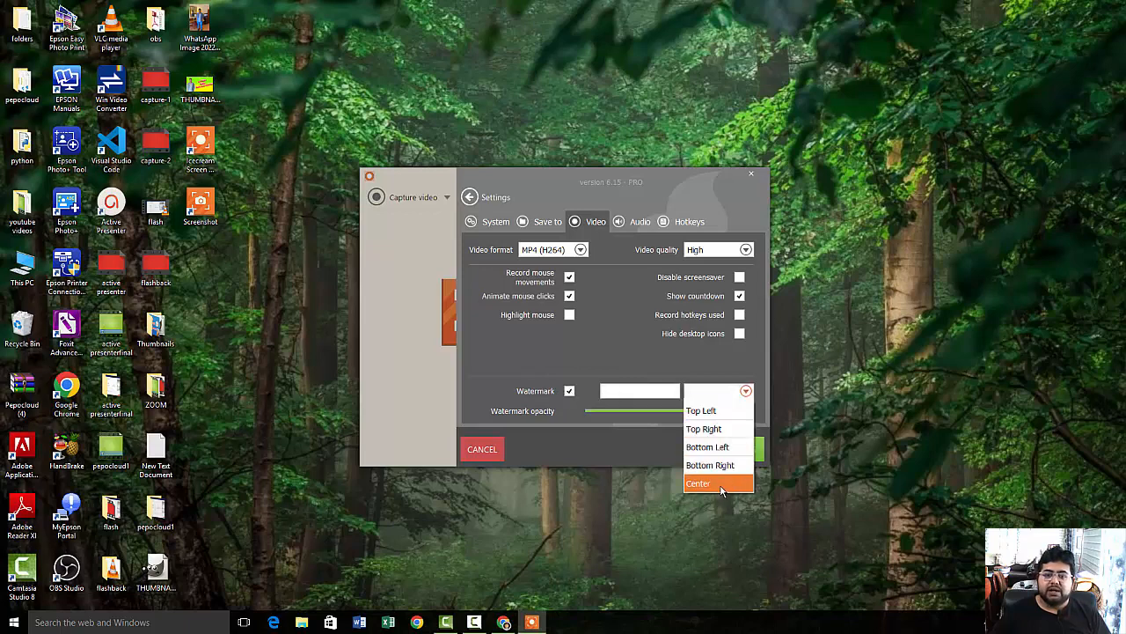
{"action": "mouse_move", "coordinate": [722, 410]}
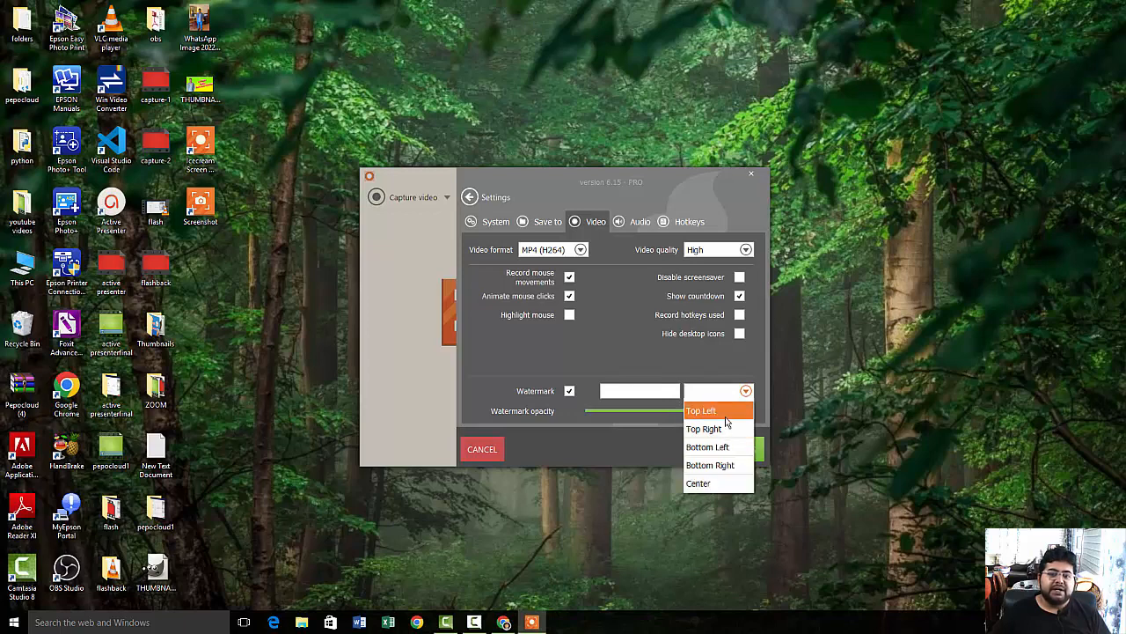
{"action": "mouse_move", "coordinate": [710, 465]}
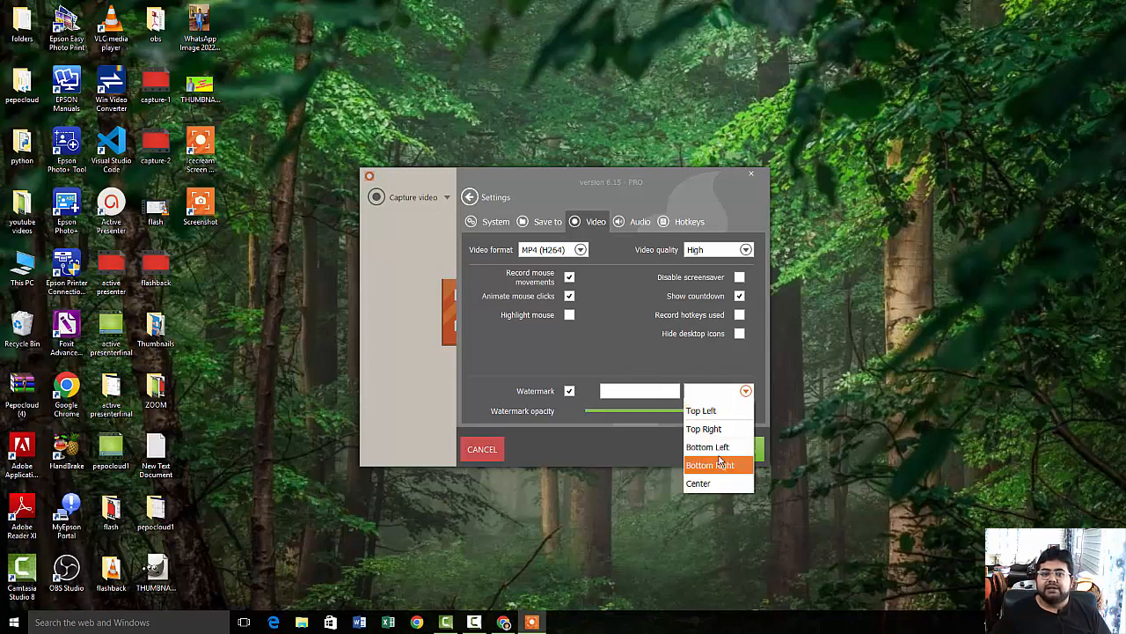
{"action": "mouse_move", "coordinate": [713, 428]}
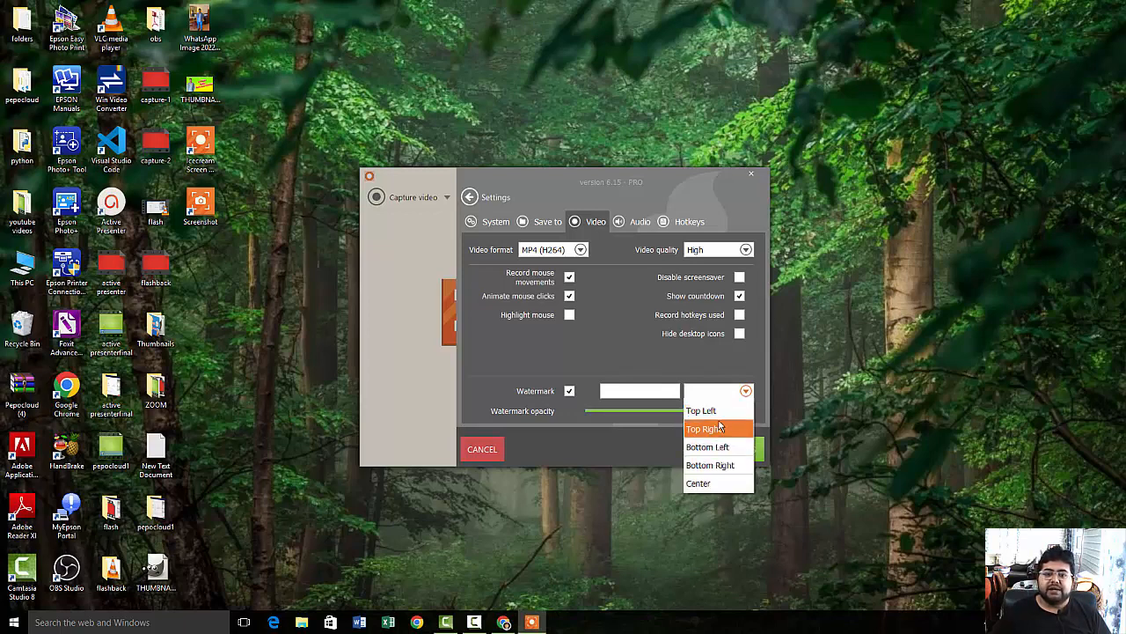
{"action": "left_click", "coordinate": [701, 410]}
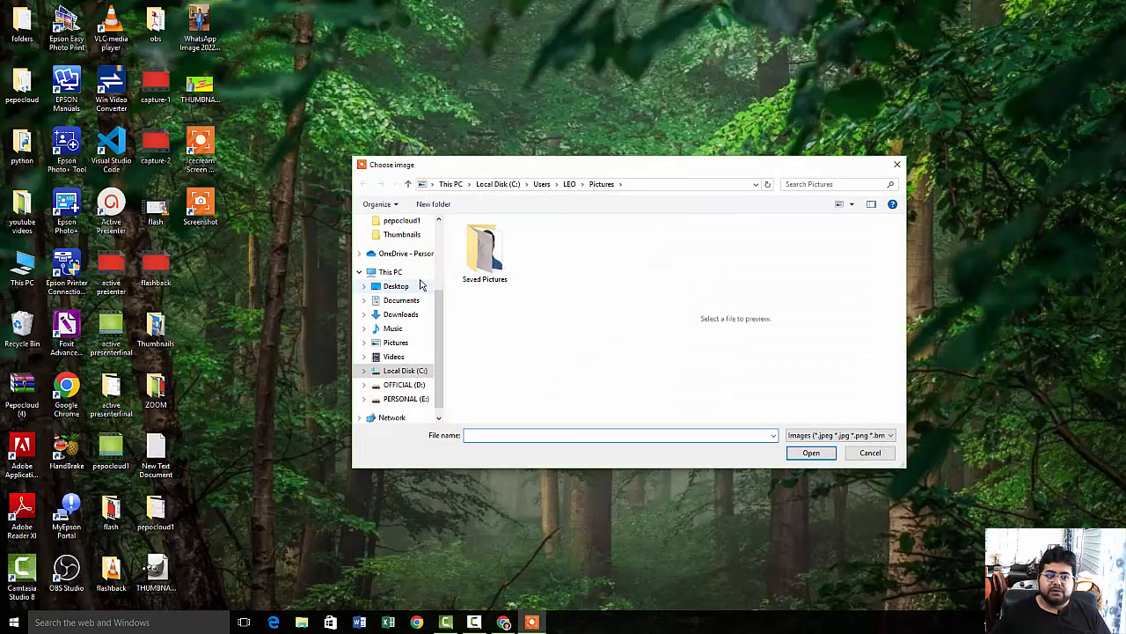
{"action": "mouse_move", "coordinate": [401, 300]}
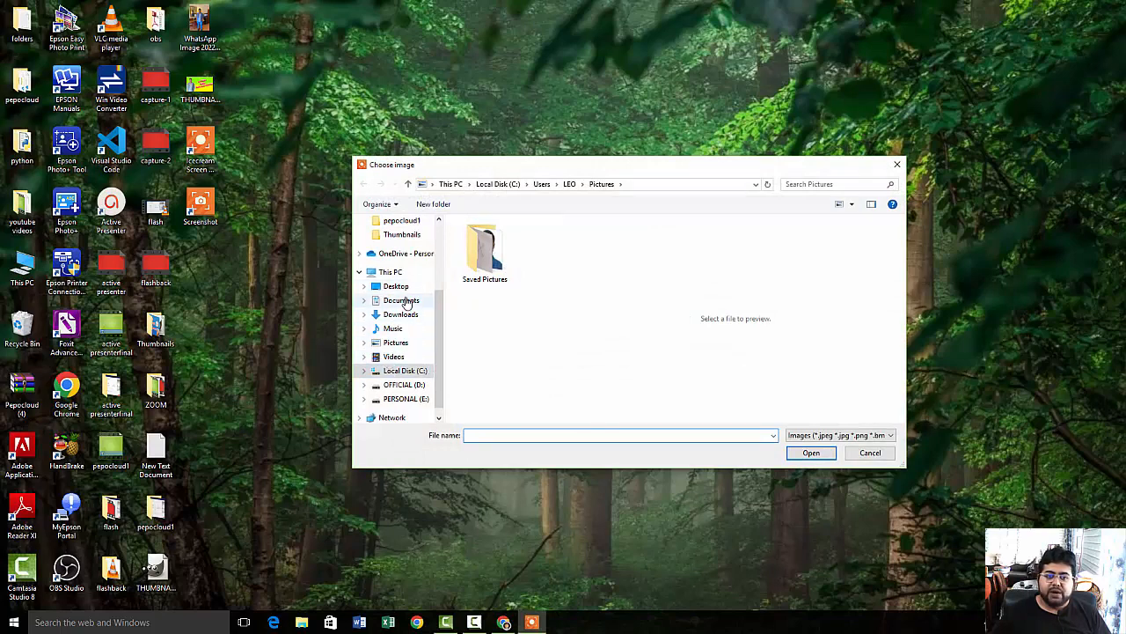
Try the Desktop WhatsApp photo as watermark and dismiss the 300x300px size warning
{"action": "left_click", "coordinate": [396, 286]}
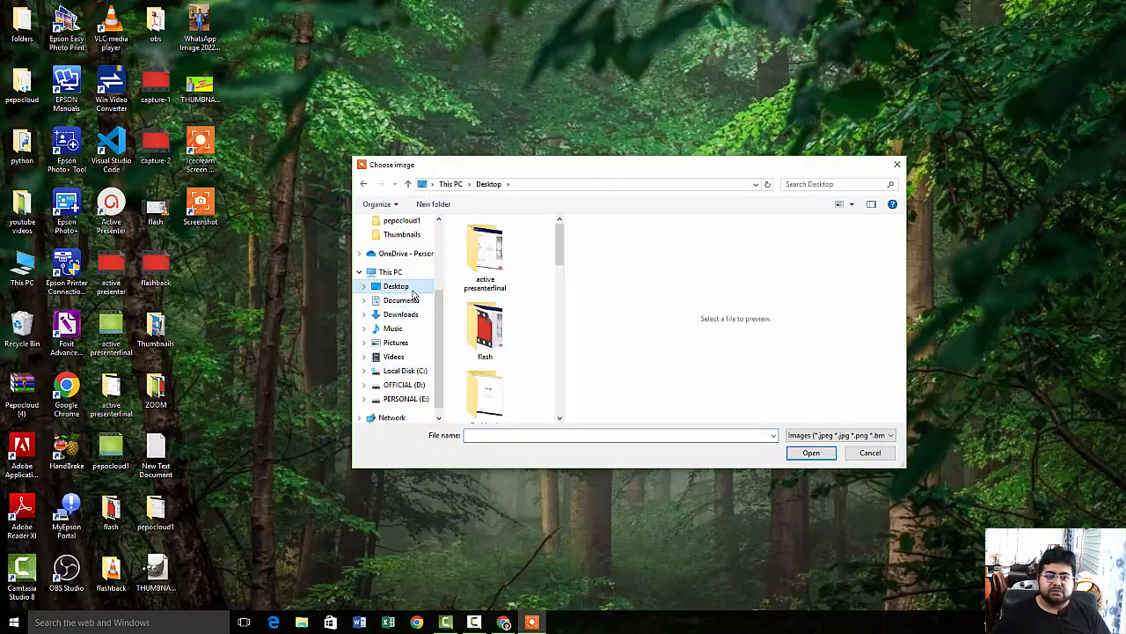
{"action": "scroll", "scroll_direction": "down", "scroll_amount": 3}
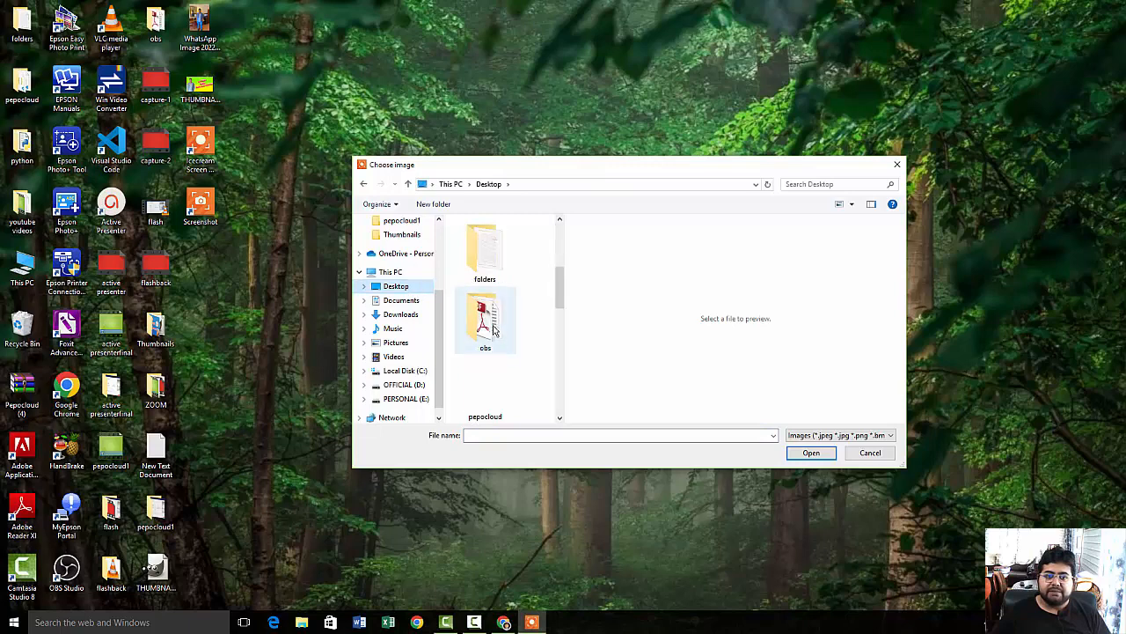
{"action": "left_click", "coordinate": [484, 370]}
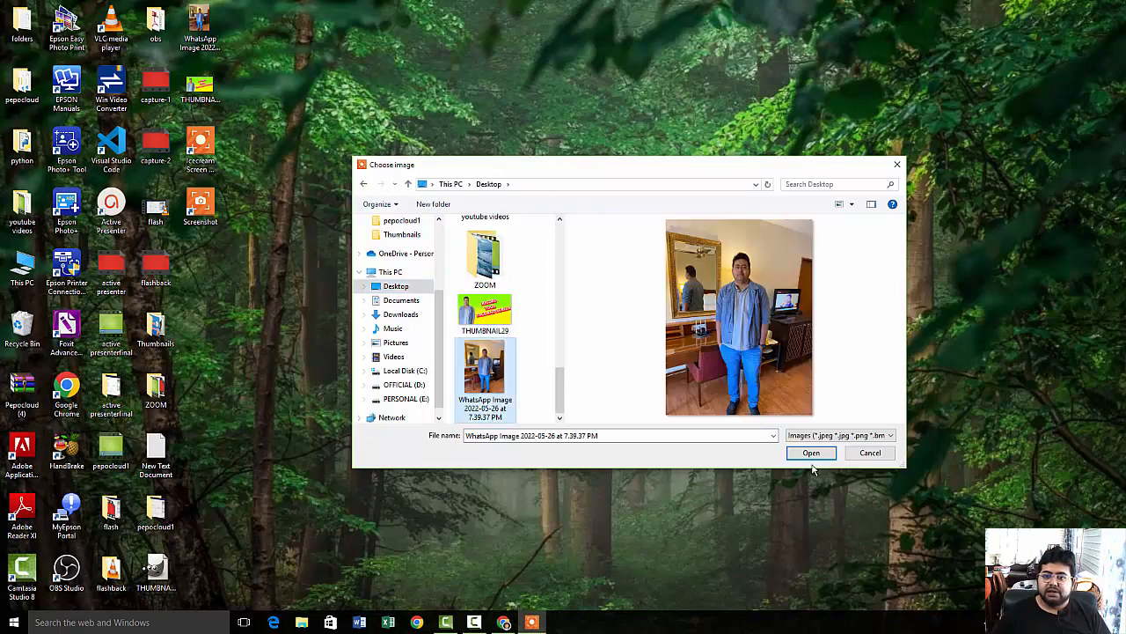
{"action": "left_click", "coordinate": [810, 452]}
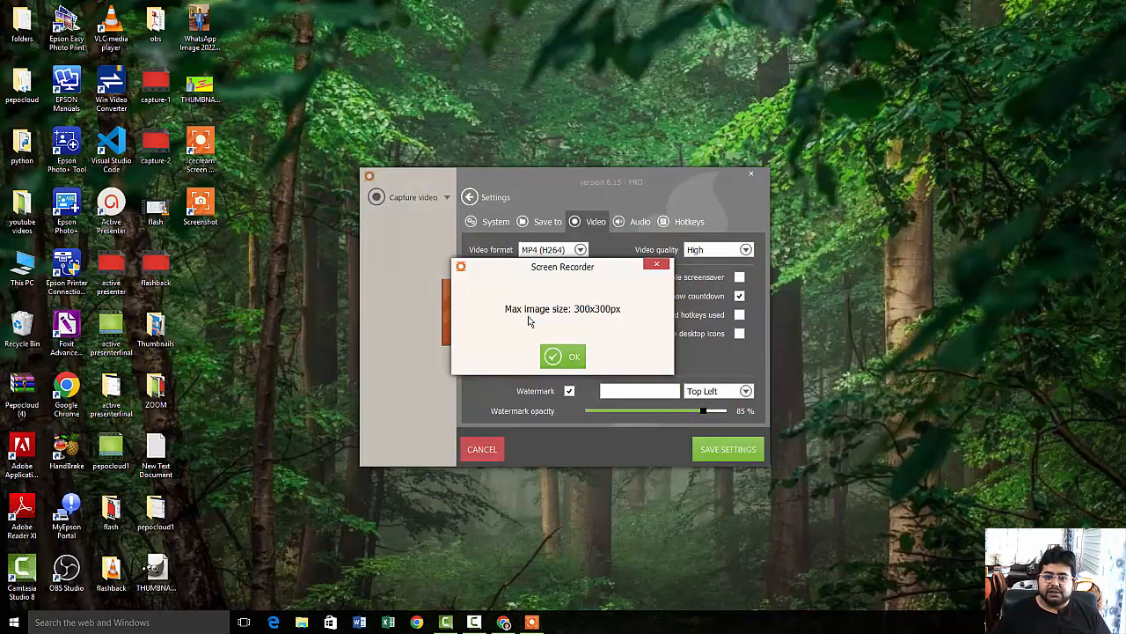
{"action": "left_click", "coordinate": [563, 355]}
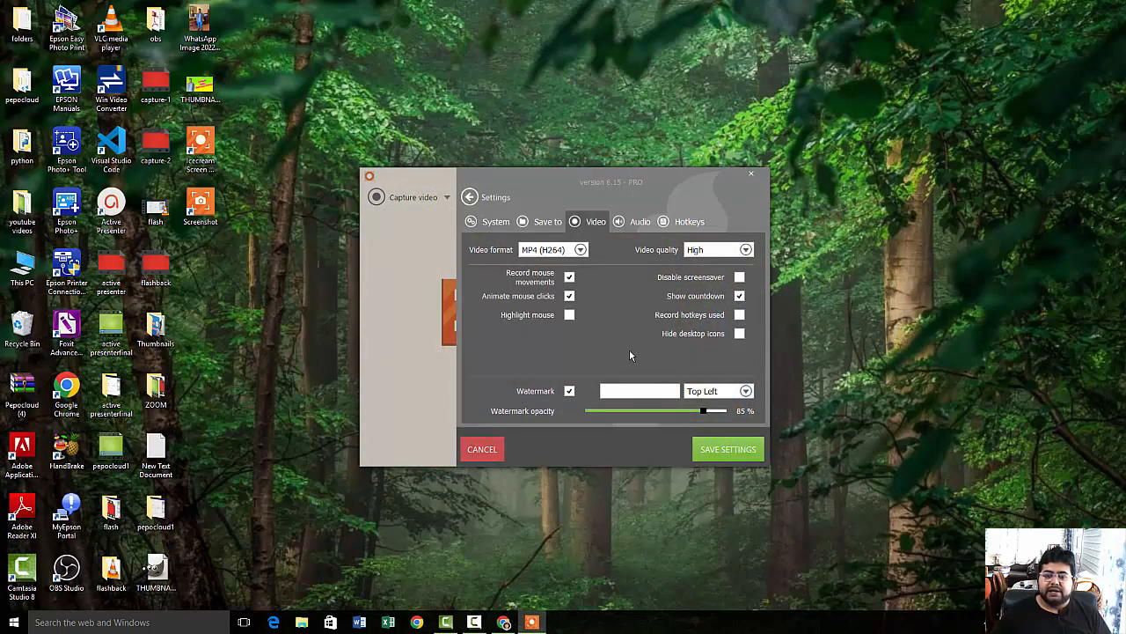
{"action": "mouse_move", "coordinate": [641, 229]}
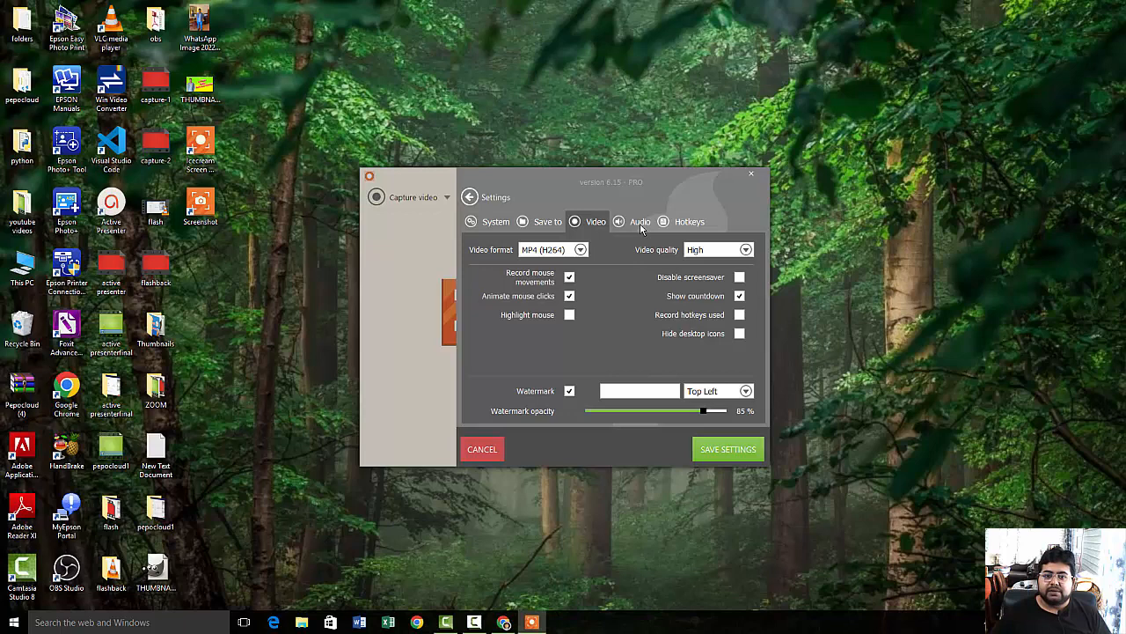
Choose Microphone (Realtek High Definition Audio) as the recording microphone on the Audio tab
{"action": "left_click", "coordinate": [640, 221]}
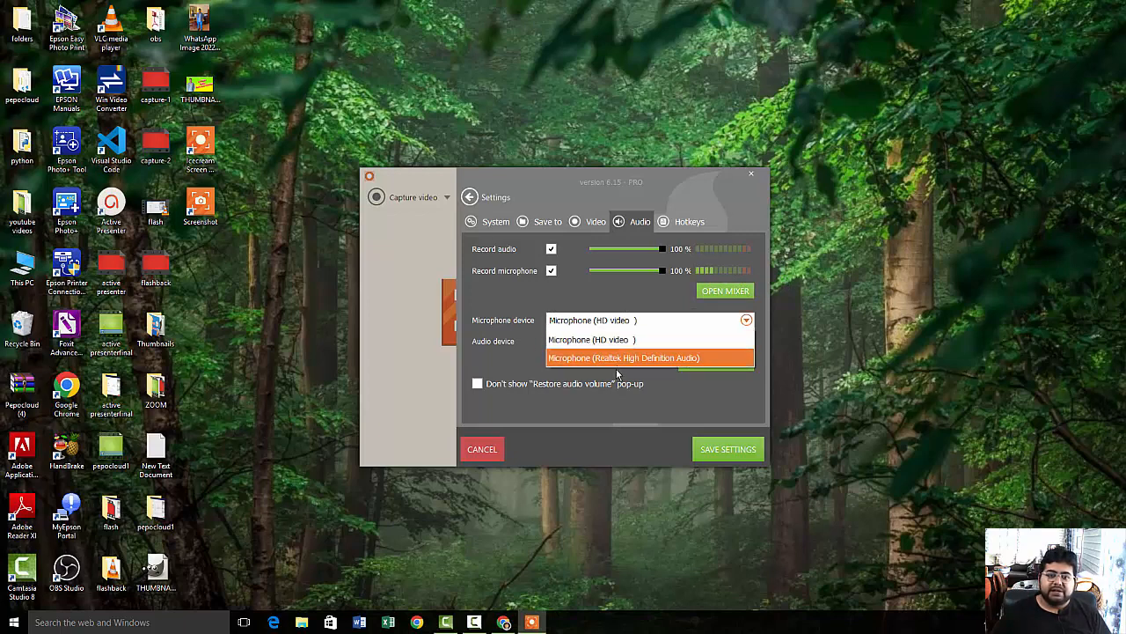
{"action": "left_click", "coordinate": [624, 358]}
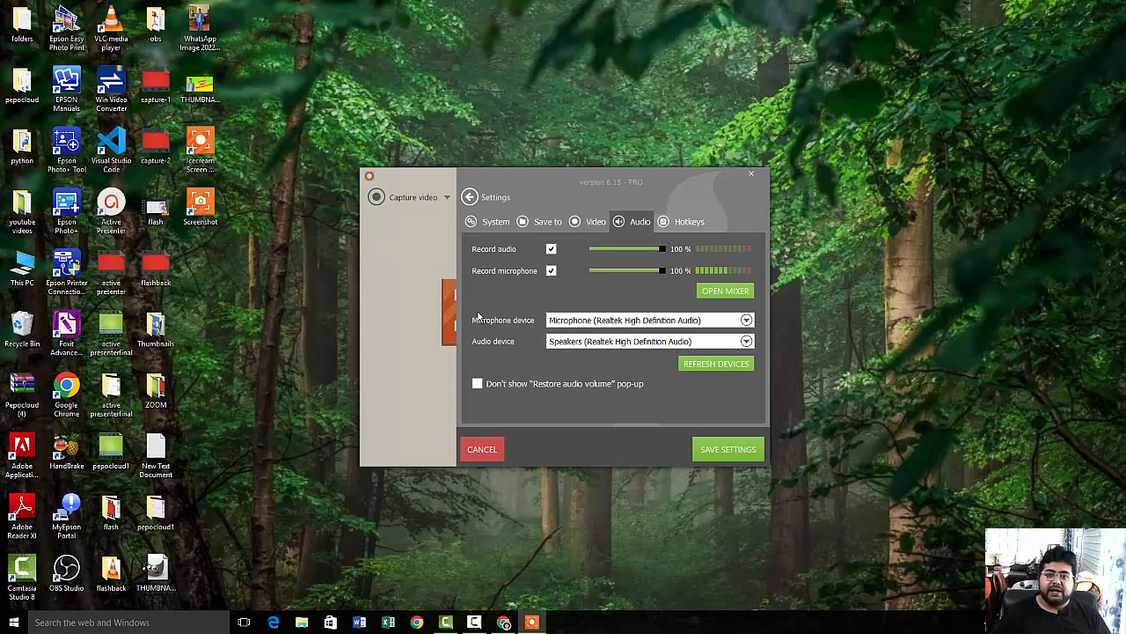
{"action": "mouse_move", "coordinate": [504, 358]}
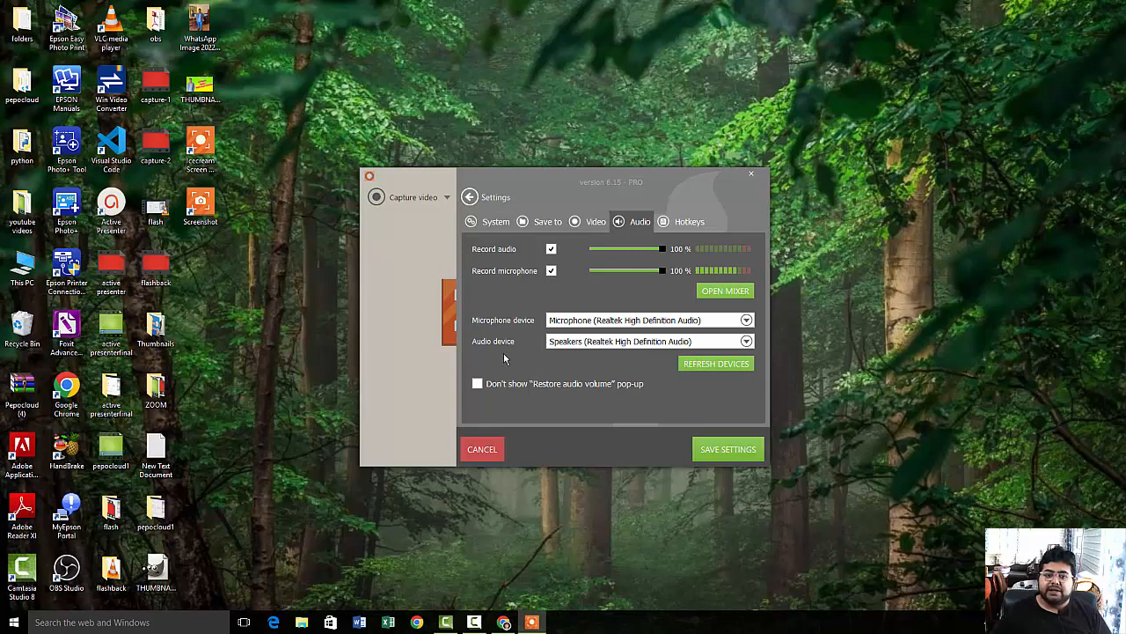
{"action": "mouse_move", "coordinate": [628, 336]}
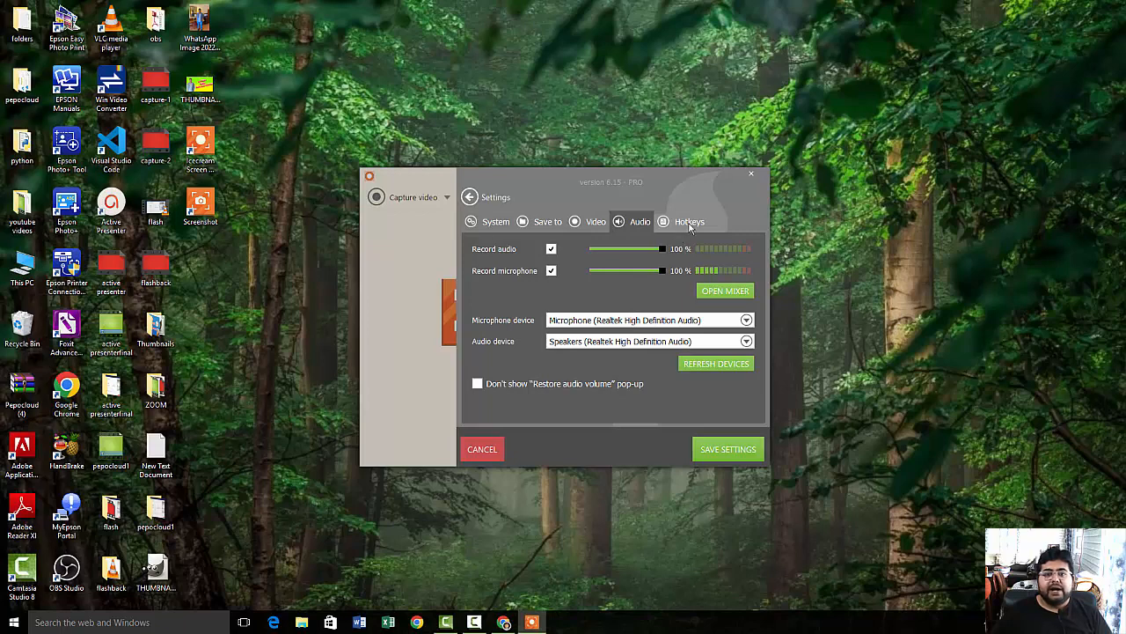
Look over the Hotkeys shortcut list, then save the settings
{"action": "left_click", "coordinate": [690, 221]}
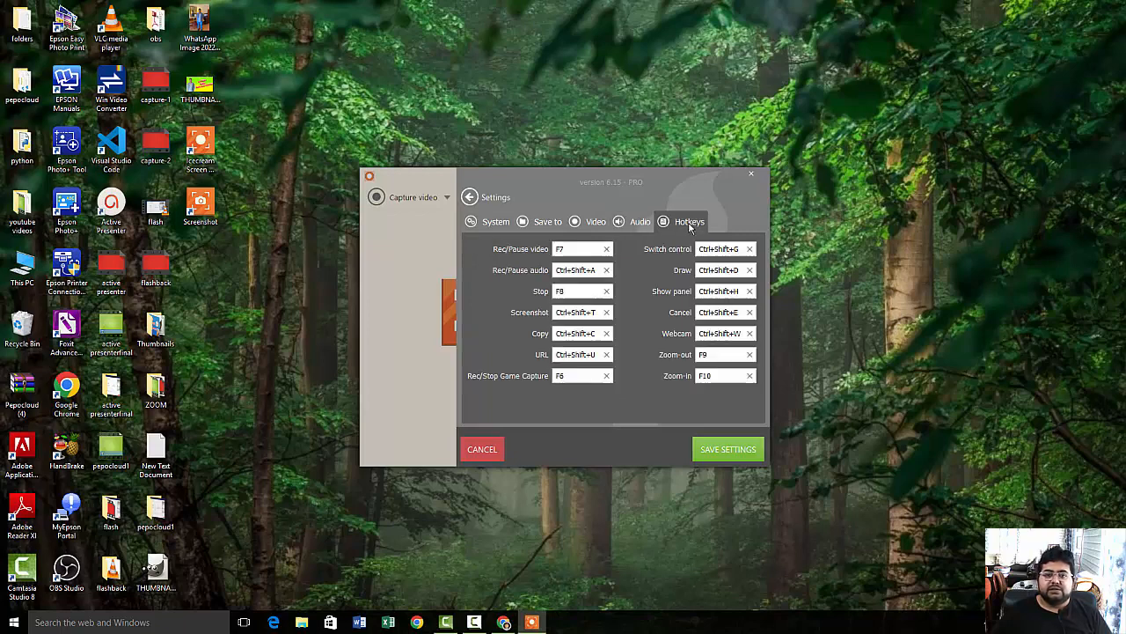
{"action": "mouse_move", "coordinate": [634, 270]}
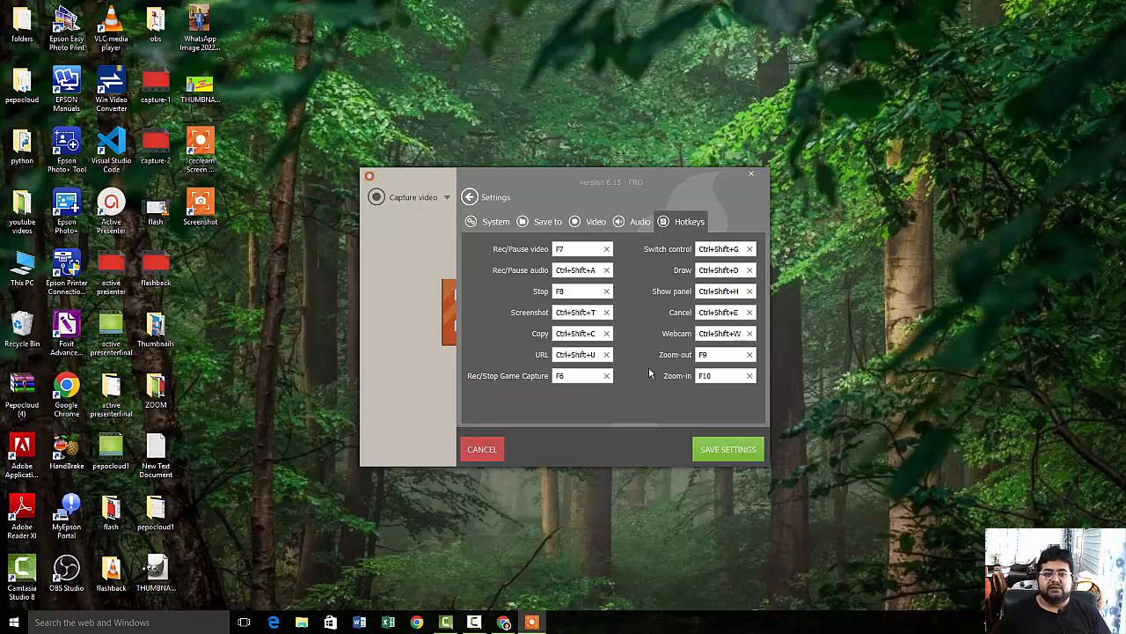
{"action": "mouse_move", "coordinate": [619, 382]}
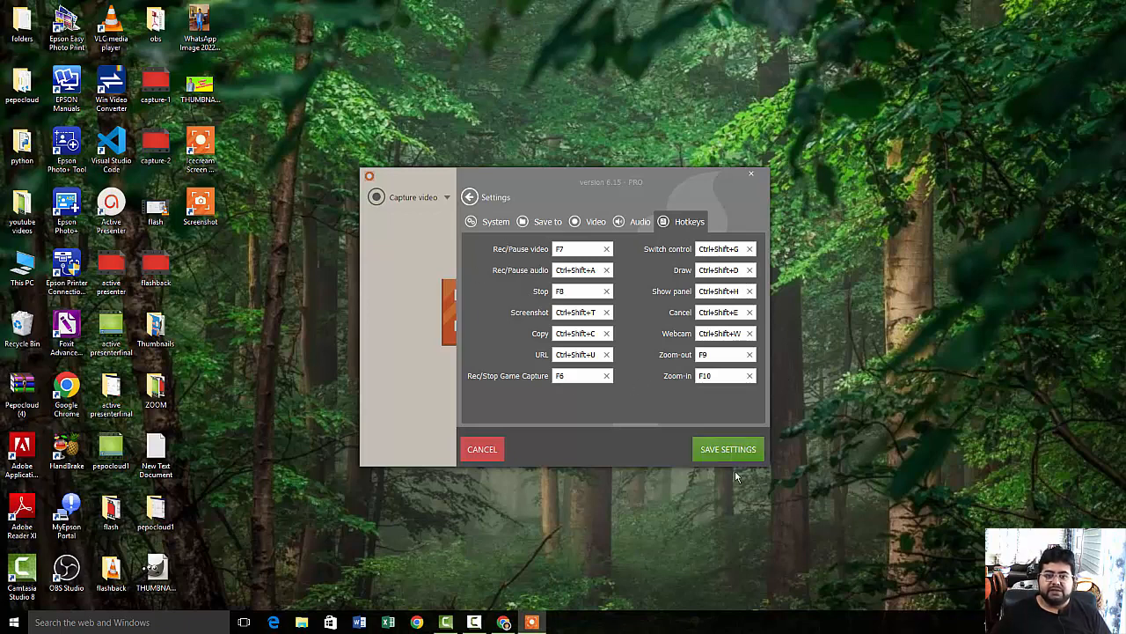
{"action": "left_click", "coordinate": [728, 448]}
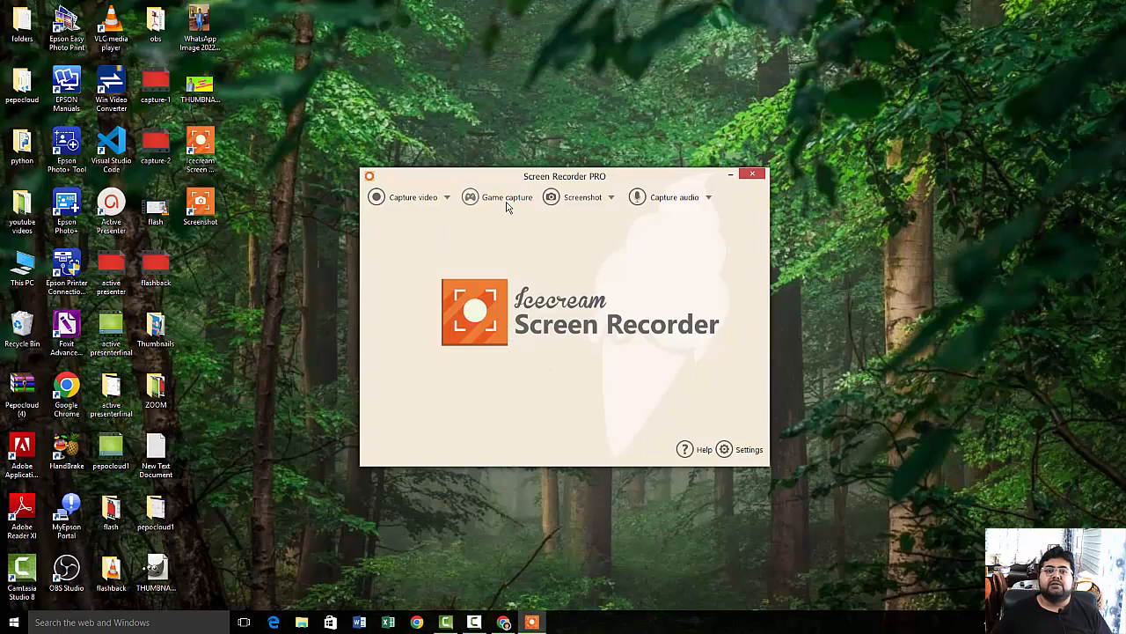
Leave the Game capture page and return to the main Screen Recorder window
{"action": "left_click", "coordinate": [506, 196]}
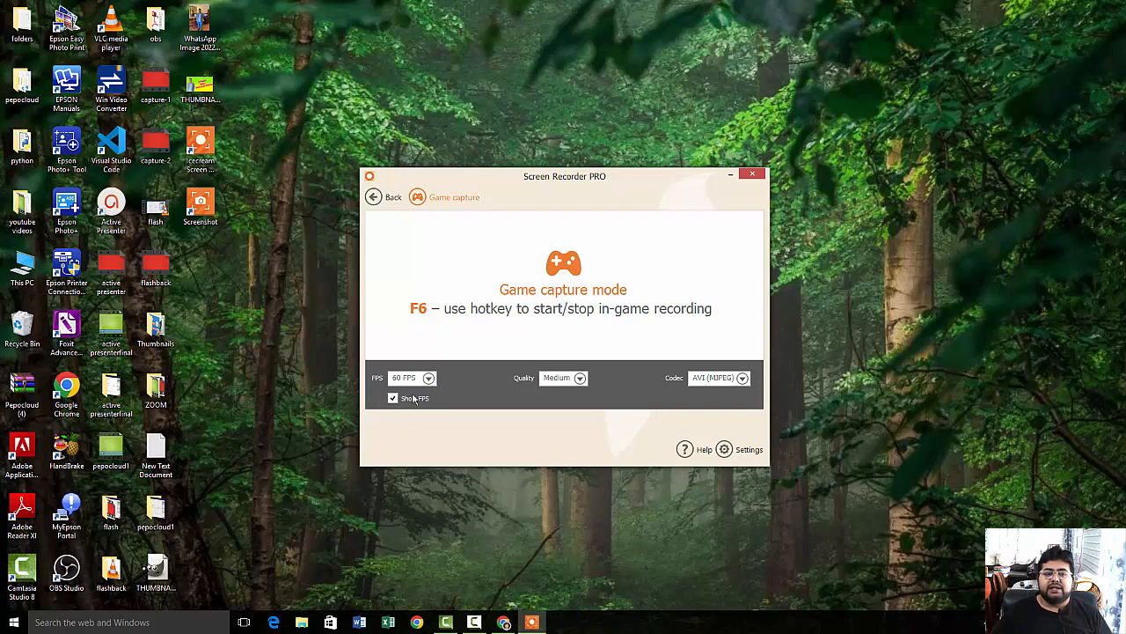
{"action": "mouse_move", "coordinate": [558, 398]}
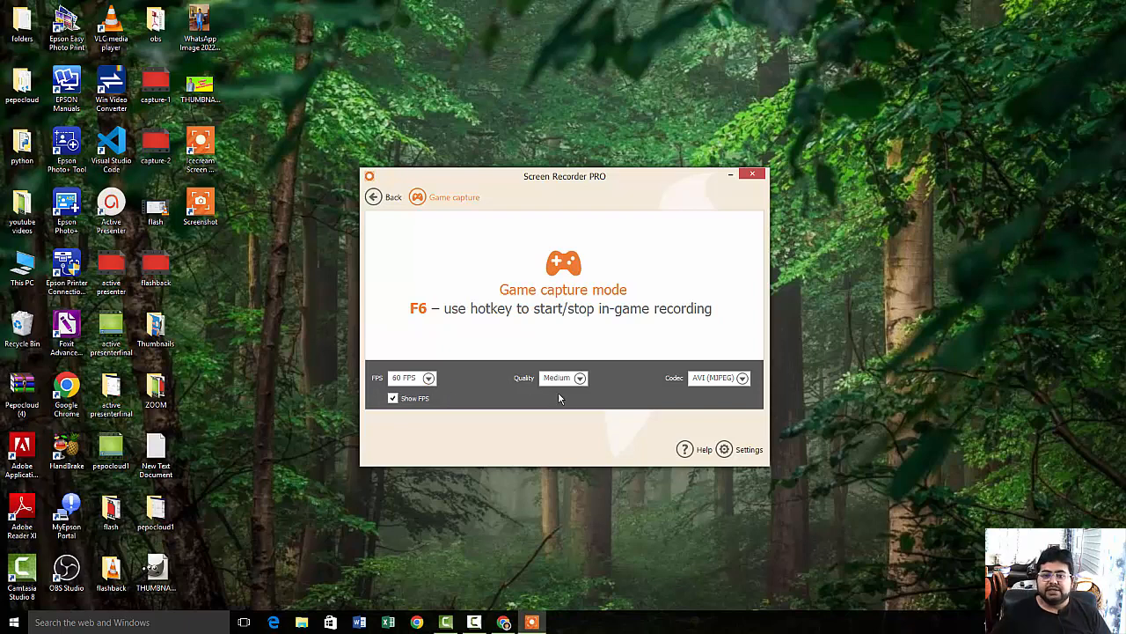
{"action": "mouse_move", "coordinate": [680, 409]}
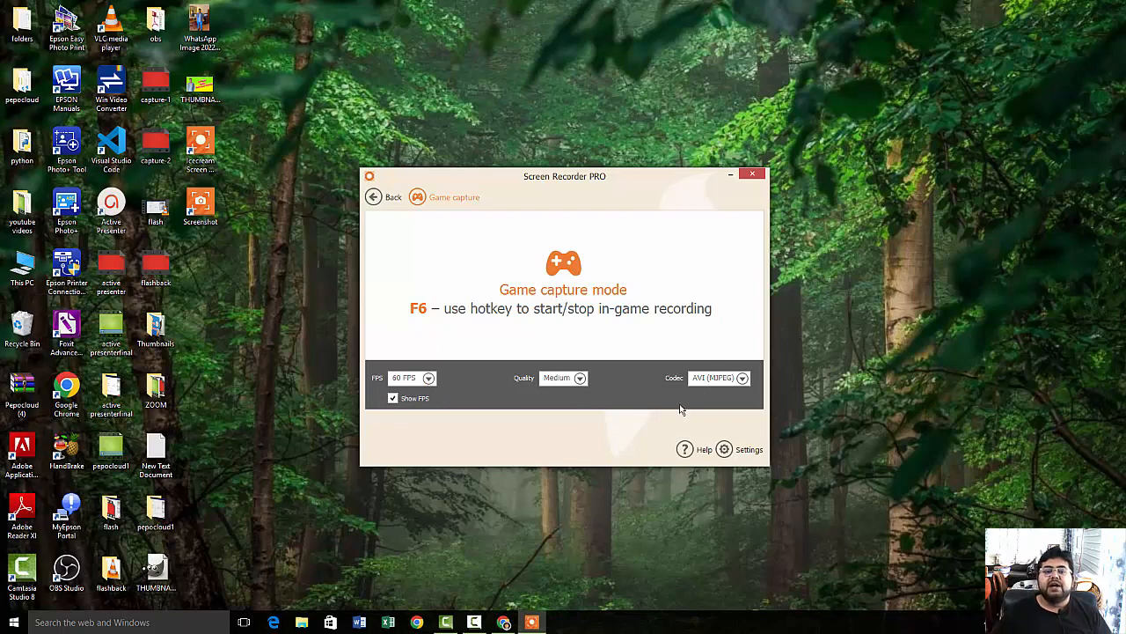
{"action": "mouse_move", "coordinate": [624, 404]}
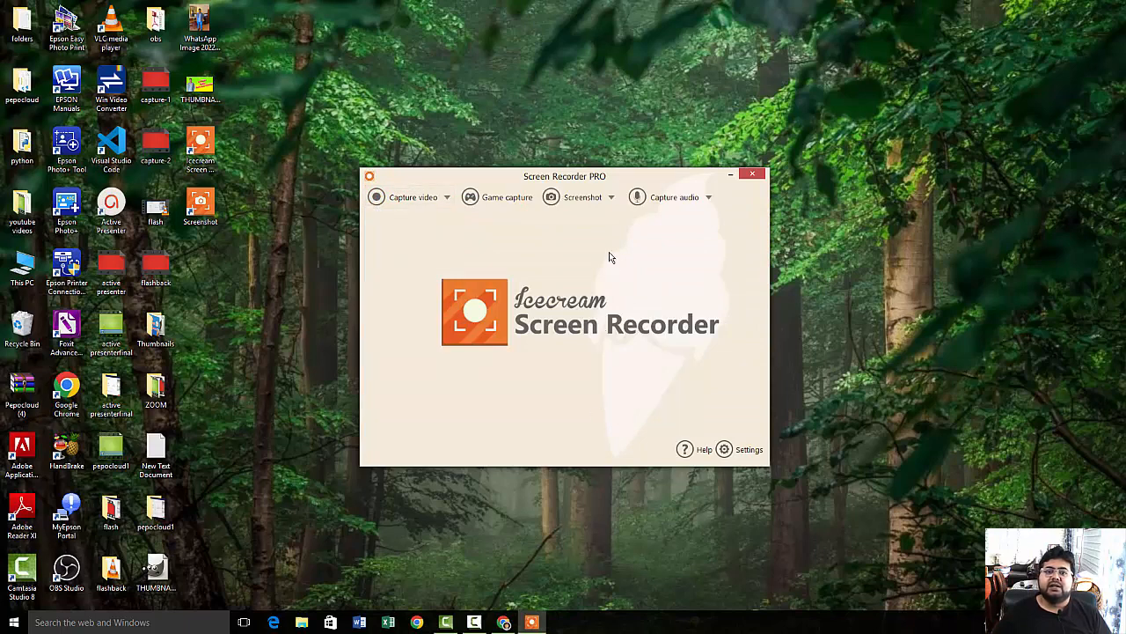
Take a 766x453 custom-area screenshot and save it under the suggested PNG name
{"action": "left_click", "coordinate": [581, 197]}
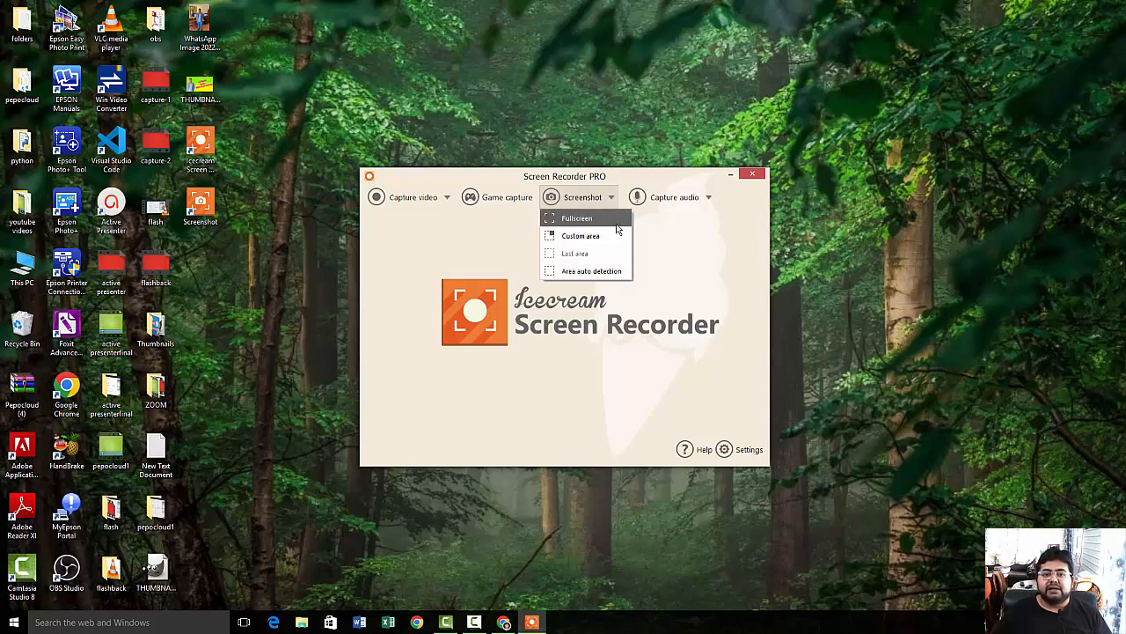
{"action": "left_click", "coordinate": [581, 235]}
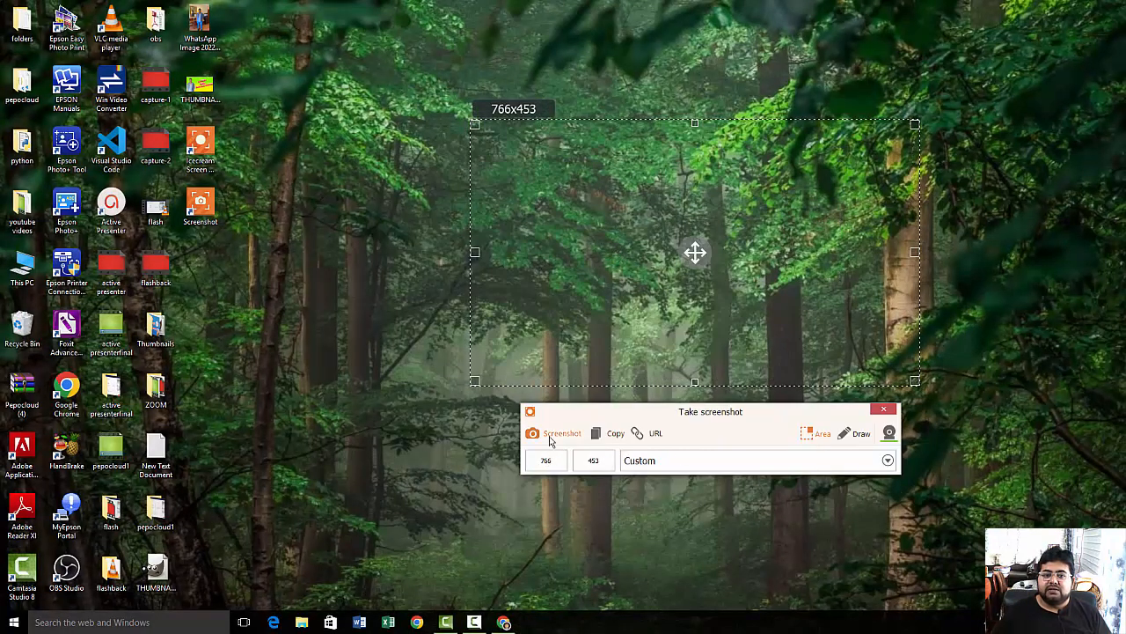
{"action": "left_click", "coordinate": [556, 432]}
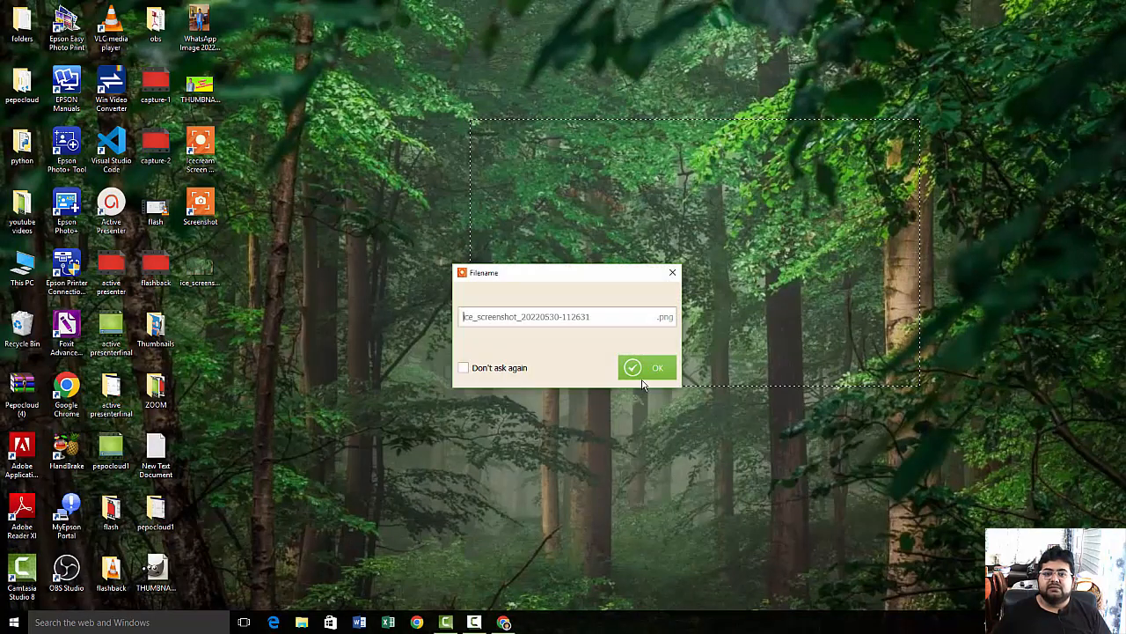
{"action": "left_click", "coordinate": [647, 367]}
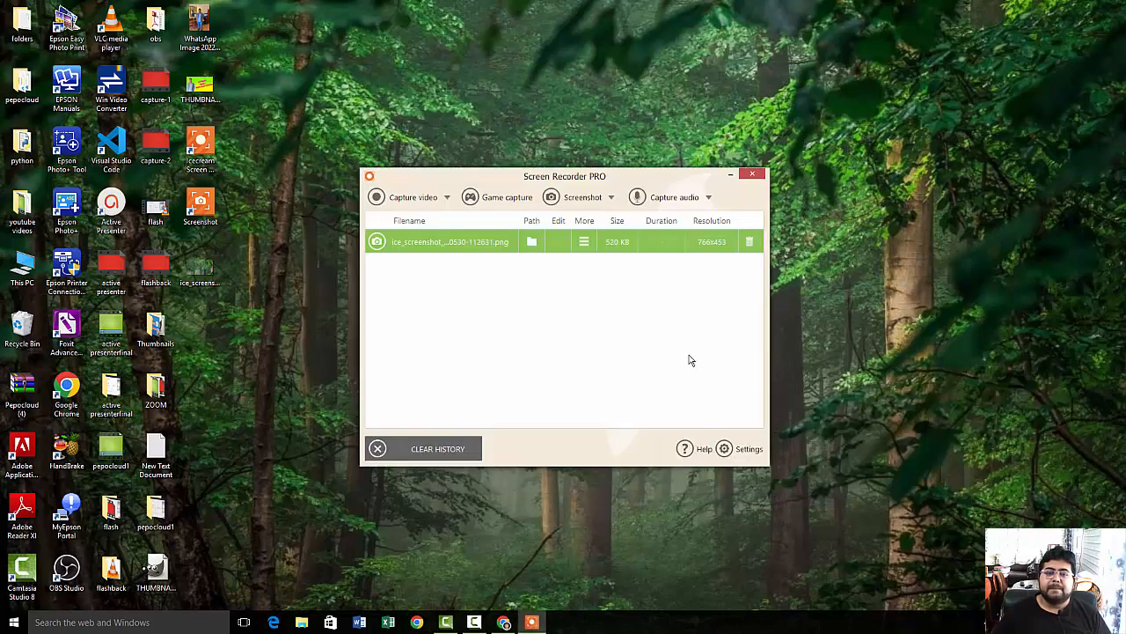
{"action": "mouse_move", "coordinate": [346, 216]}
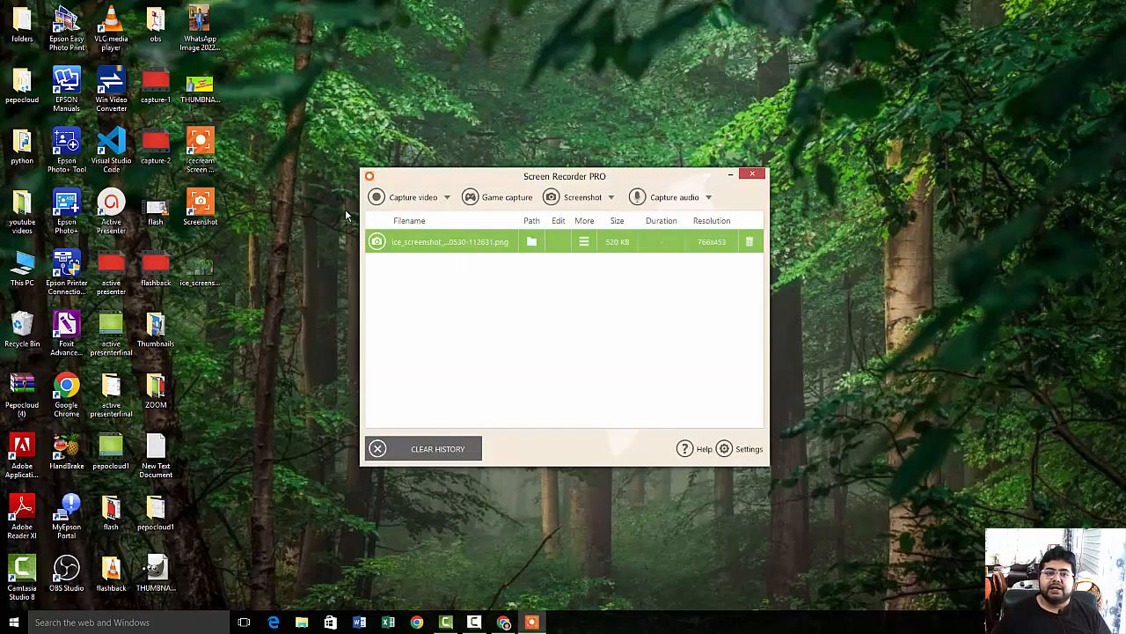
Select Fullscreen 1920x1080 video capture and confirm the microphone volume shows 100%
{"action": "left_click", "coordinate": [414, 196]}
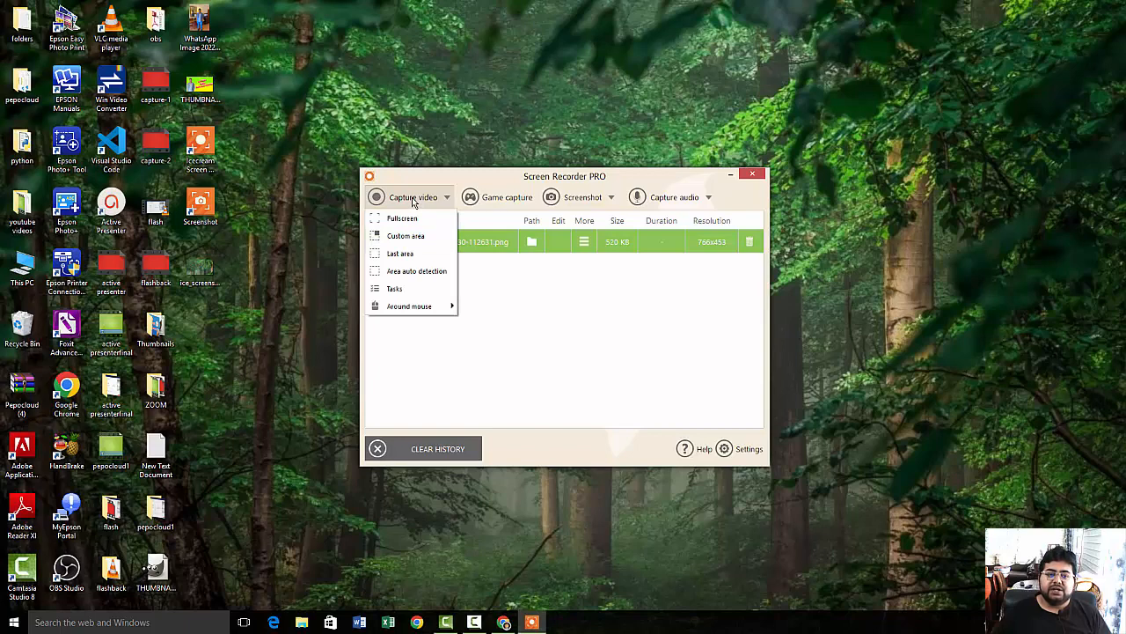
{"action": "left_click", "coordinate": [406, 236]}
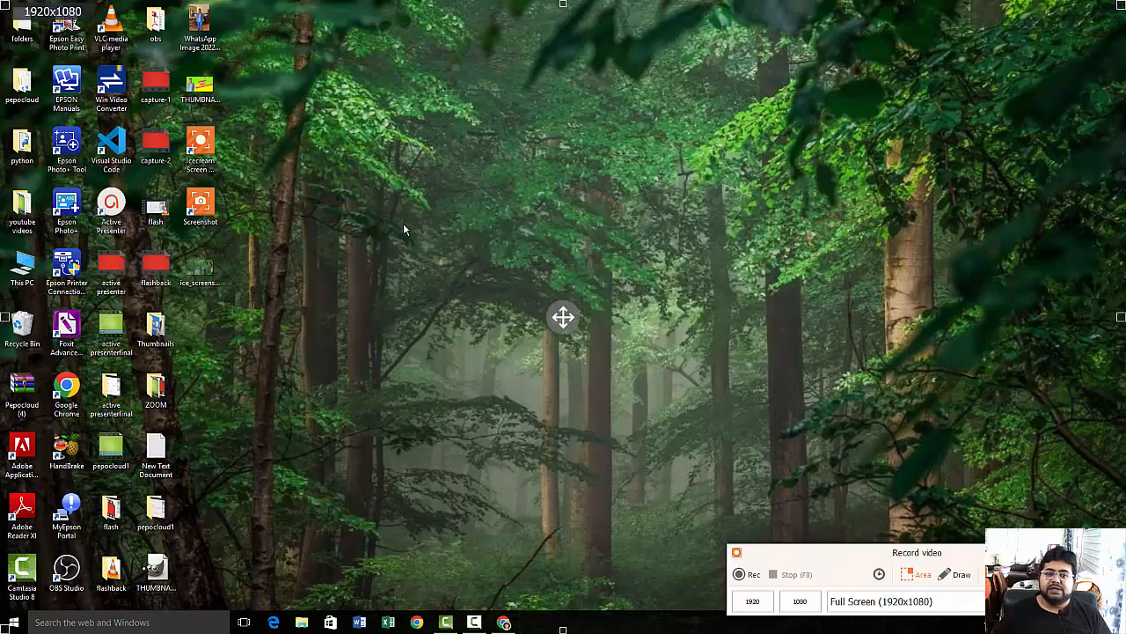
{"action": "mouse_move", "coordinate": [1006, 465]}
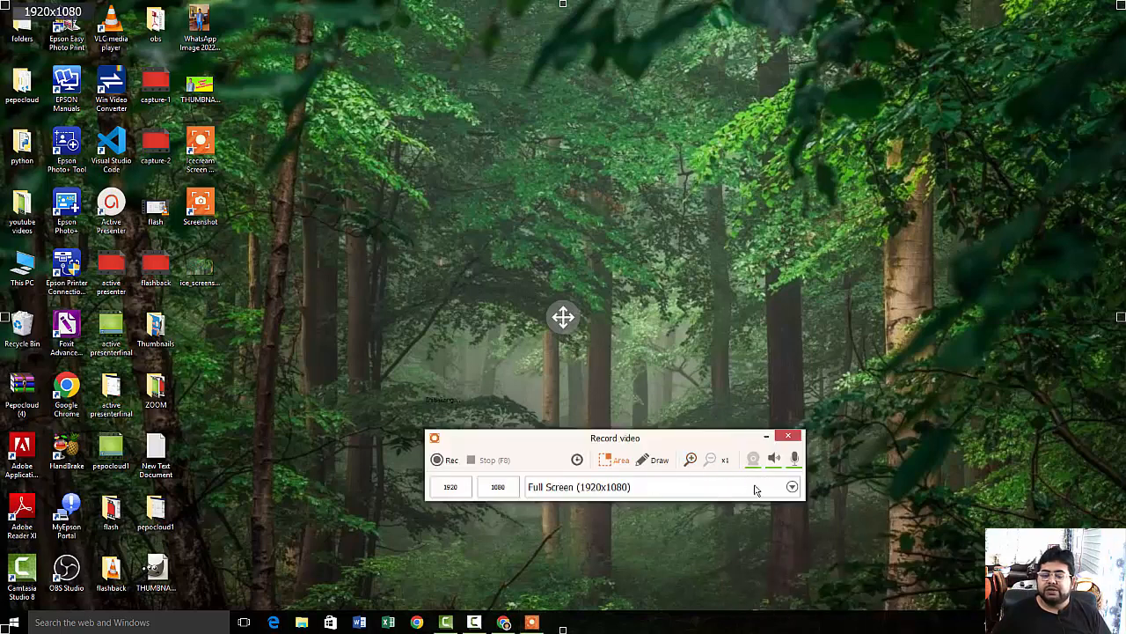
{"action": "left_click", "coordinate": [775, 459]}
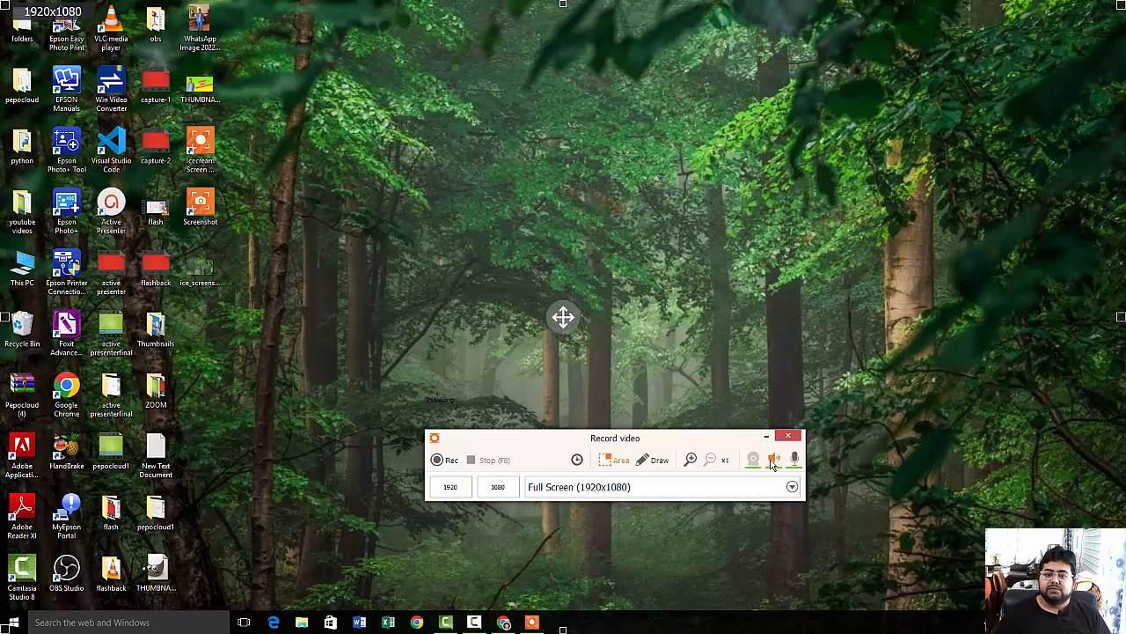
{"action": "left_click", "coordinate": [774, 459]}
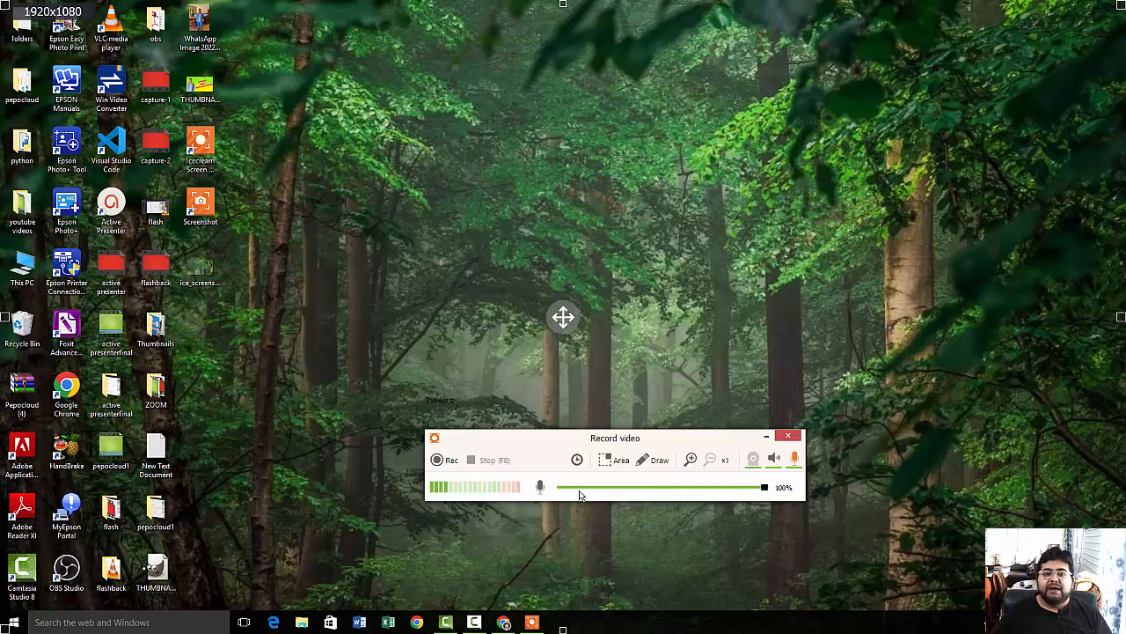
Start the full-screen recording, then bring back its recording controls from the taskbar
{"action": "left_click", "coordinate": [789, 435]}
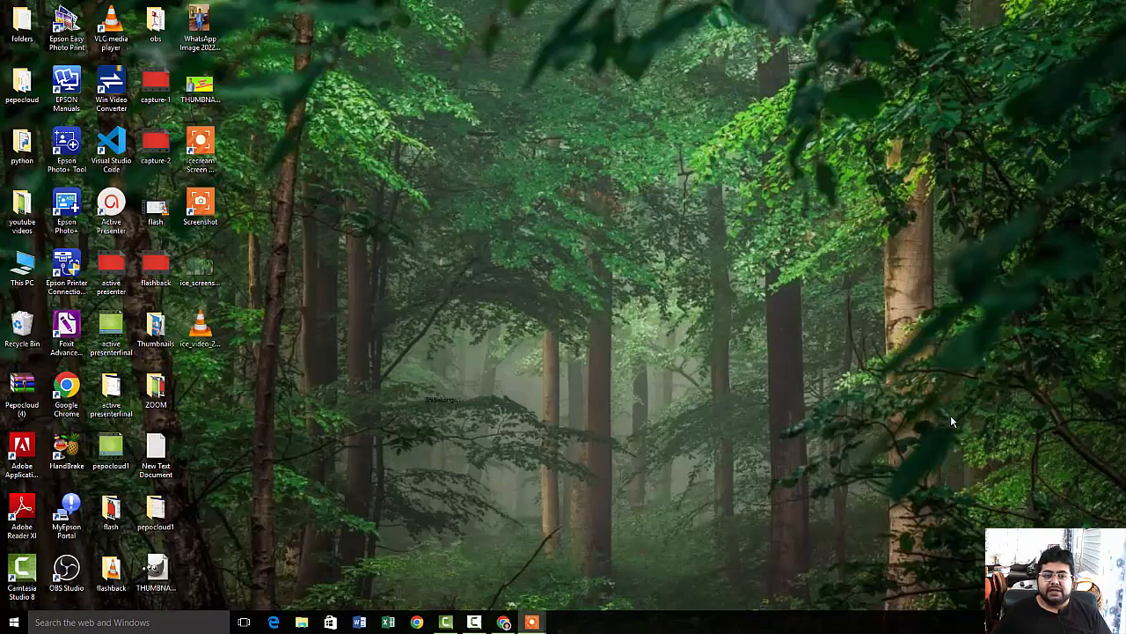
{"action": "mouse_move", "coordinate": [942, 387]}
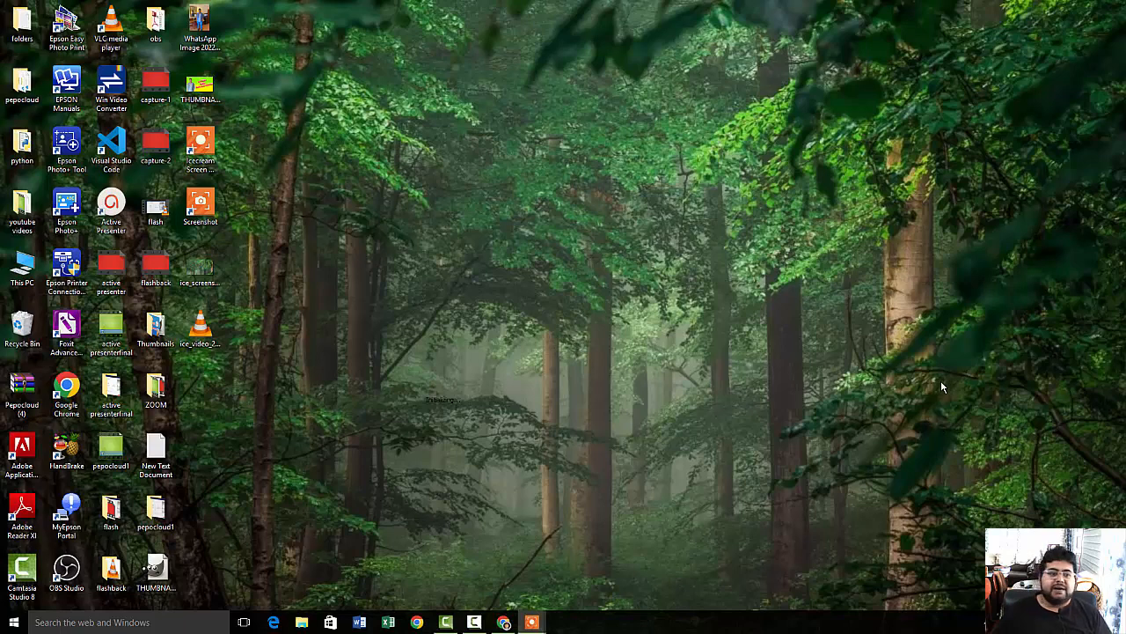
{"action": "mouse_move", "coordinate": [699, 397]}
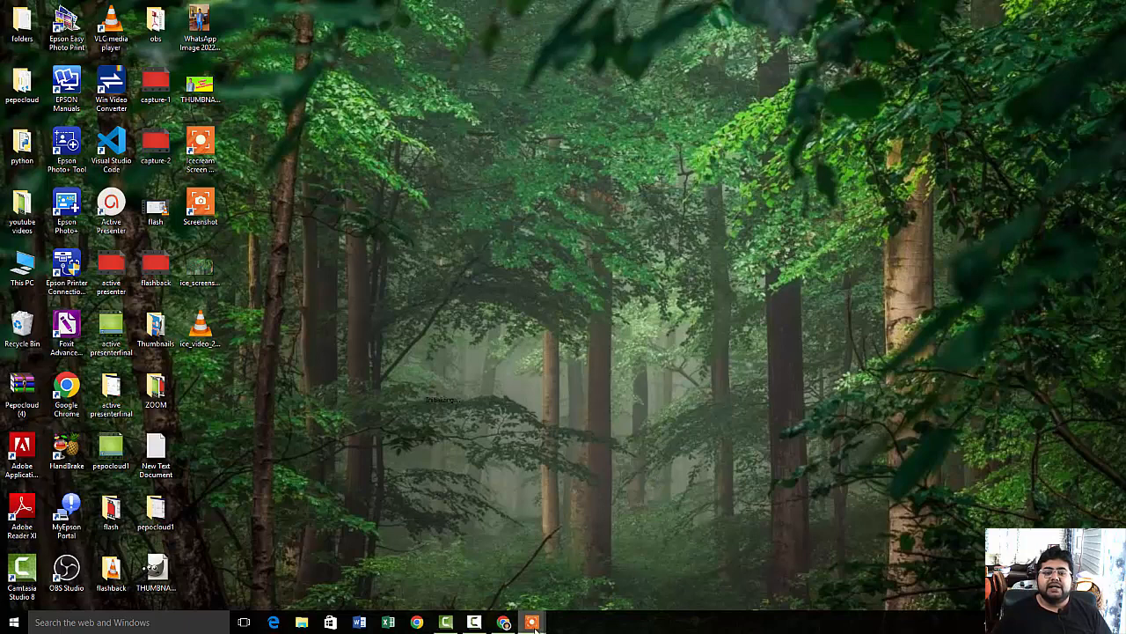
{"action": "left_click", "coordinate": [532, 622]}
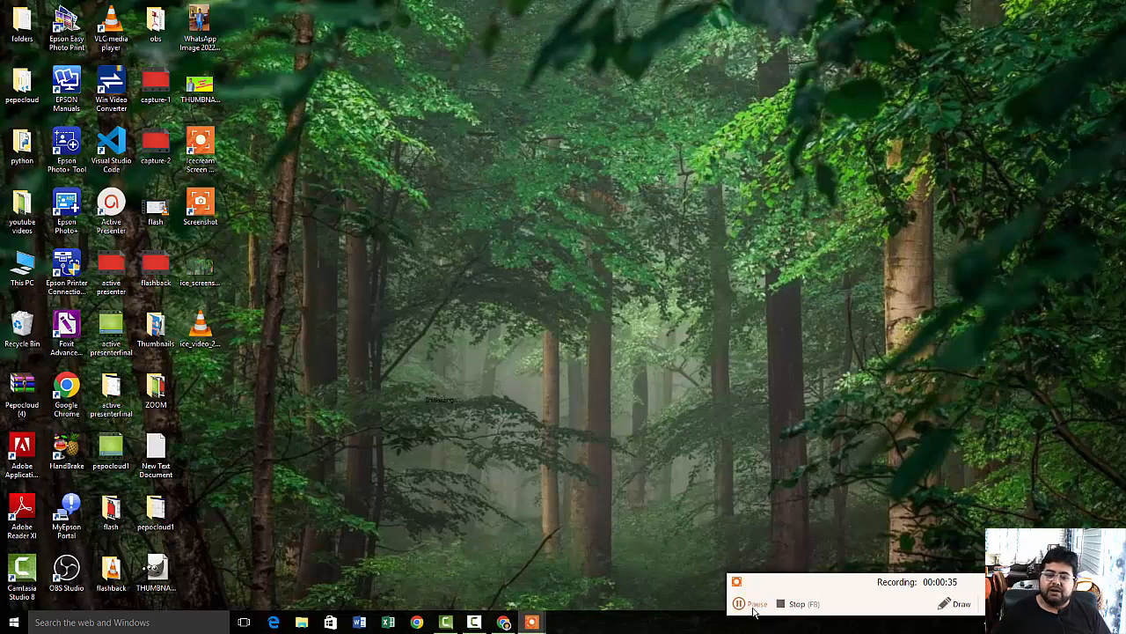
{"action": "mouse_move", "coordinate": [819, 616]}
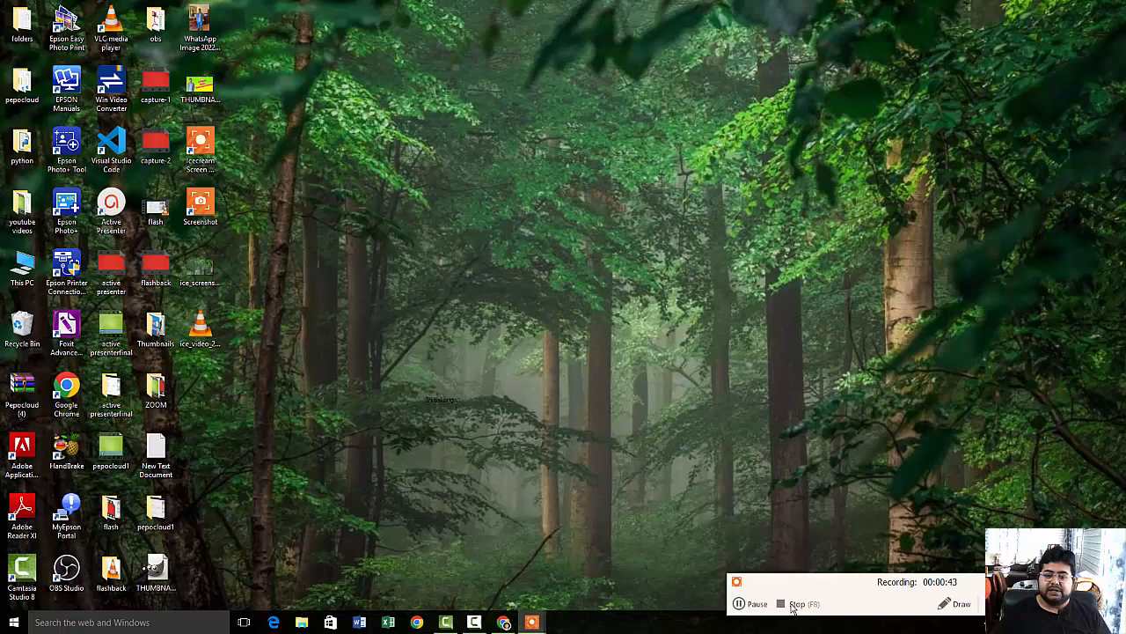
Stop the recording at 44 seconds and save it under the suggested MP4 name
{"action": "left_click", "coordinate": [795, 602]}
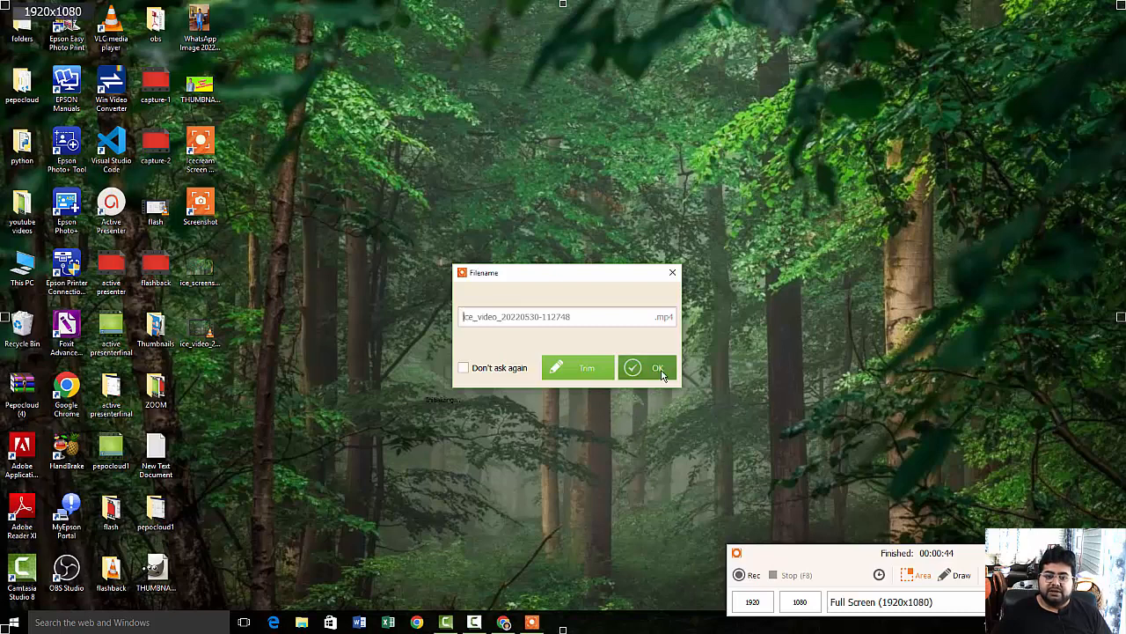
{"action": "left_click", "coordinate": [657, 367]}
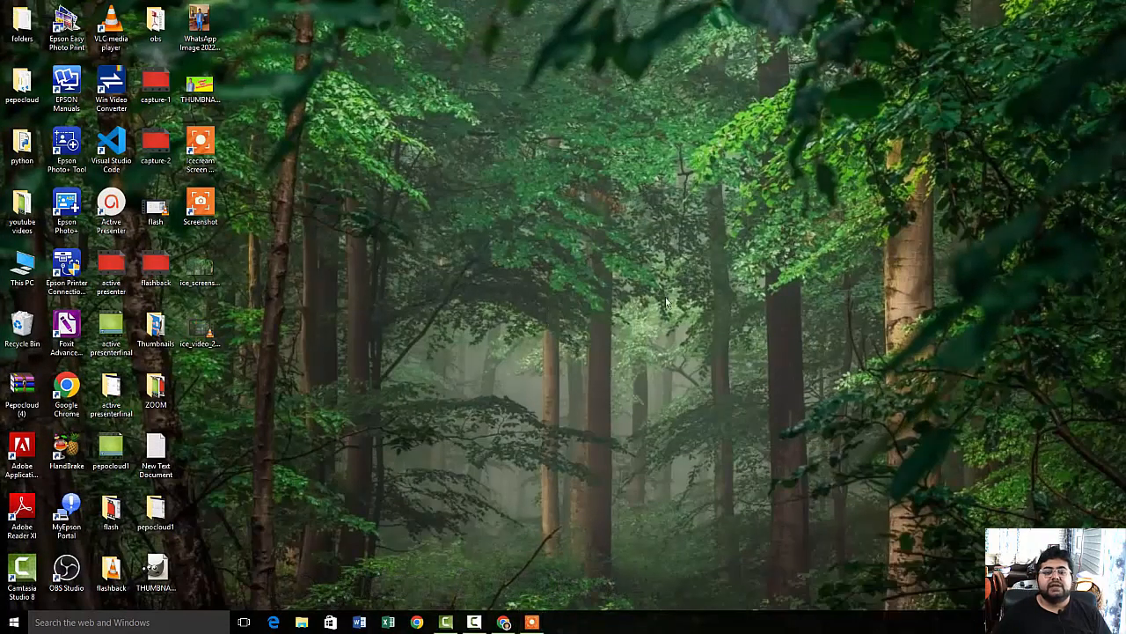
{"action": "mouse_move", "coordinate": [691, 372]}
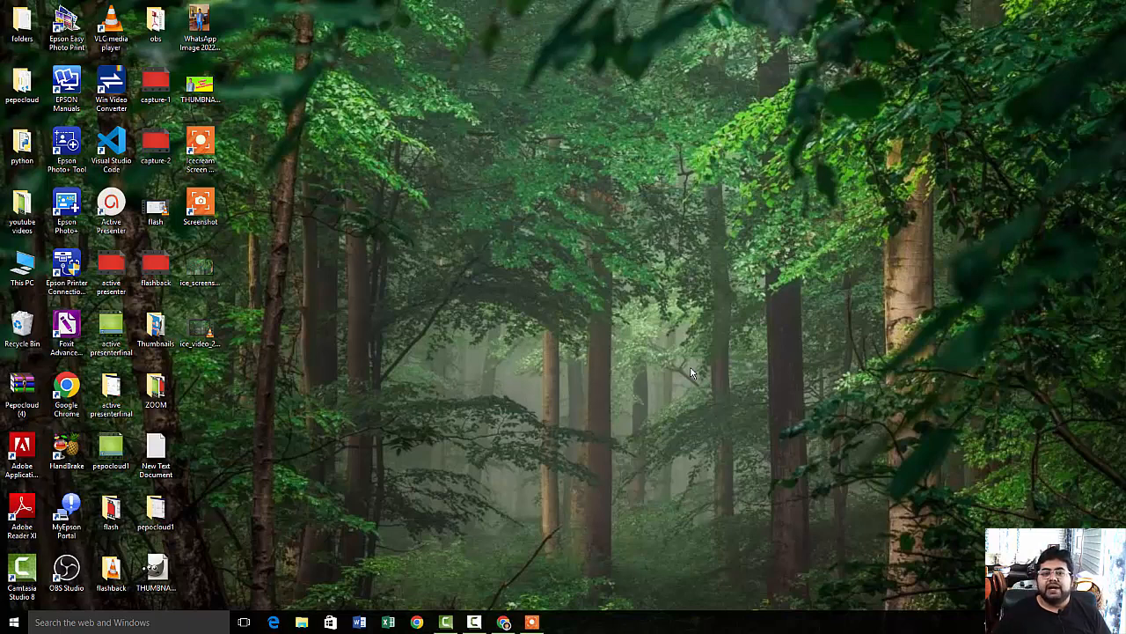
Reopen the main window to see the 44-second 17 MB MP4 above the PNG
{"action": "left_click", "coordinate": [531, 622]}
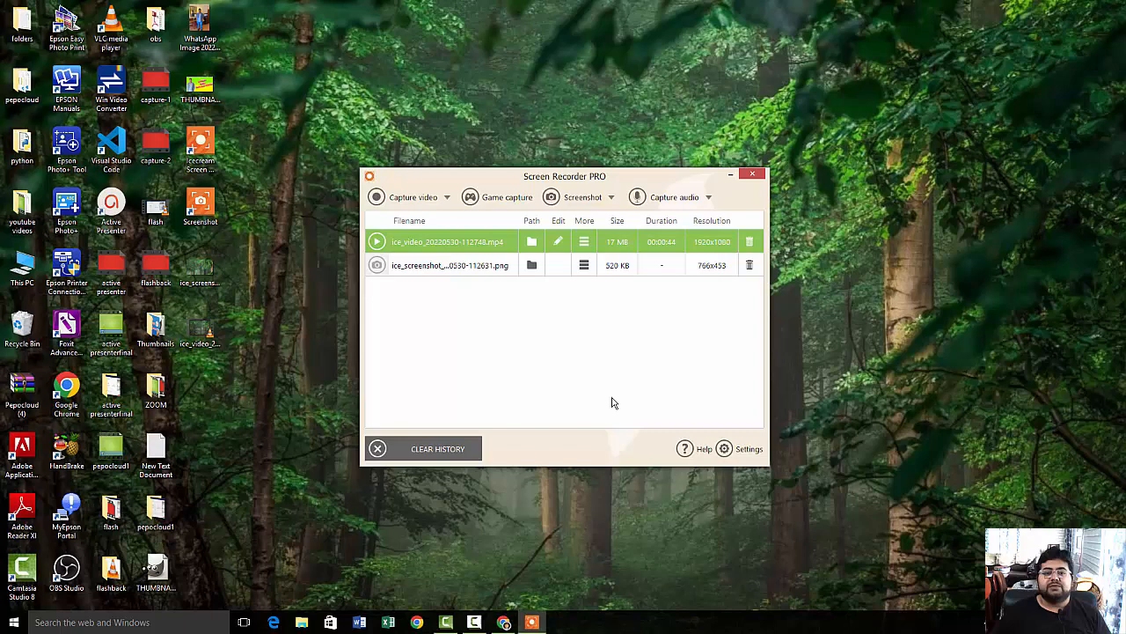
{"action": "mouse_move", "coordinate": [909, 175]}
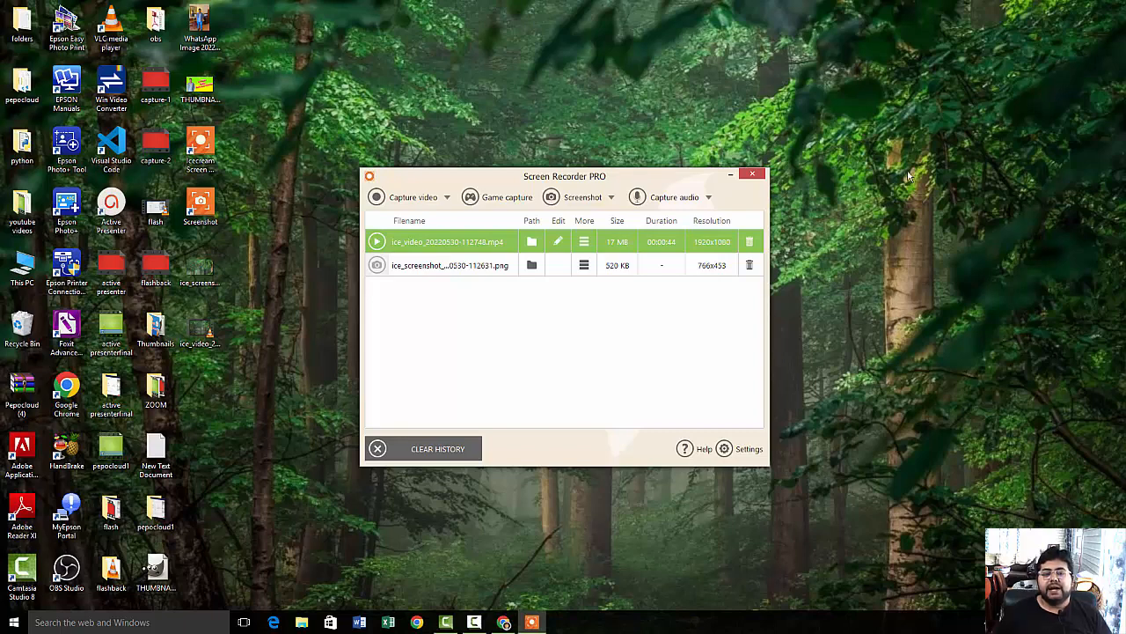